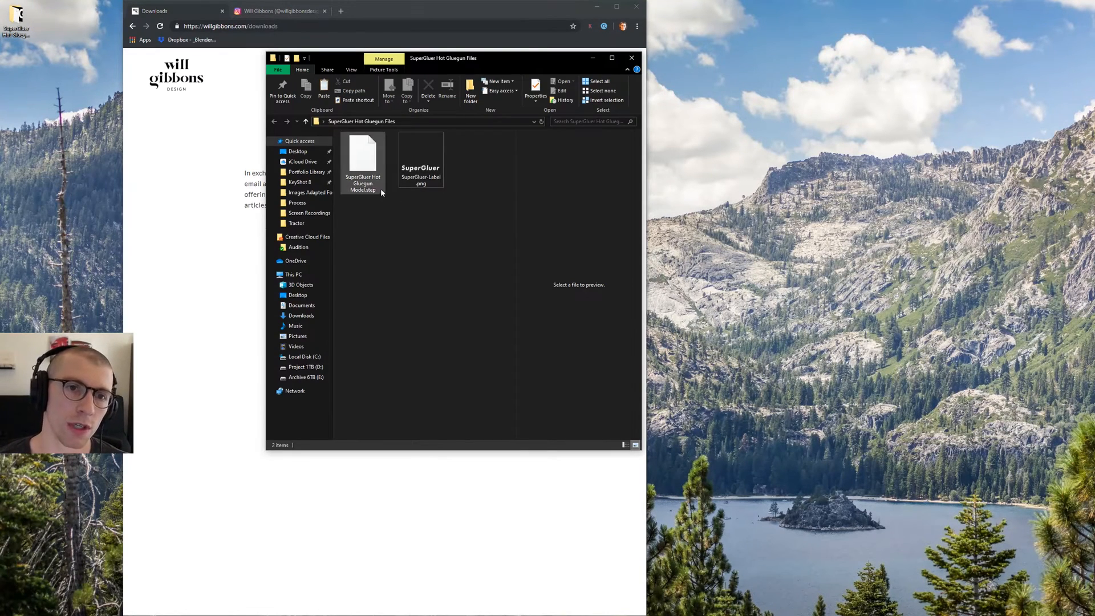
# Preview the label image and select the SuperGluer .step model in the files folder
pyautogui.click(420, 154)
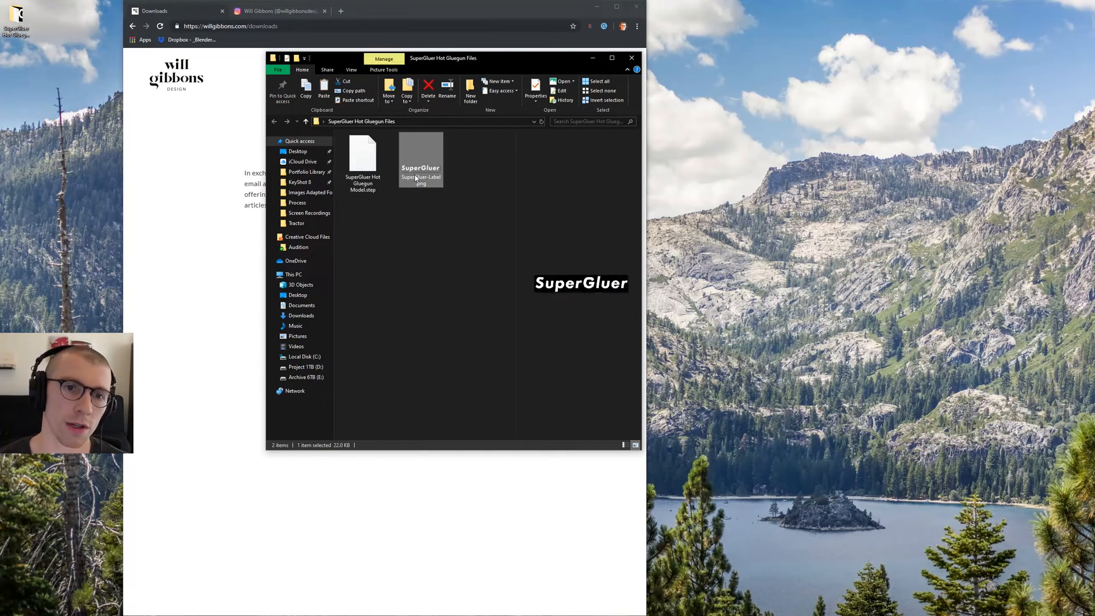
pyautogui.click(363, 158)
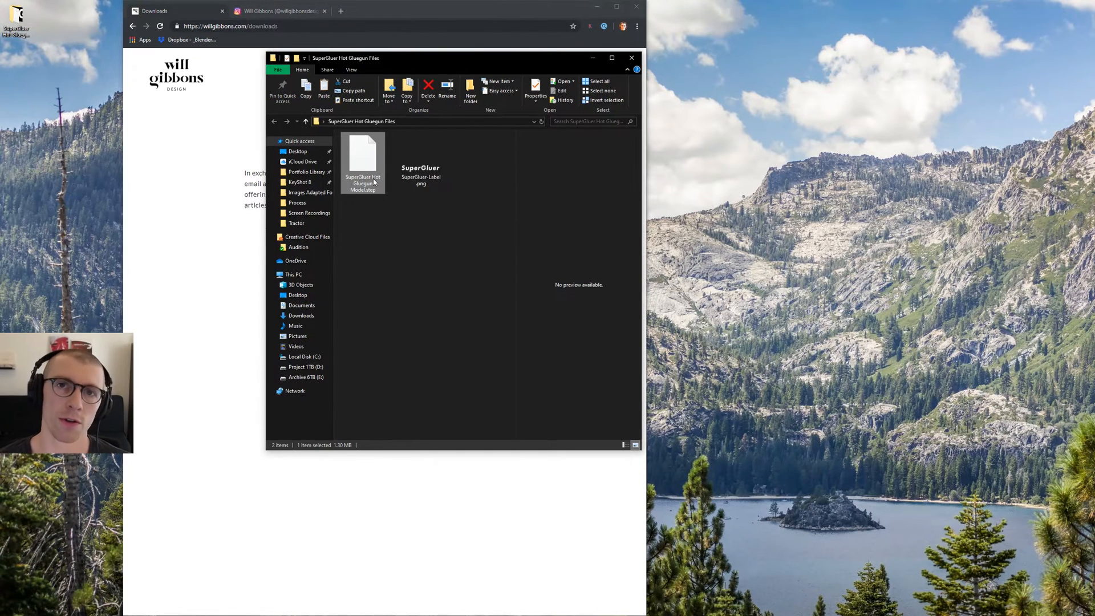
pyautogui.moveTo(602, 206)
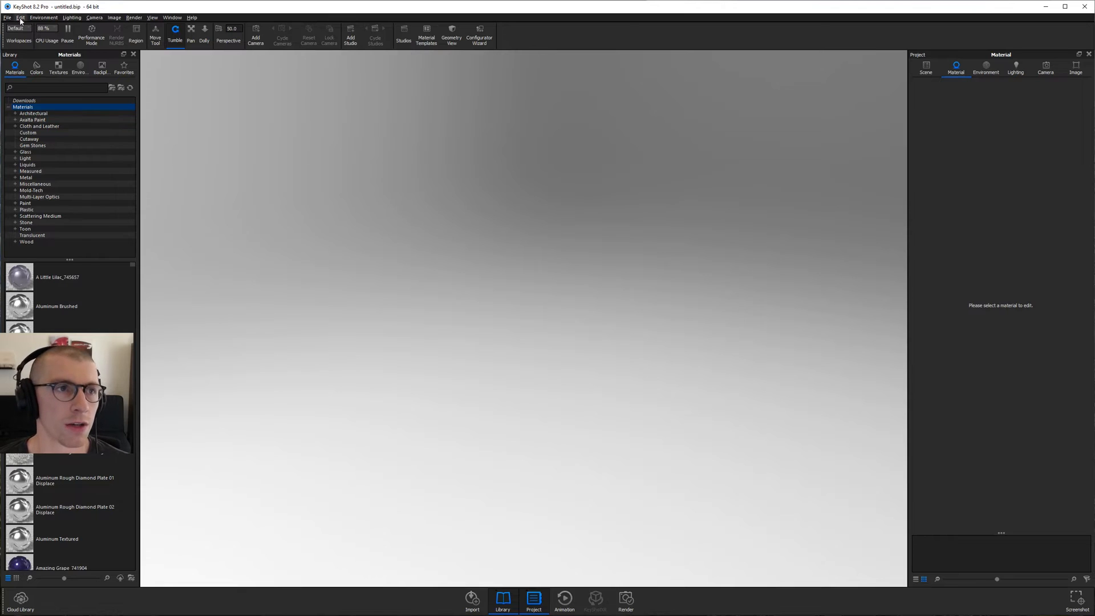
# Import SuperGluer Hot Gluegun Model.step into the empty scene with default import settings
pyautogui.click(15, 28)
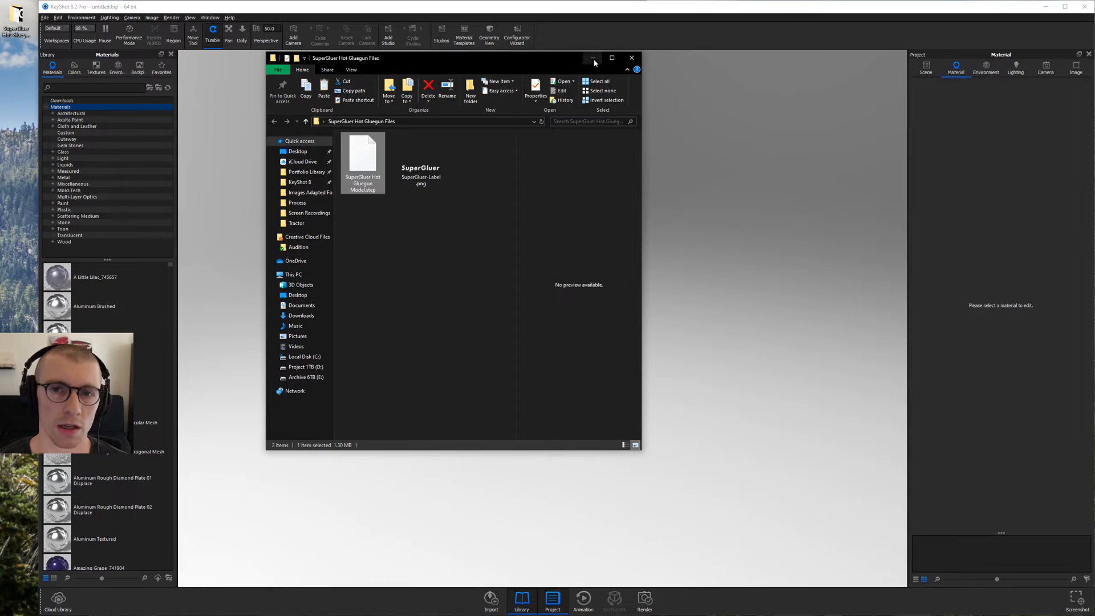
pyautogui.doubleClick(362, 161)
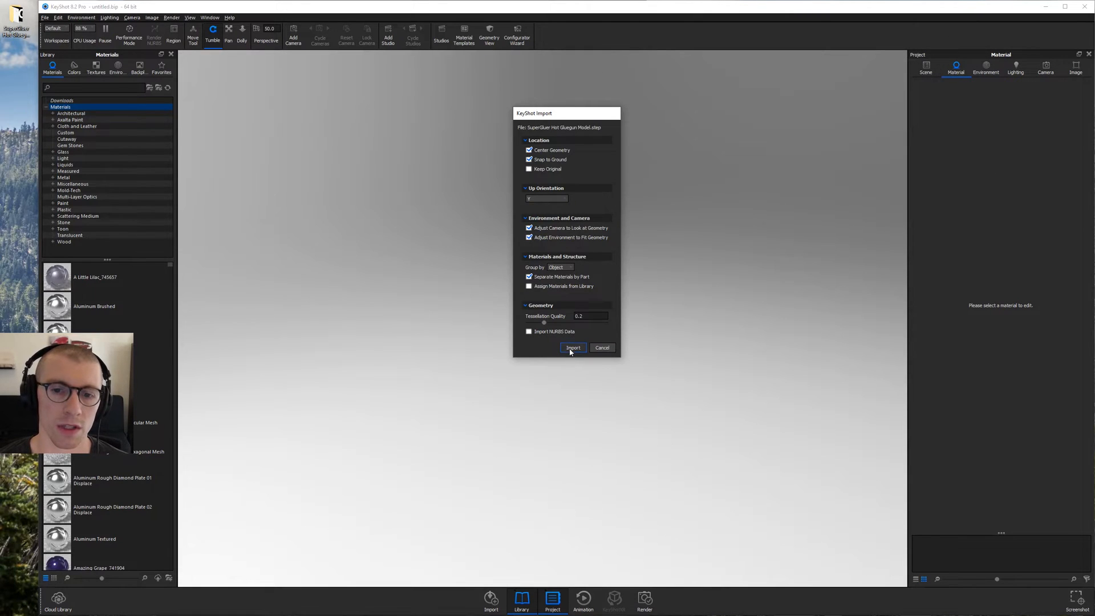
pyautogui.click(572, 347)
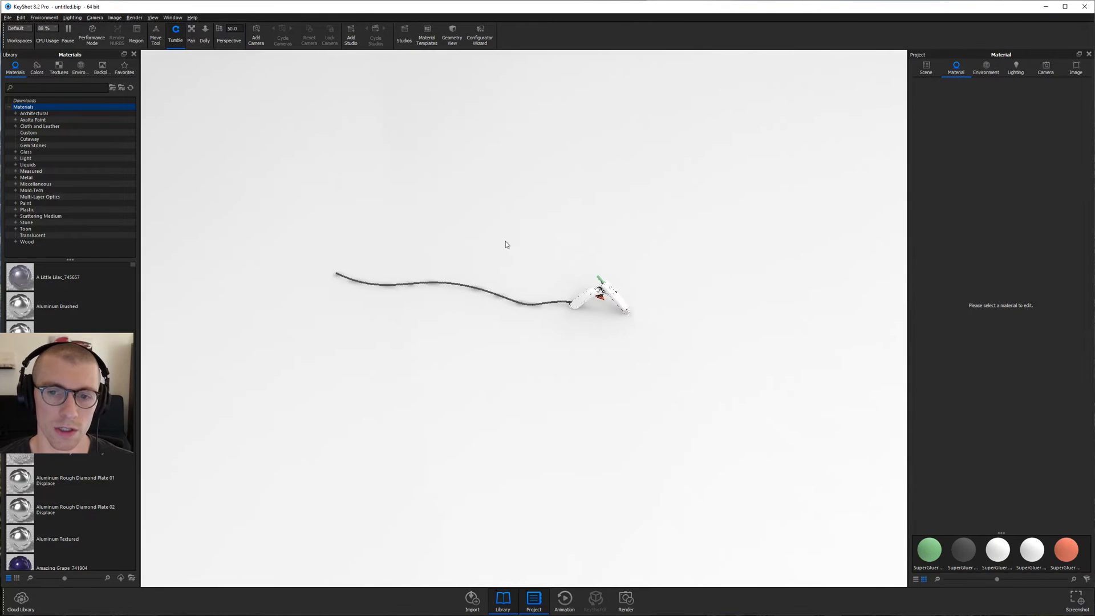
# Add a reference cube via Edit > Add Geometry to gauge the glue gun's size
pyautogui.rightClick(598, 290)
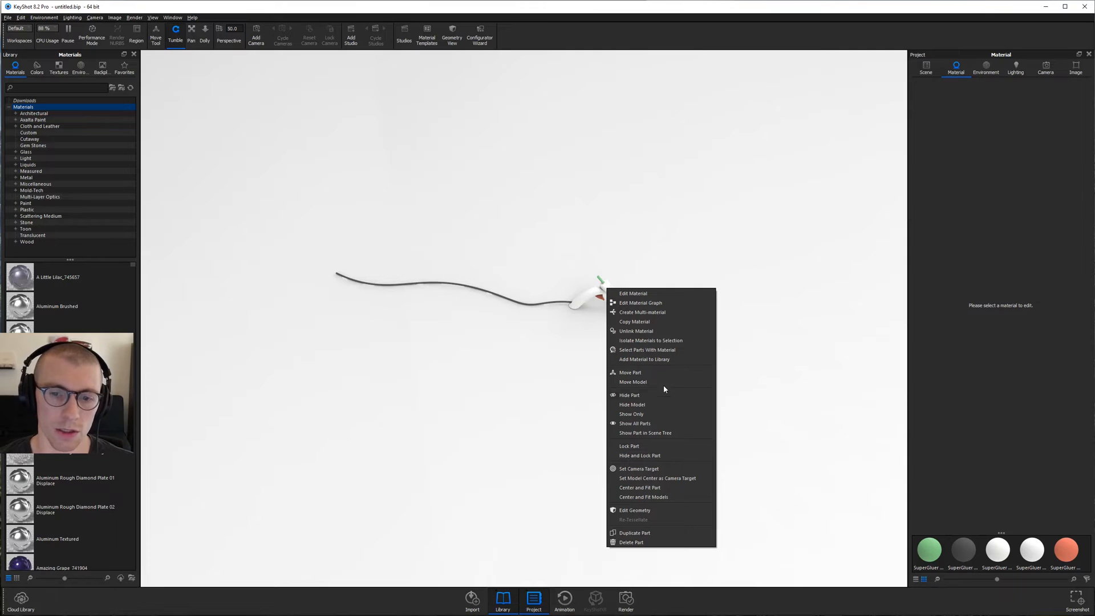
pyautogui.click(294, 173)
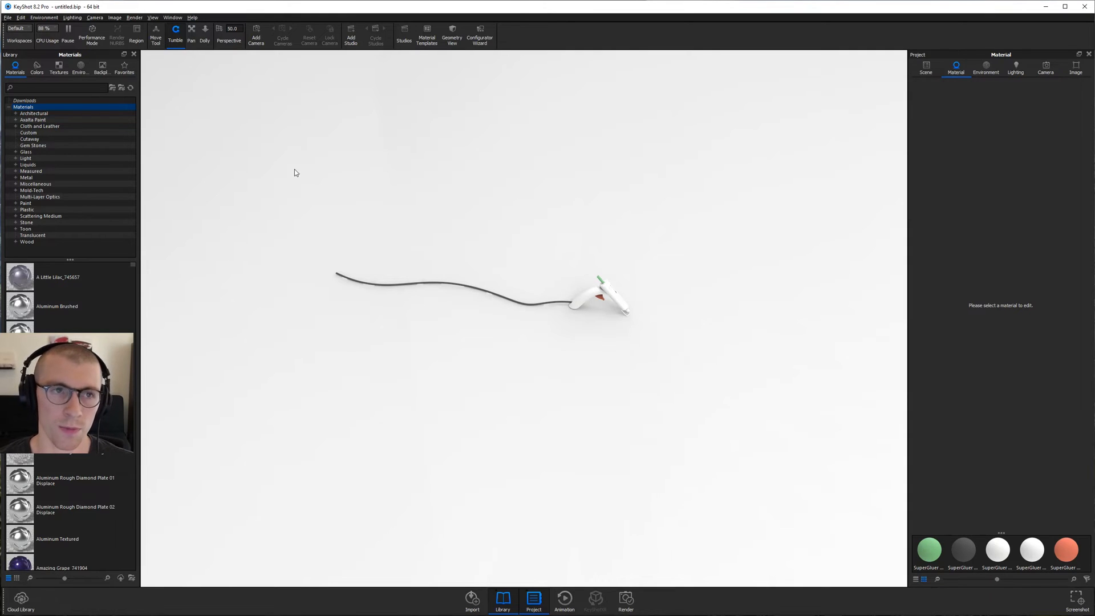
pyautogui.click(21, 17)
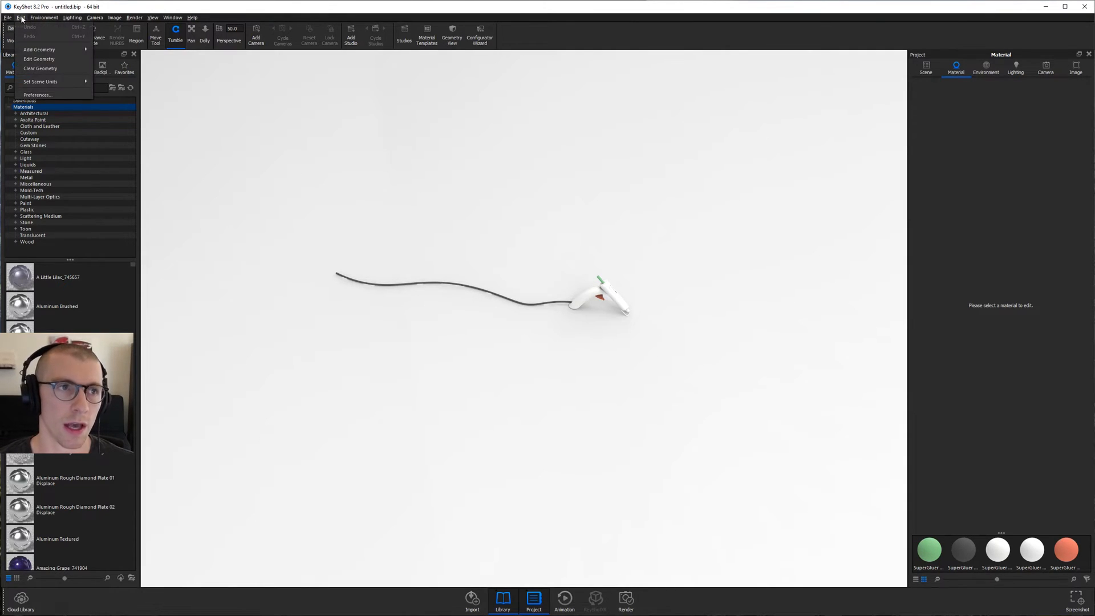
pyautogui.click(39, 49)
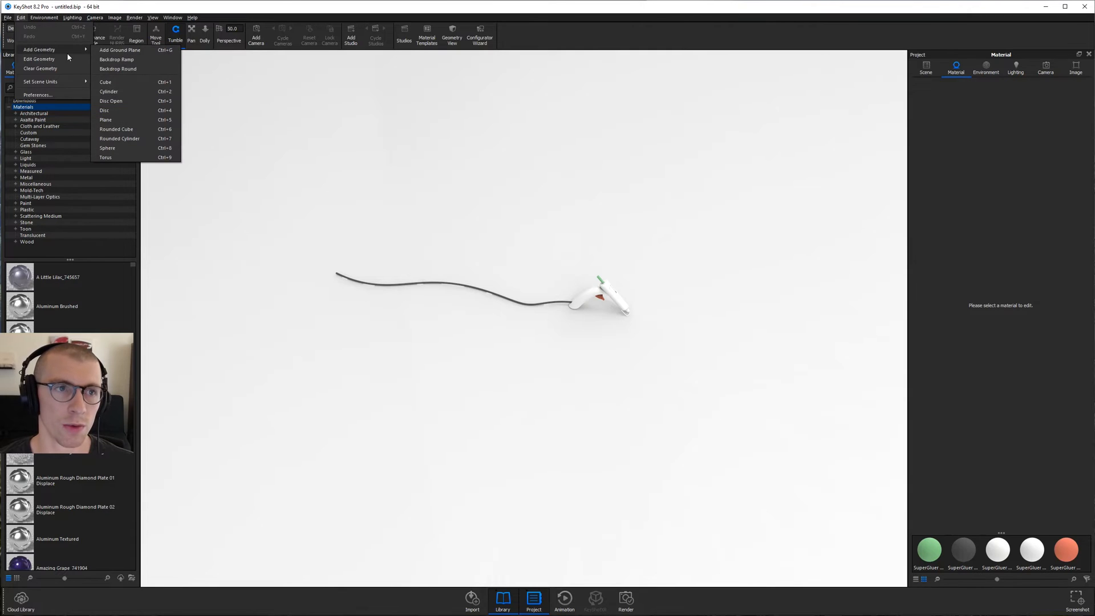
pyautogui.click(105, 82)
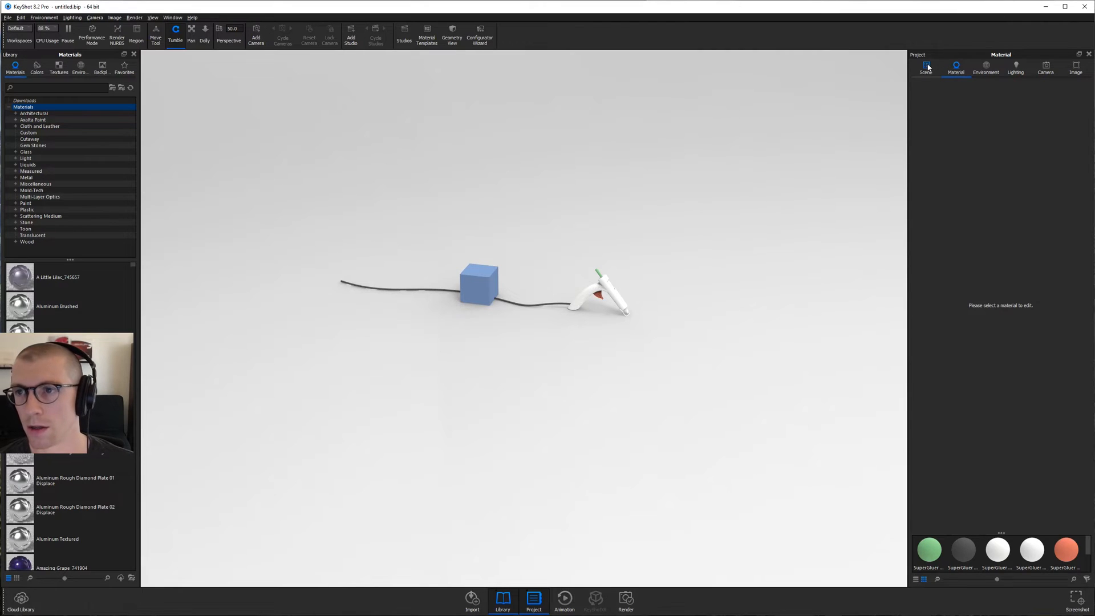
# Centre the glue gun model in the scene with the Move Tool from the Scene tree
pyautogui.click(926, 66)
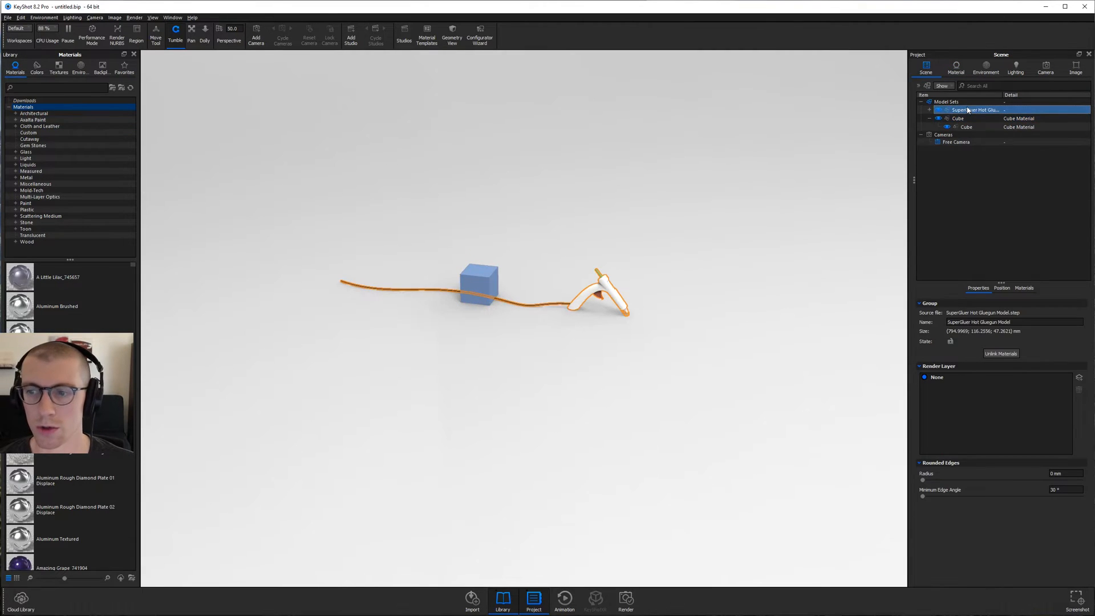
pyautogui.click(1001, 287)
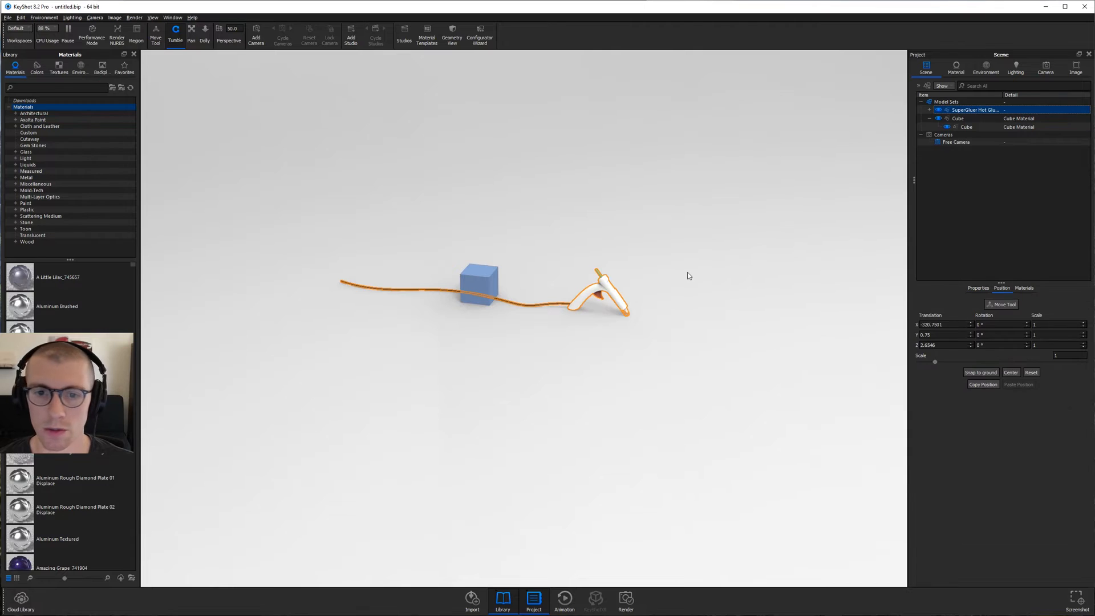
pyautogui.click(478, 285)
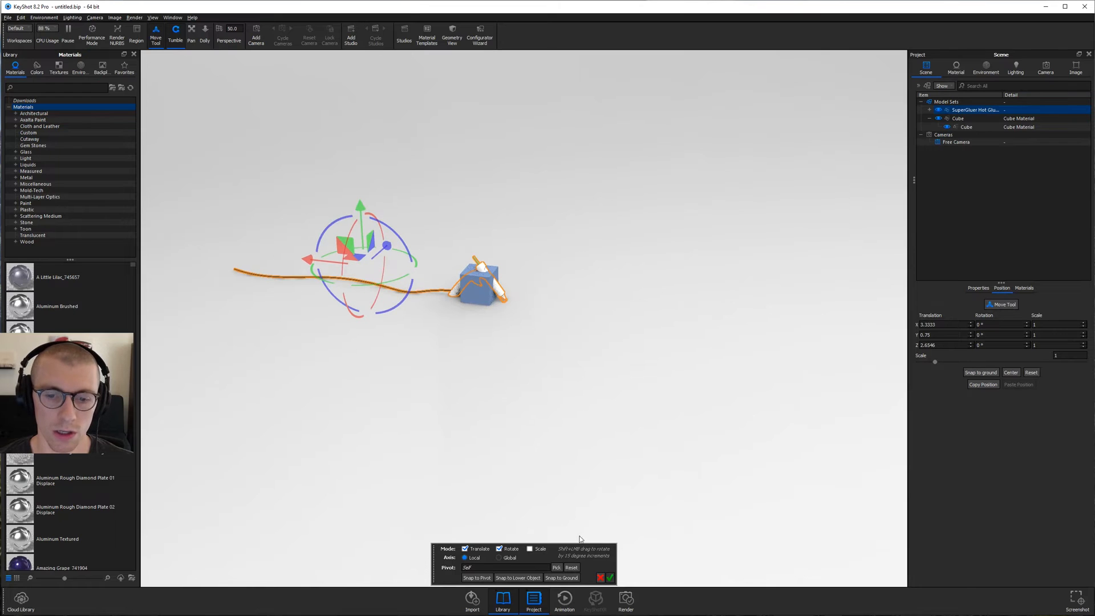
pyautogui.click(966, 127)
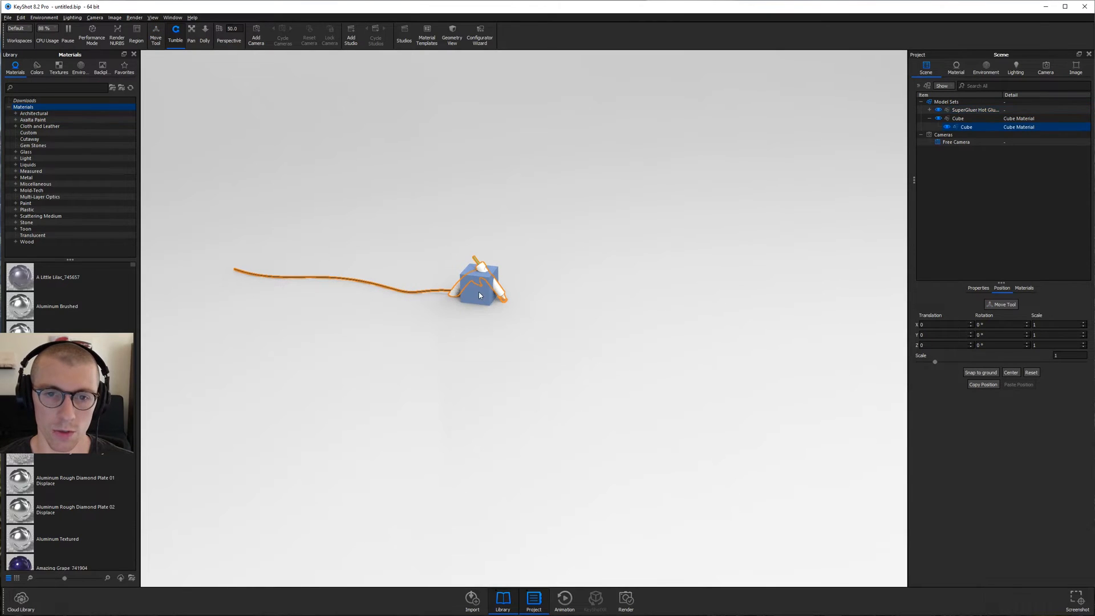
# Delete the reference cube part, leaving only the glue gun
pyautogui.rightClick(480, 283)
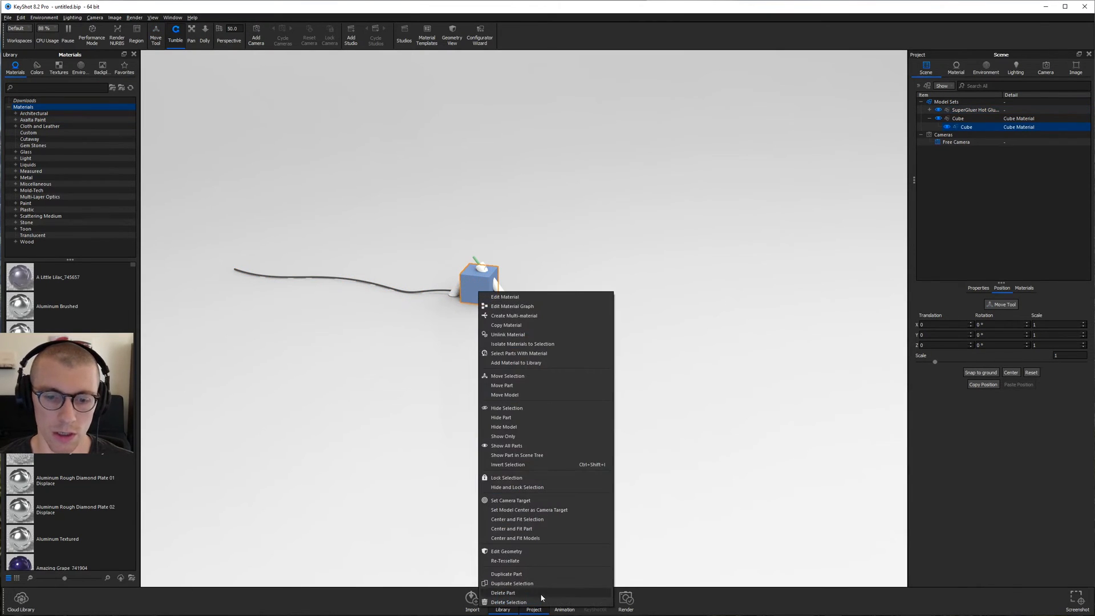
pyautogui.click(503, 592)
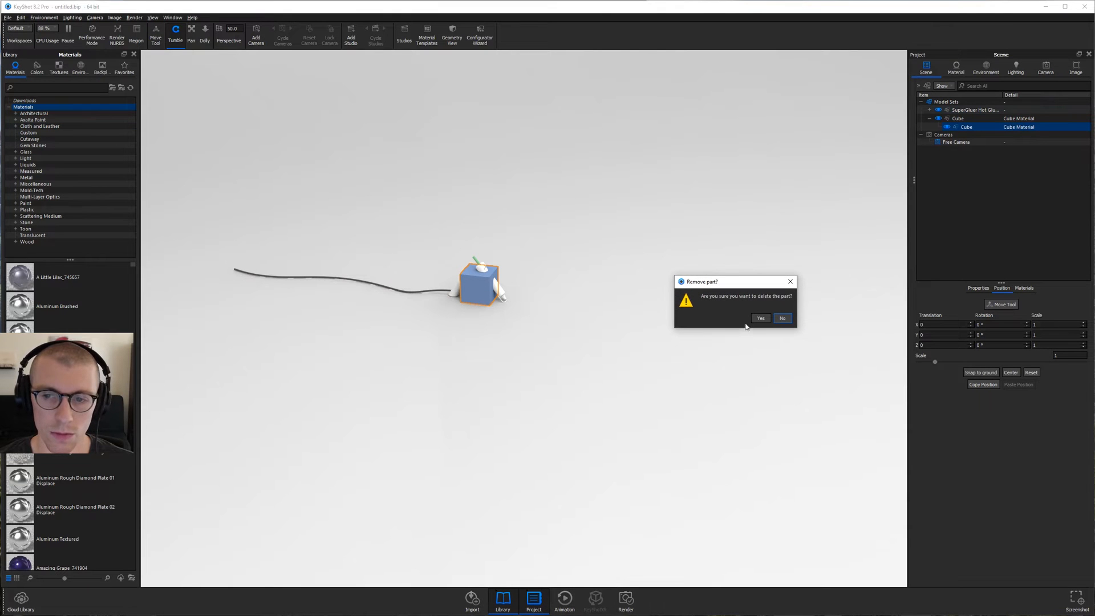
pyautogui.click(759, 318)
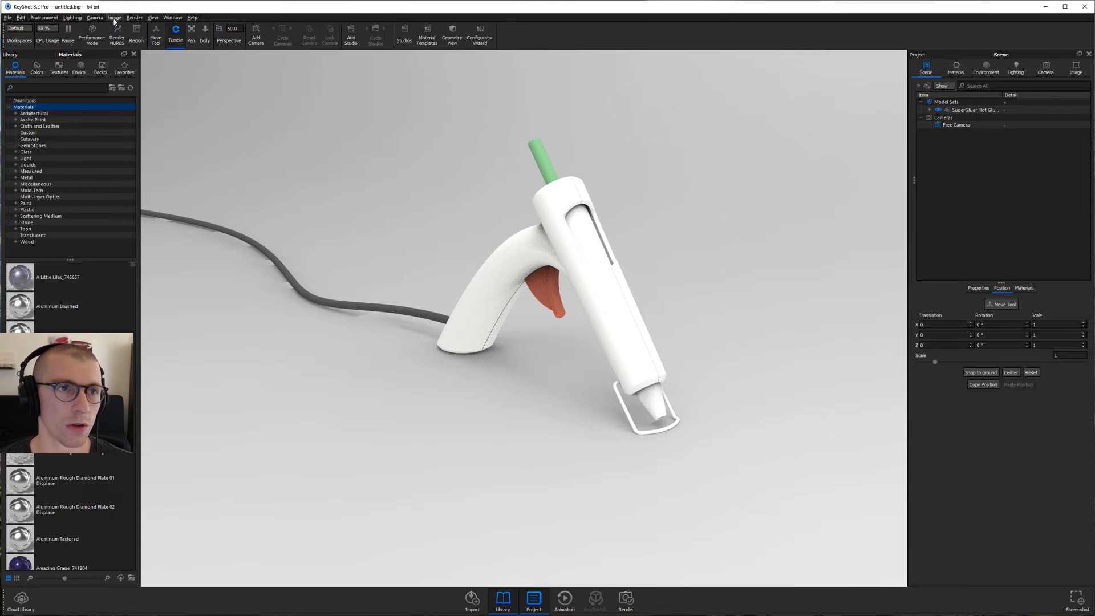
# Set a widescreen image size and make the body Hard Rough Plastic Black with roughness 0.1
pyautogui.click(114, 17)
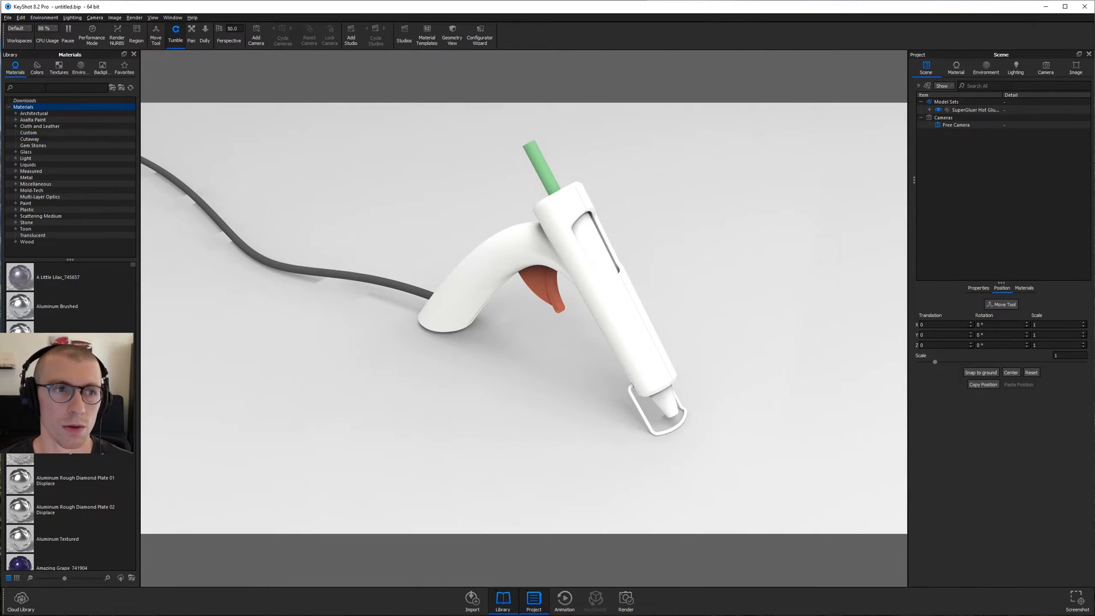
pyautogui.write('hard rou')
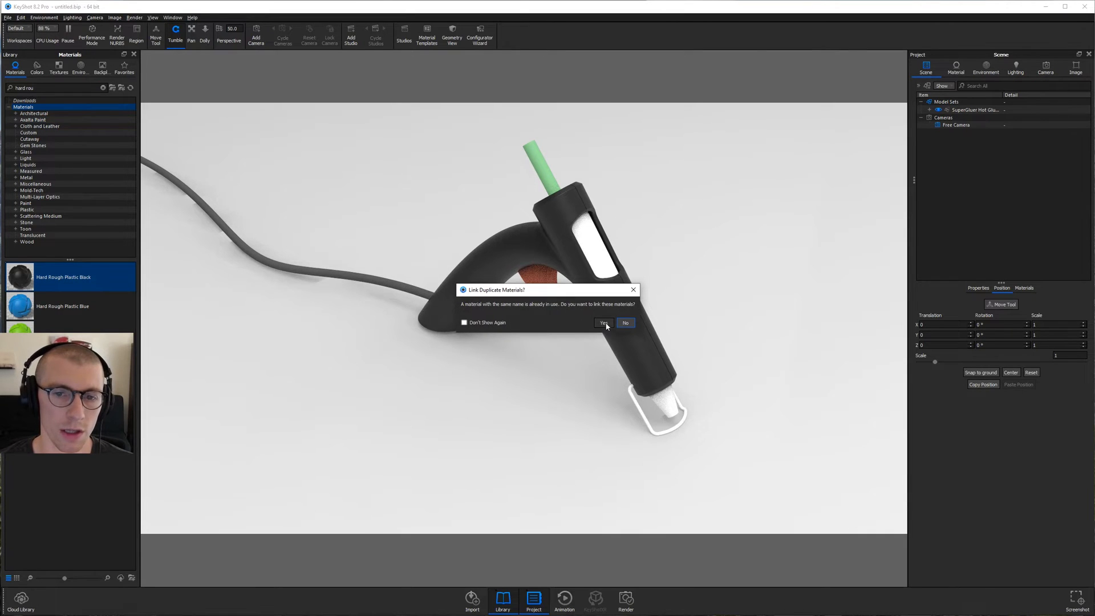
pyautogui.click(602, 323)
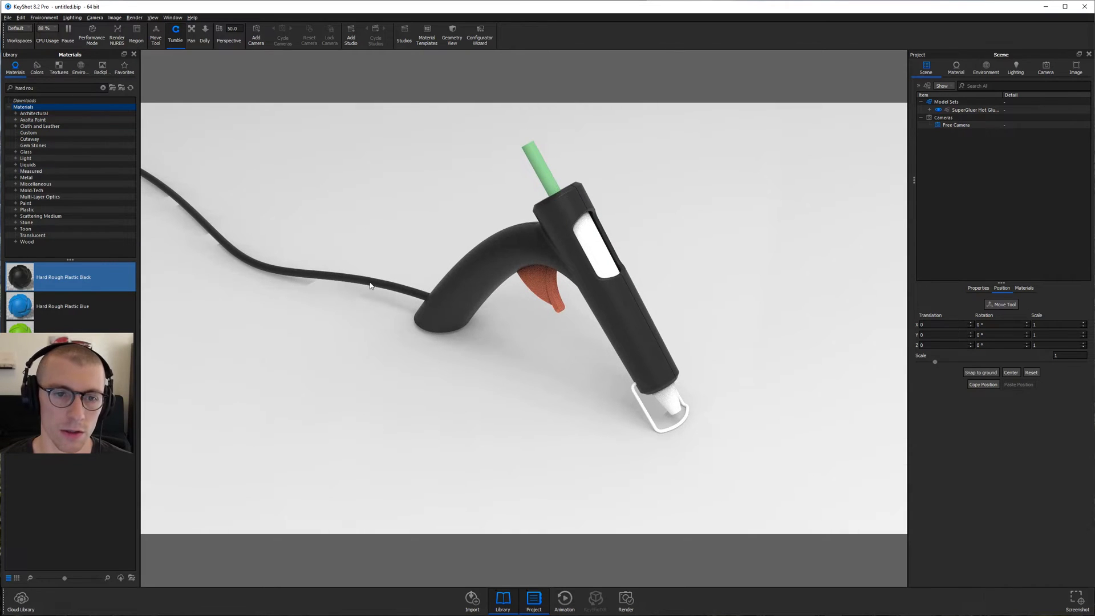
pyautogui.click(955, 66)
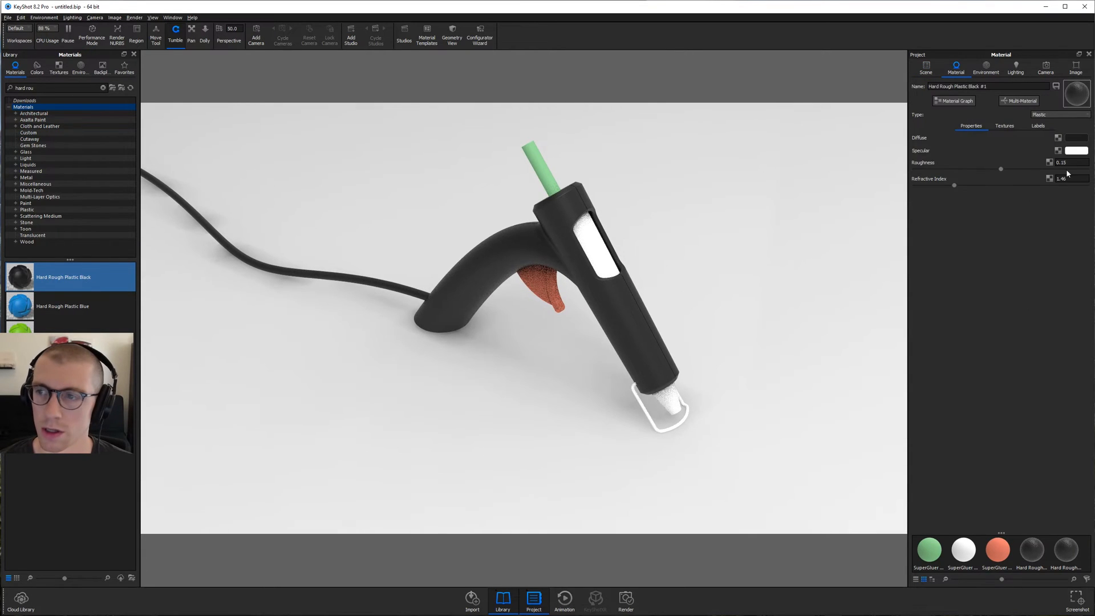
pyautogui.tripleClick(1066, 162)
pyautogui.write('0.1')
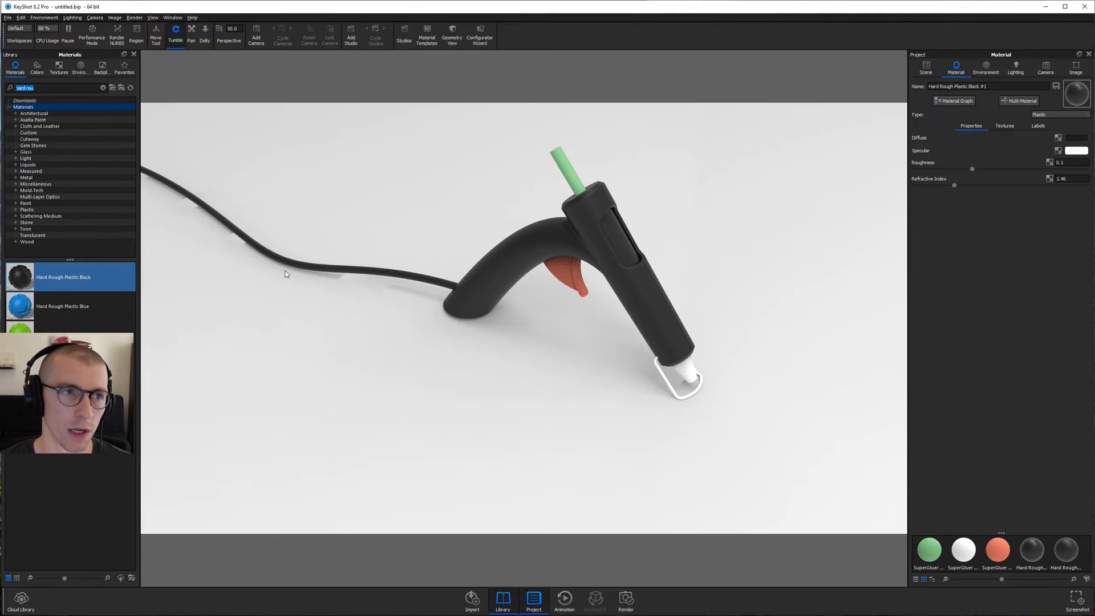
# Make the wire stand Brass Polished and the nozzle tip Chrome Polished
pyautogui.write('polished br')
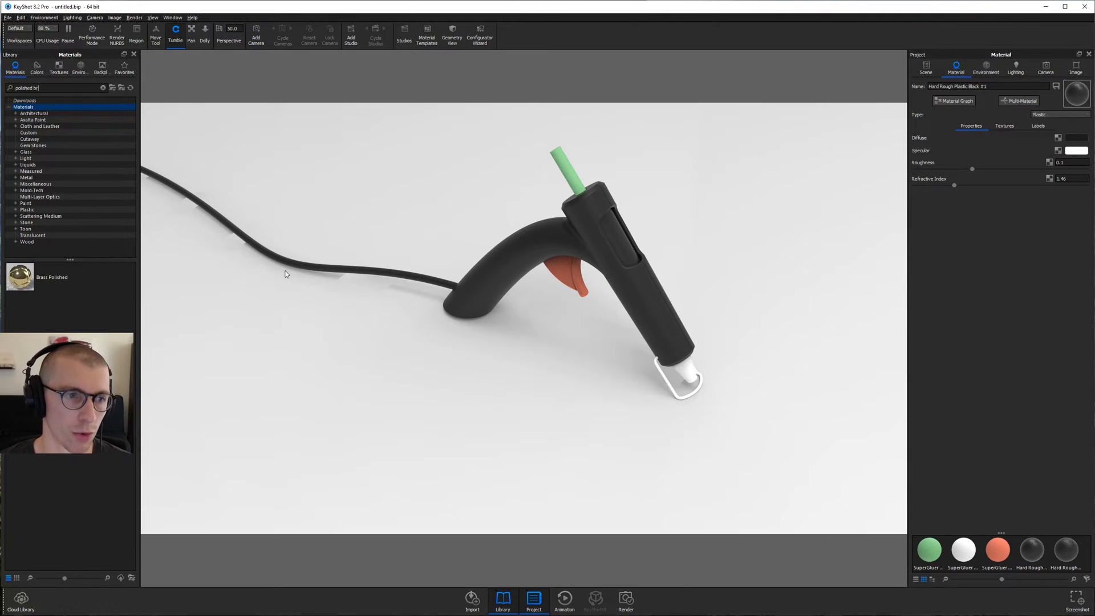
pyautogui.click(53, 275)
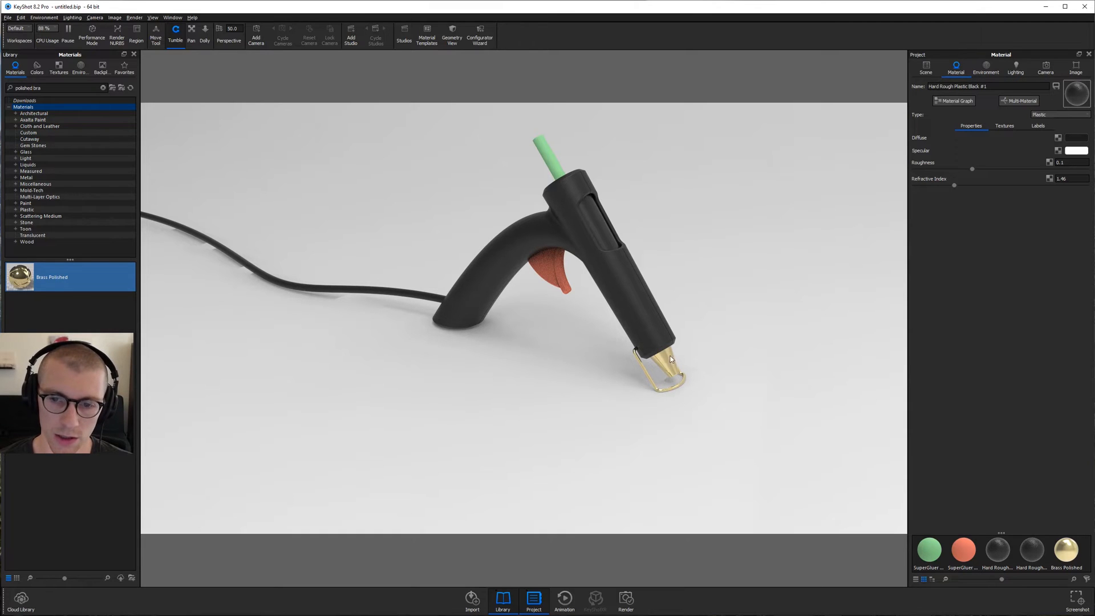
pyautogui.rightClick(669, 358)
pyautogui.write('chrome')
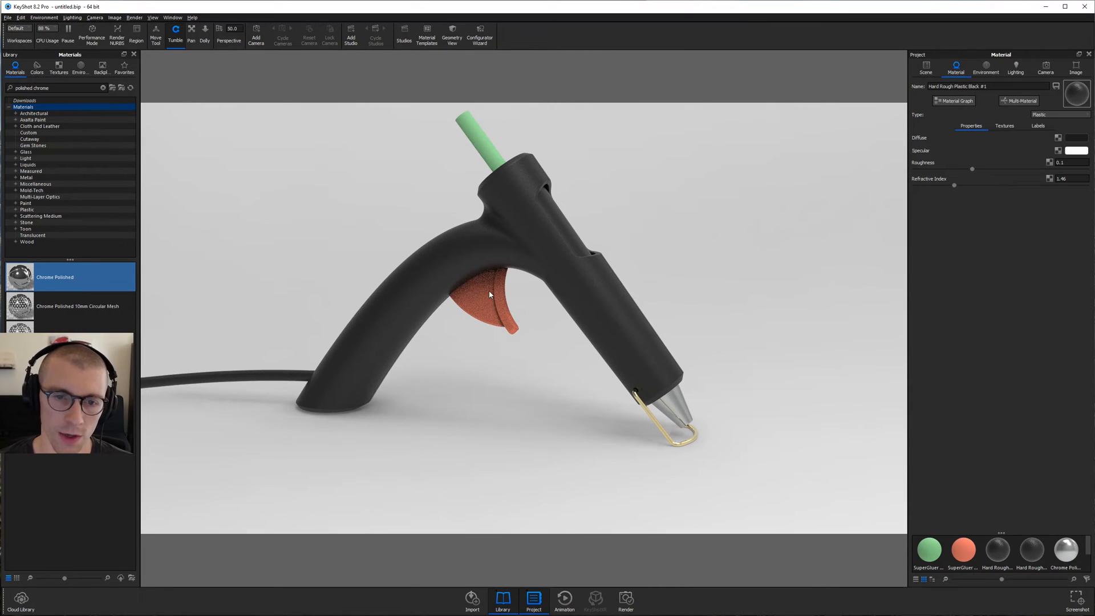
# Change the orange trigger's material type to Plastic (Cloudy)
pyautogui.click(483, 296)
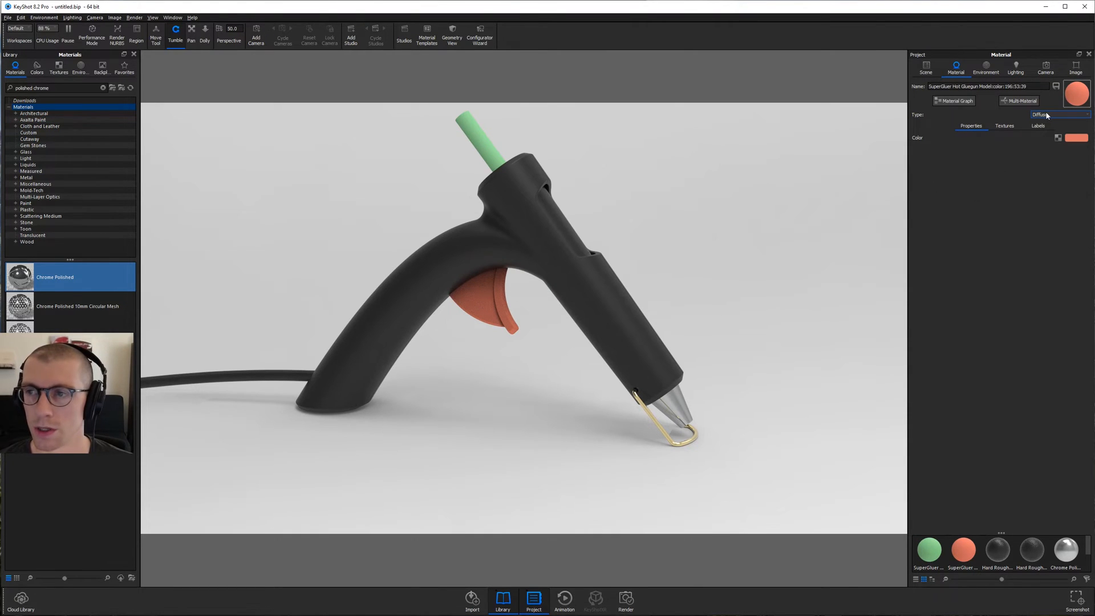
pyautogui.click(1054, 114)
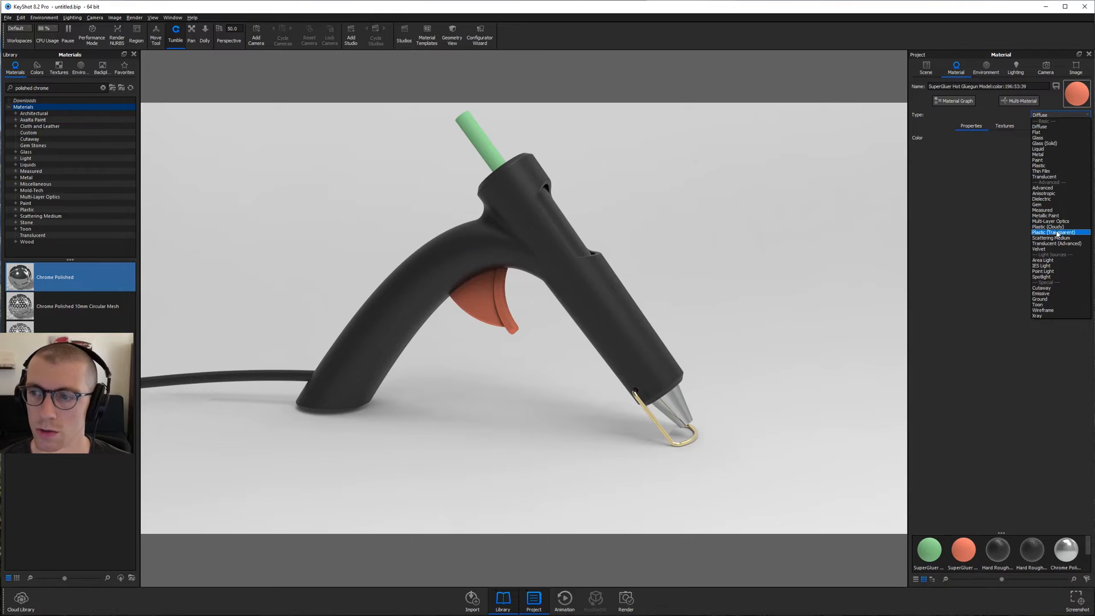
pyautogui.click(1049, 232)
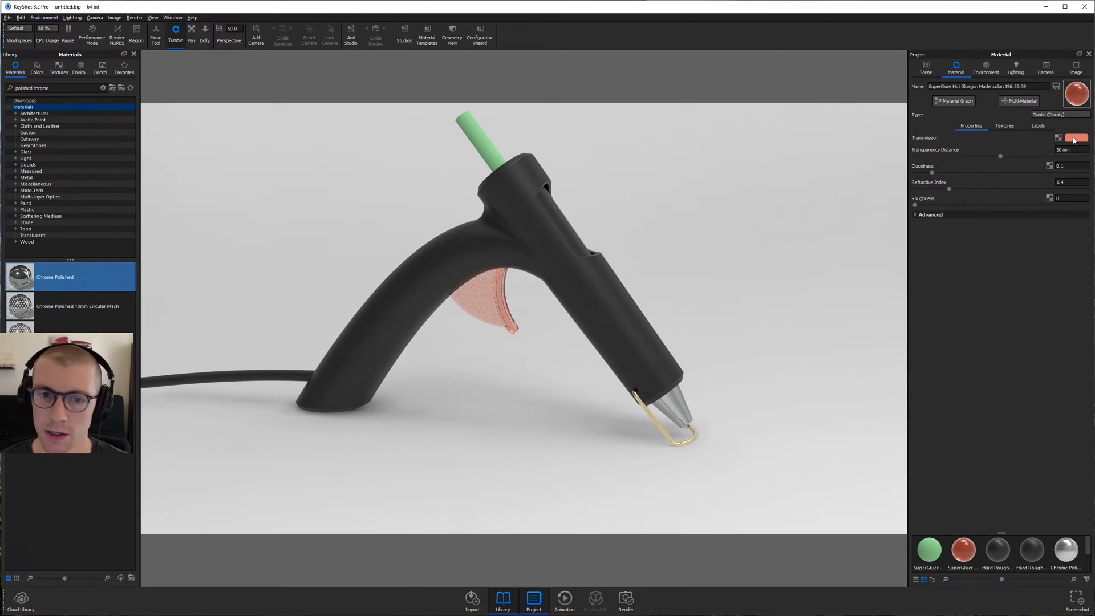
pyautogui.click(1075, 138)
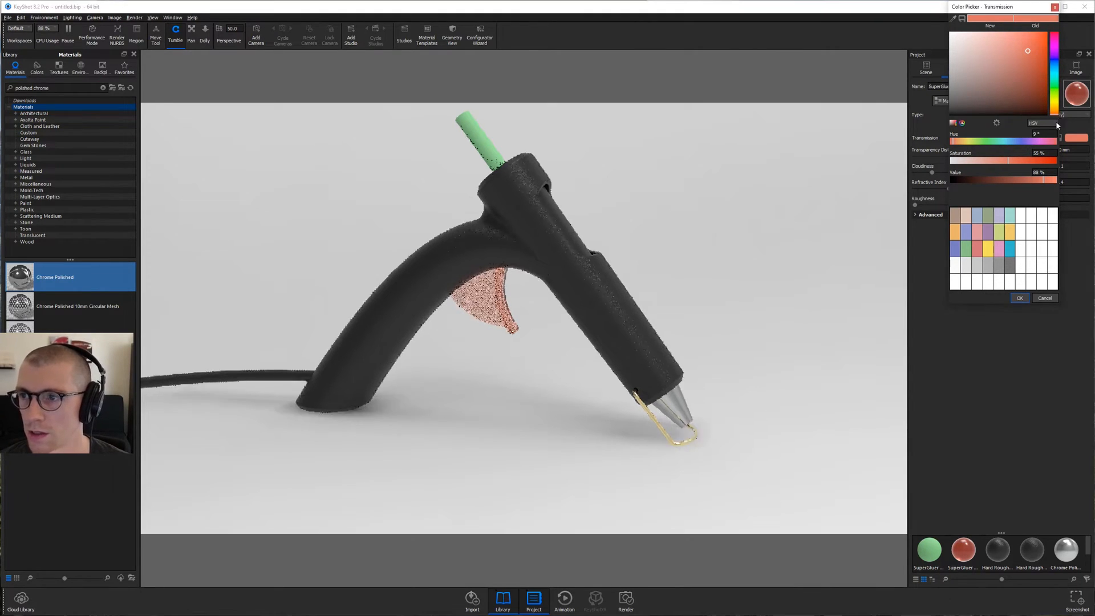
# Set the trigger's transmission colour to pure red and save it as a swatch
pyautogui.click(1041, 38)
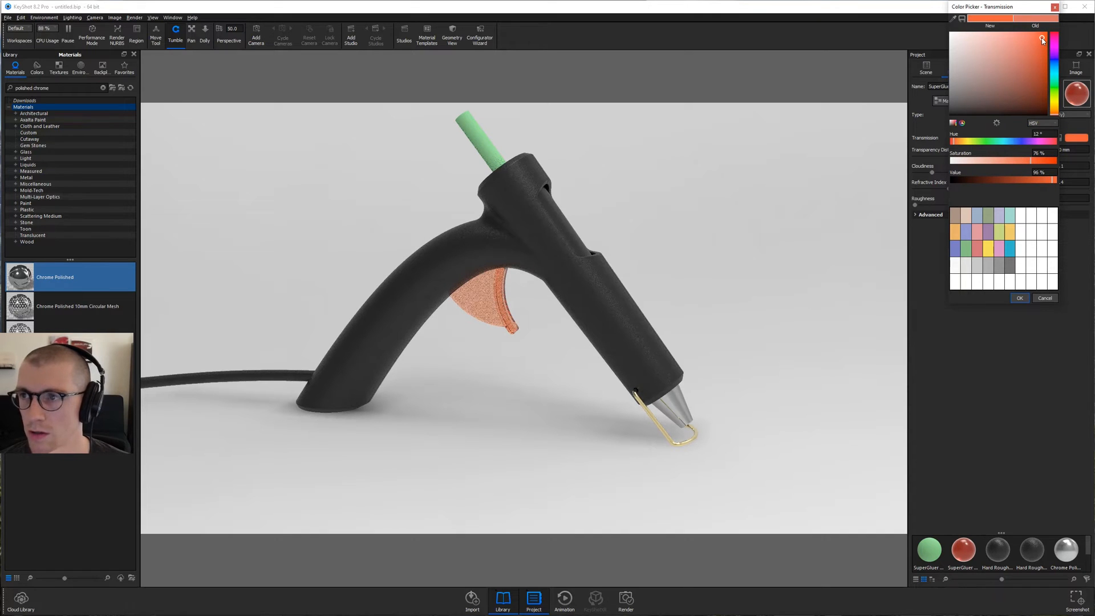
pyautogui.click(1054, 35)
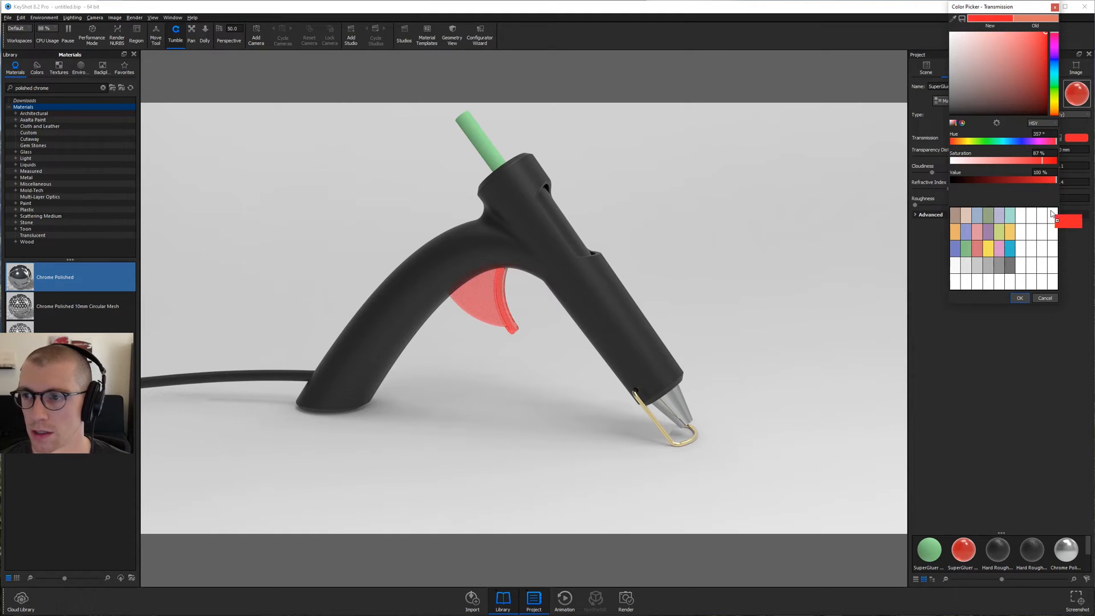
pyautogui.click(1018, 297)
pyautogui.write('cloud pla')
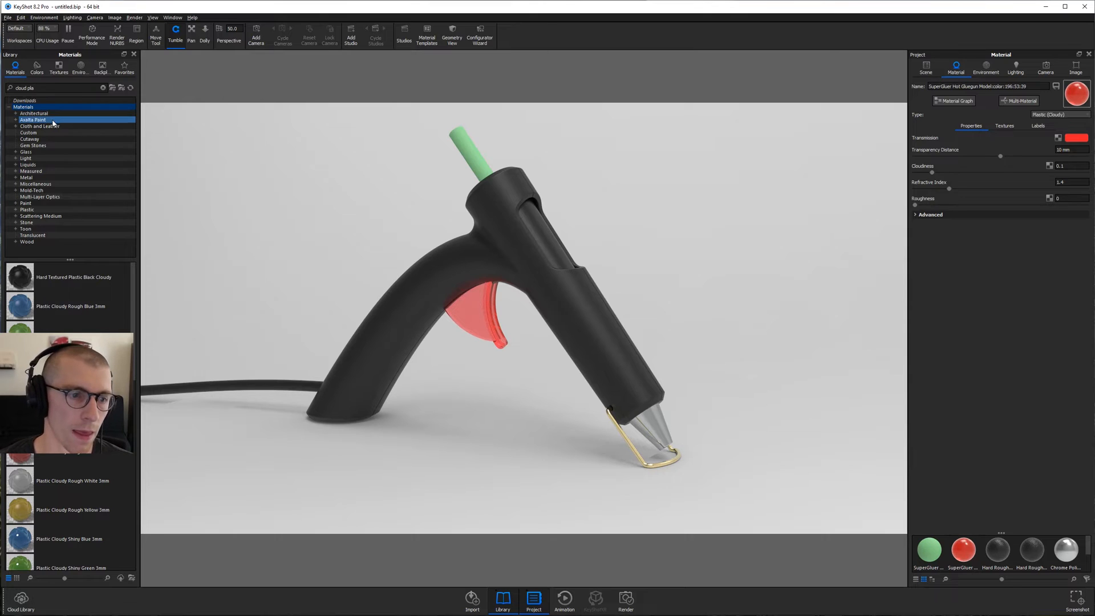
# Apply Plastic Cloudy Rough White 3mm to the green glue stick
pyautogui.click(71, 480)
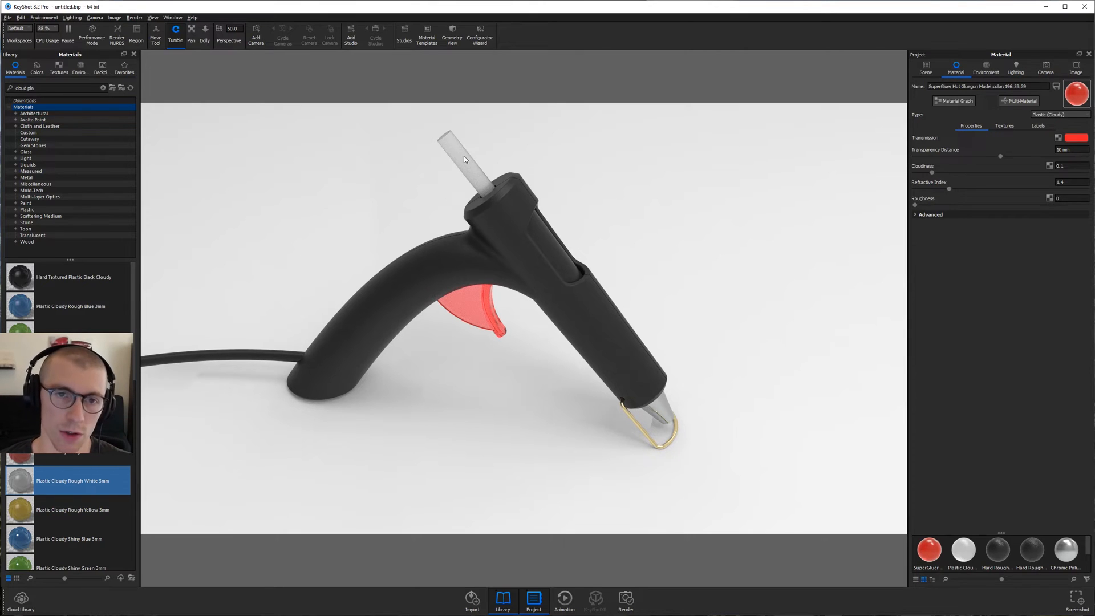
pyautogui.moveTo(459, 156)
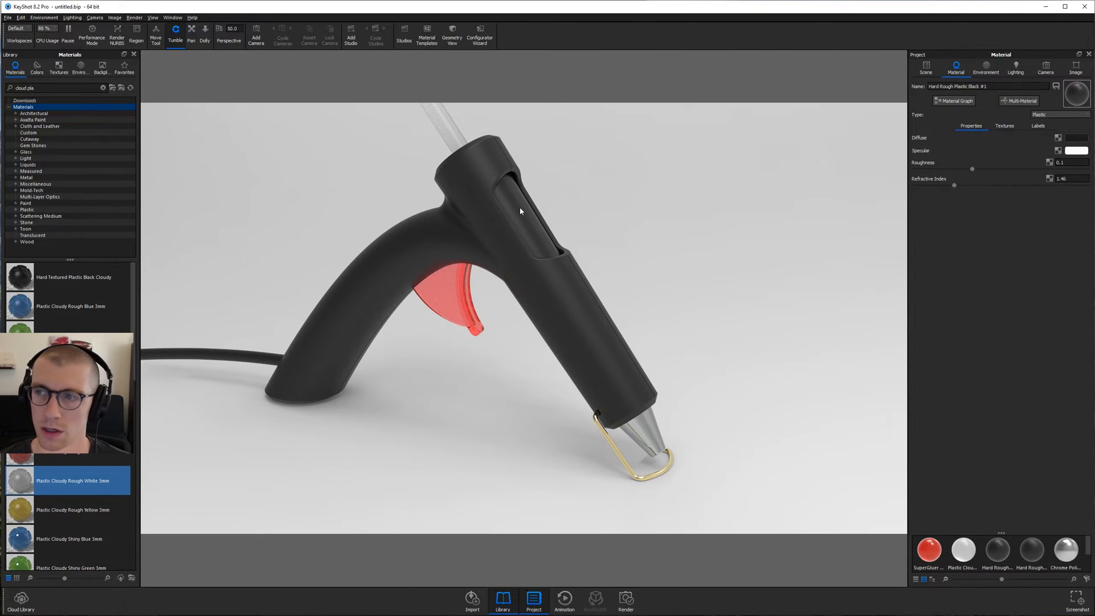
# Discard the red that spread to the cord and unlink the side panel's material
pyautogui.click(1076, 138)
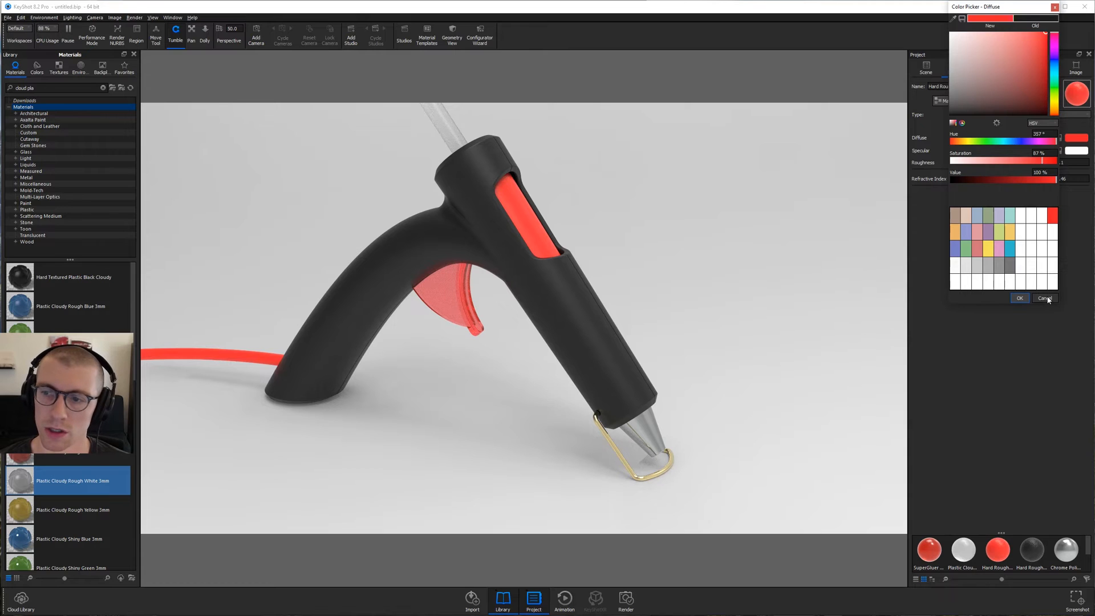
pyautogui.click(1043, 297)
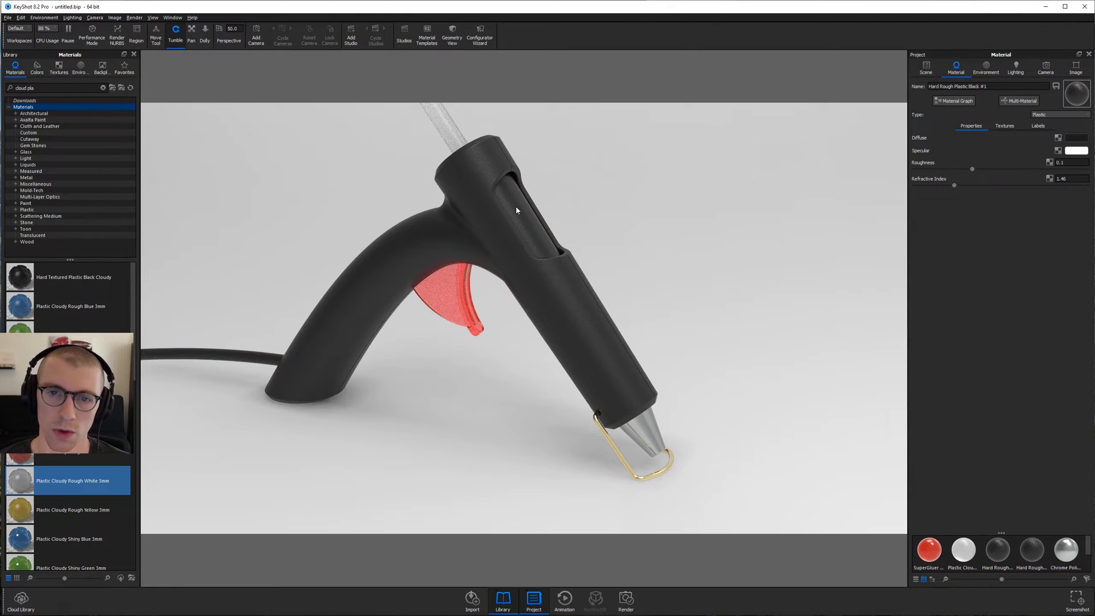
pyautogui.rightClick(517, 210)
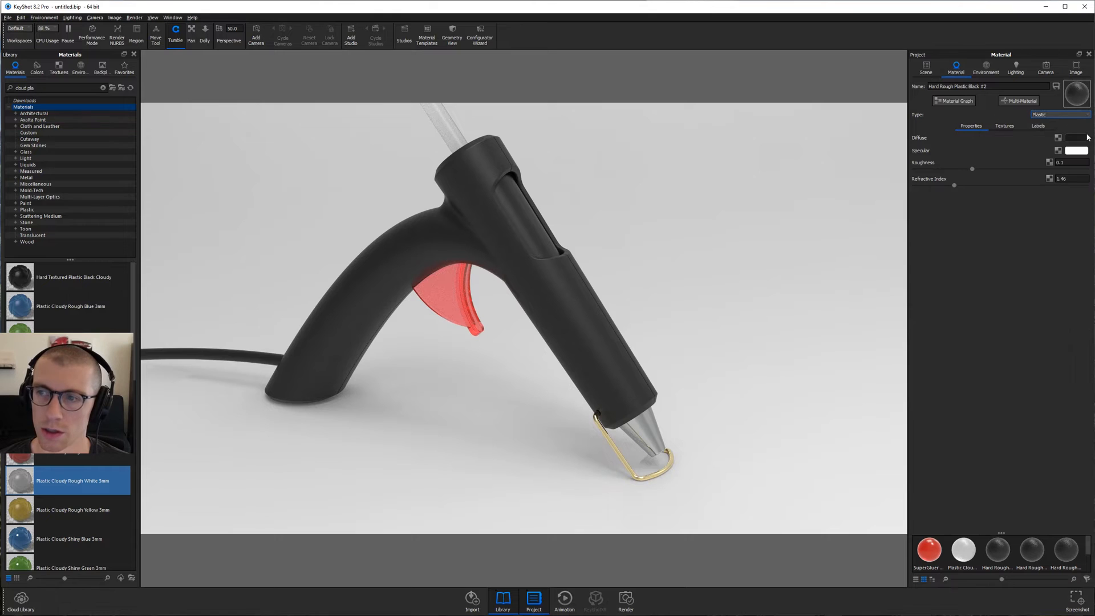
# Set the panel's diffuse to the saved red and lower its brightness value
pyautogui.click(1075, 138)
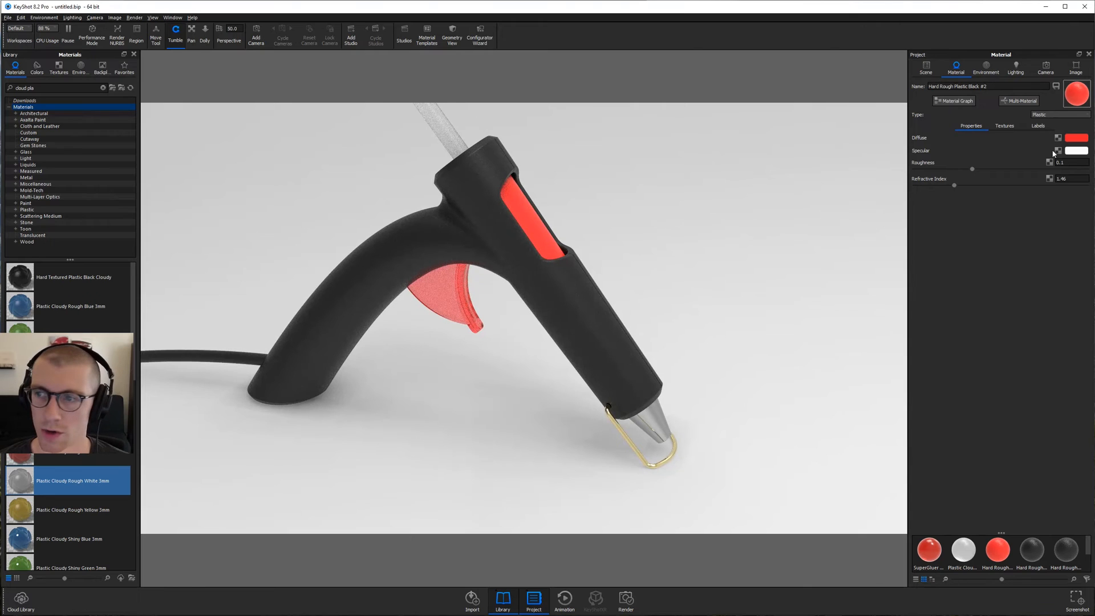
pyautogui.click(1075, 137)
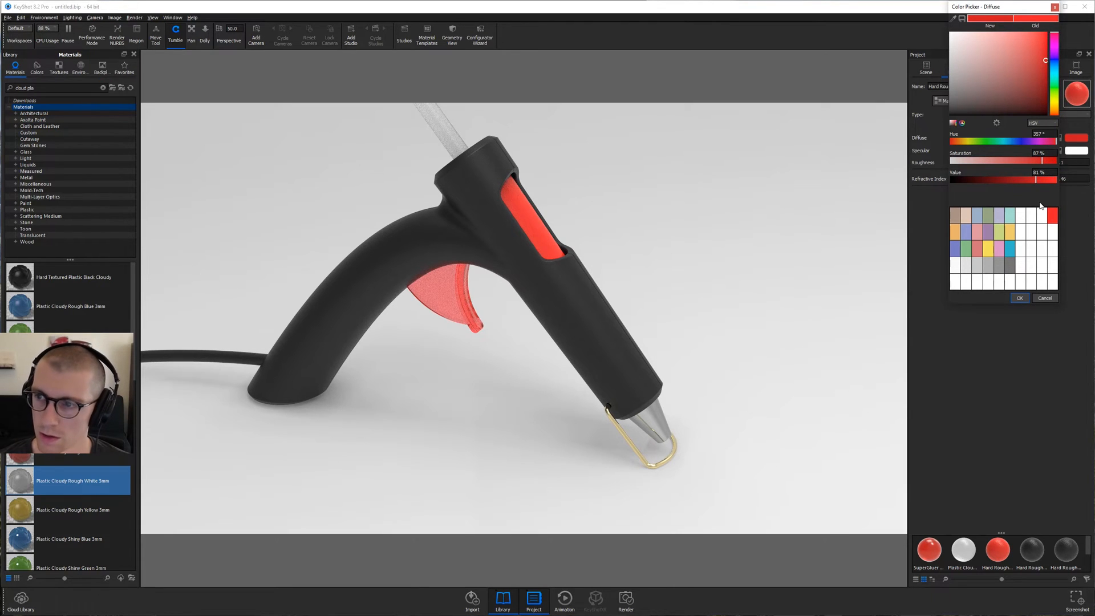
pyautogui.tripleClick(1039, 172)
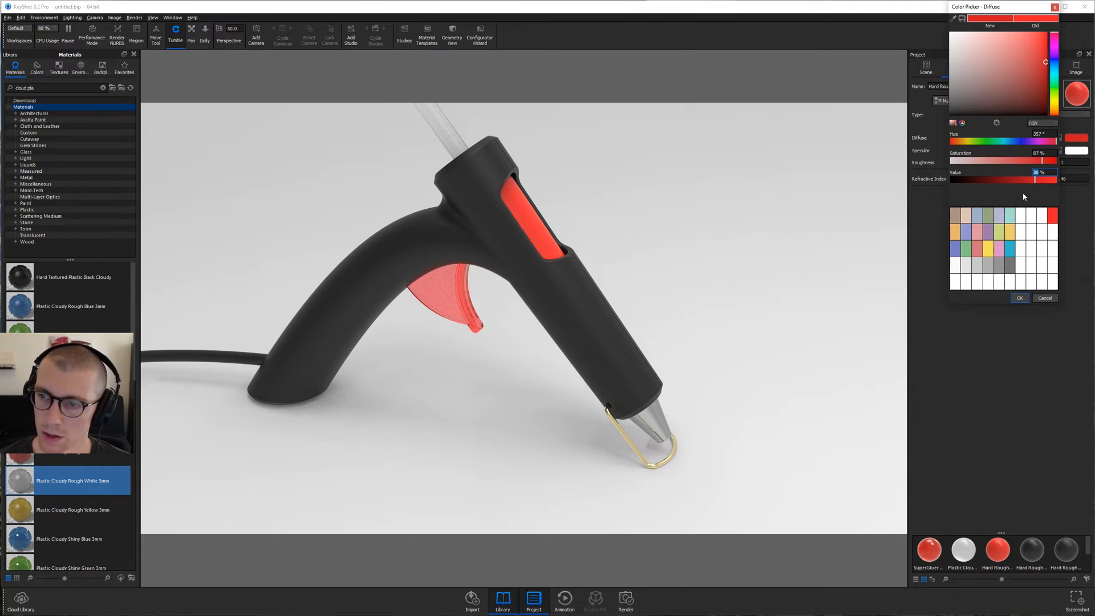
pyautogui.click(1018, 298)
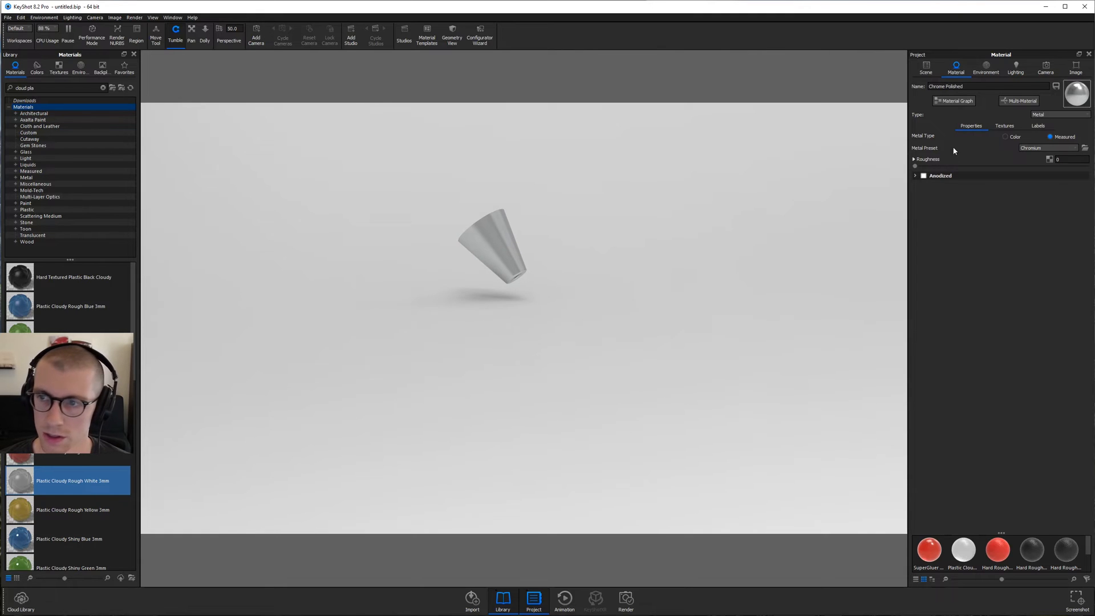
# Add a Color Gradient node to the chrome nozzle's material graph
pyautogui.click(953, 101)
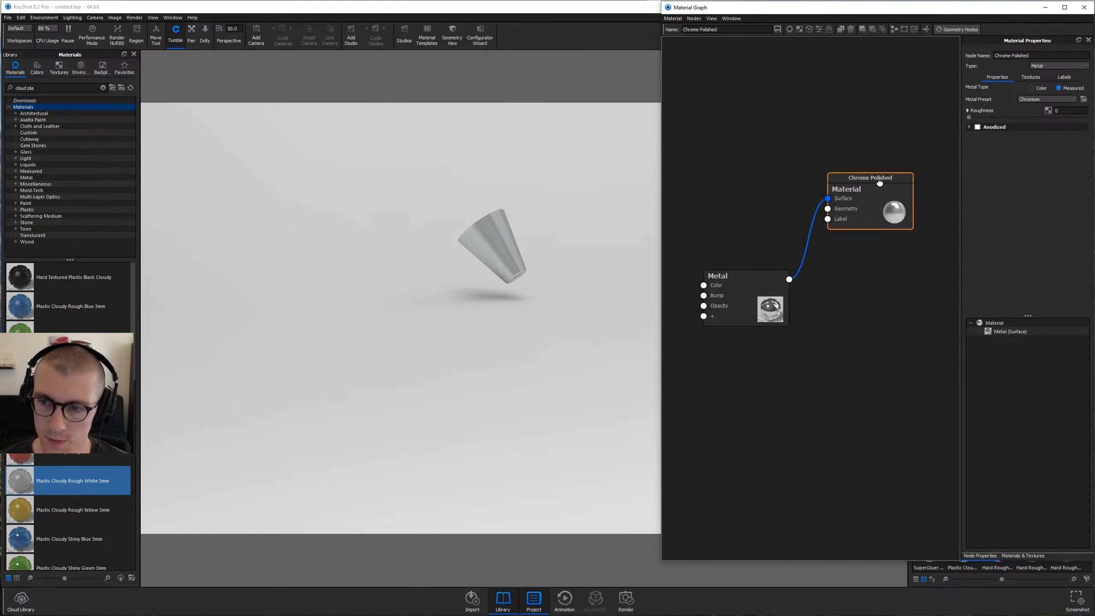
pyautogui.rightClick(747, 278)
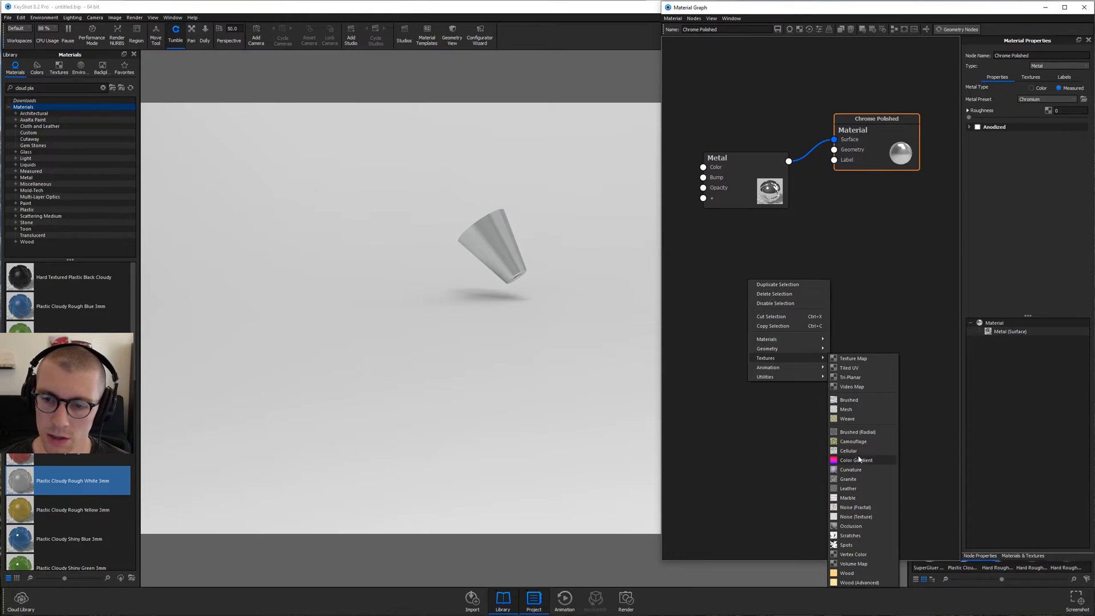
pyautogui.click(853, 459)
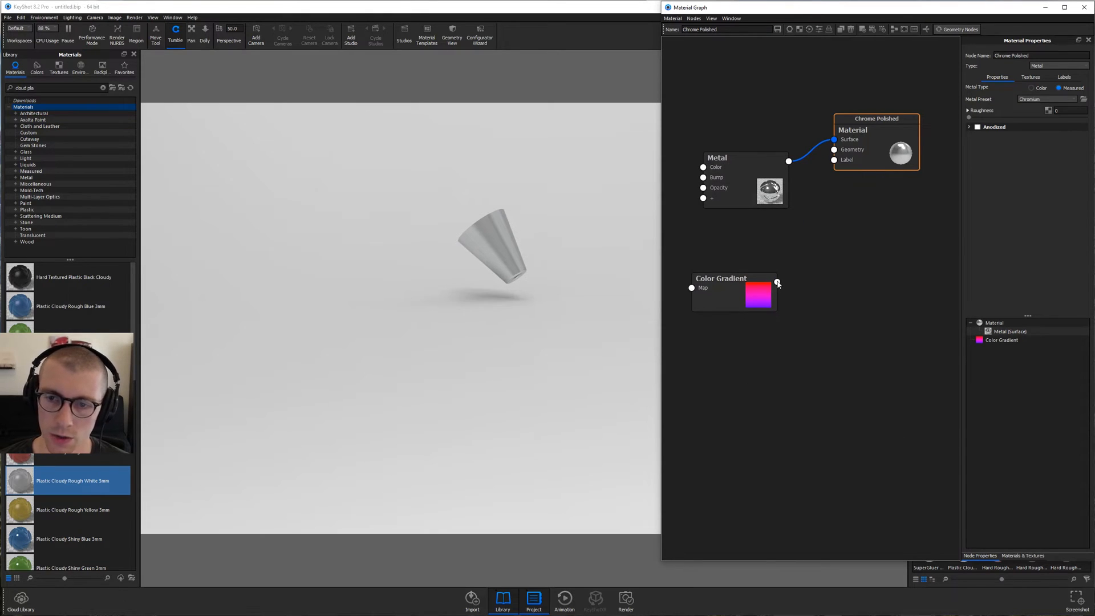
pyautogui.click(720, 278)
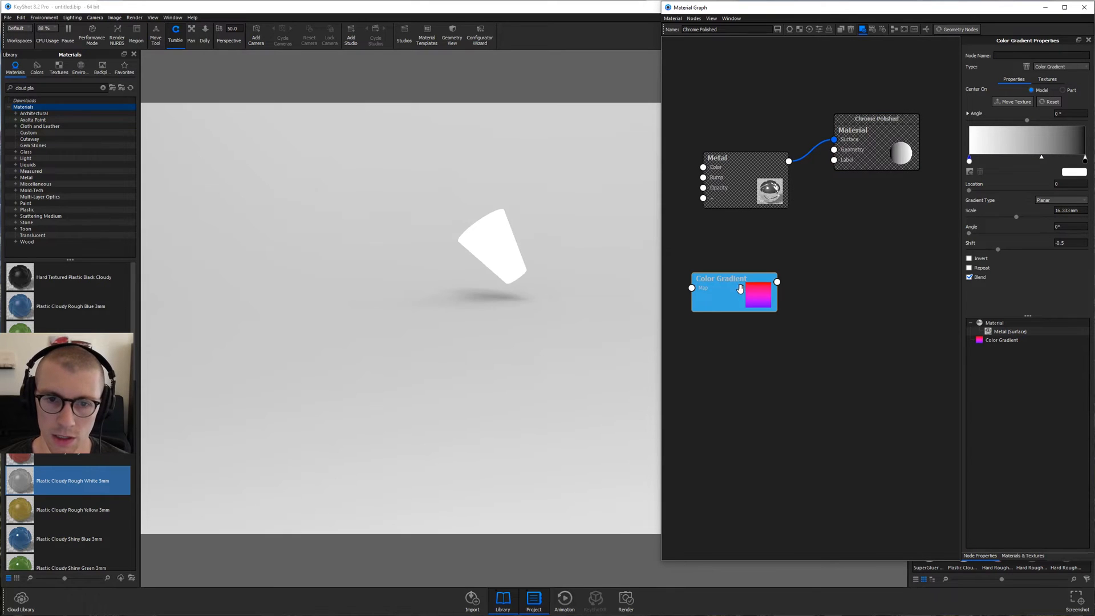
pyautogui.moveTo(632, 274)
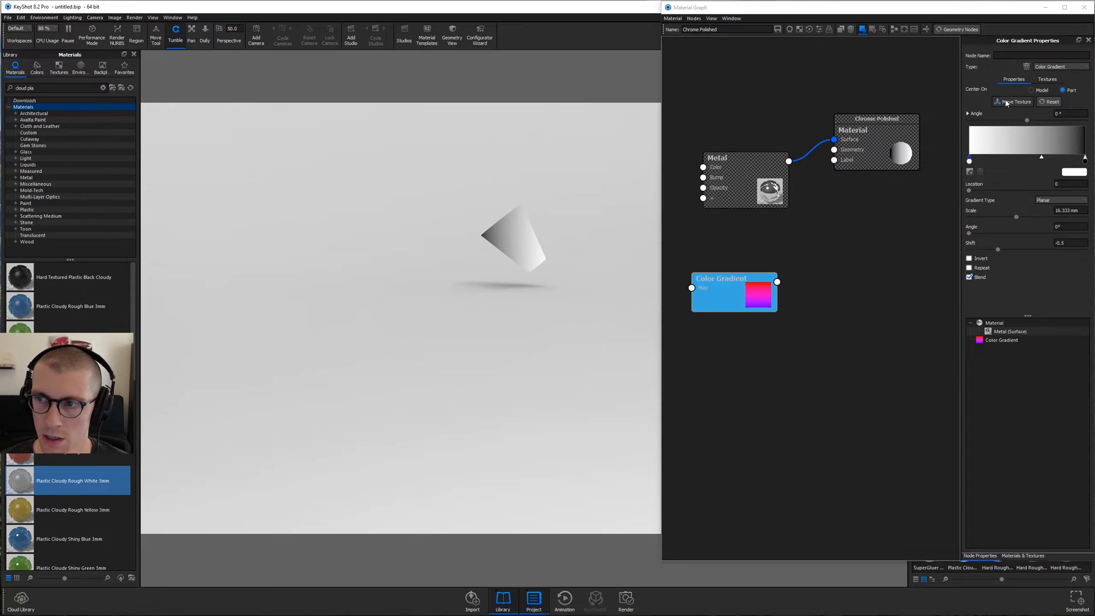
# Recolour the gradient stops with warm yellow and pink and confirm each
pyautogui.click(513, 241)
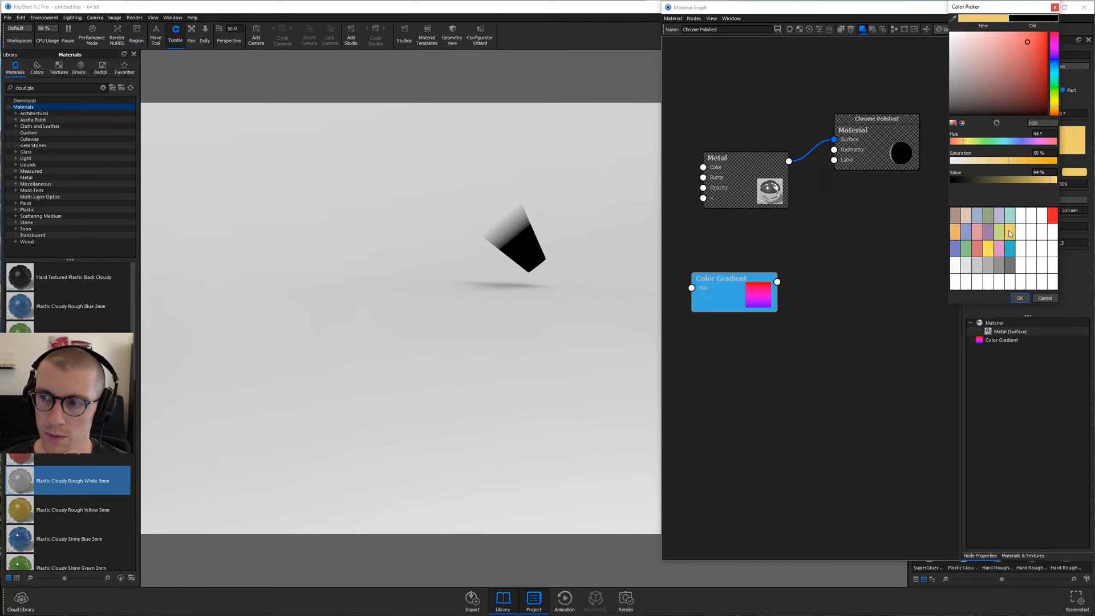
pyautogui.click(1018, 297)
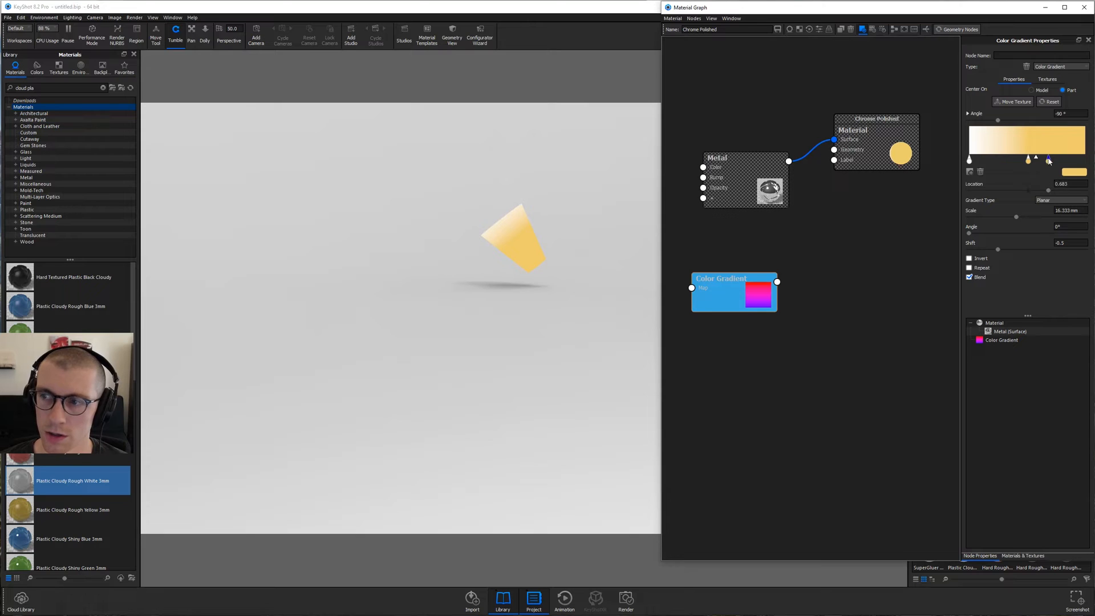
pyautogui.click(1073, 171)
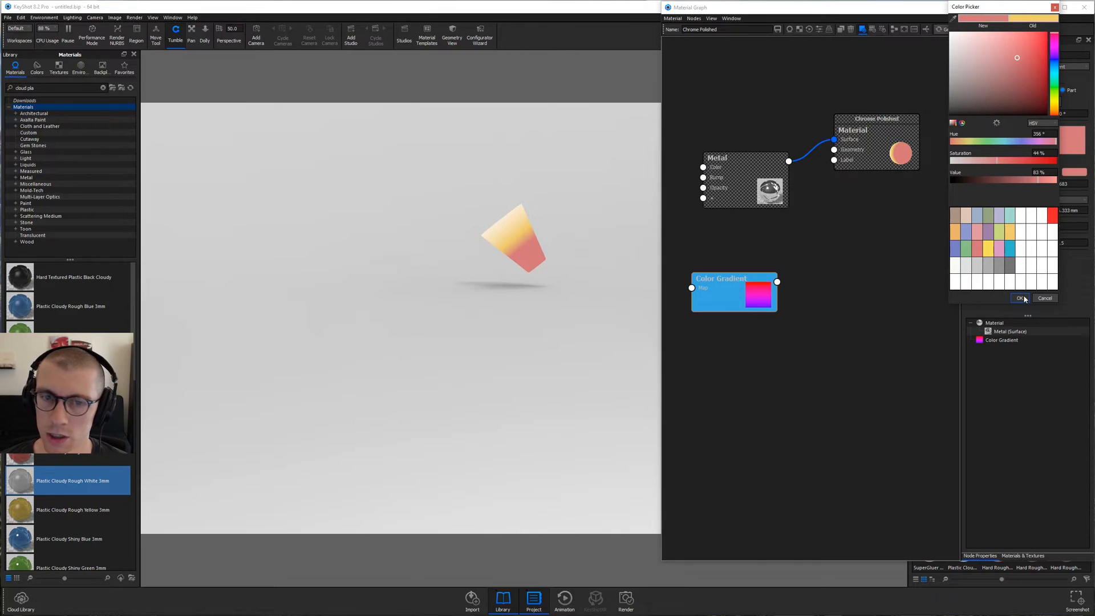
pyautogui.click(1021, 297)
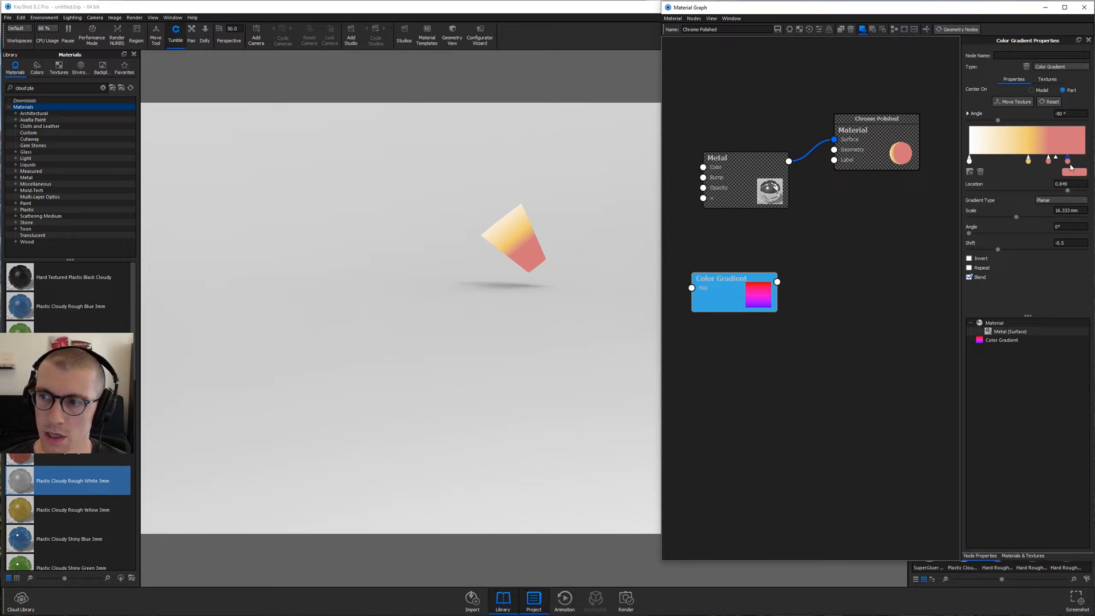
pyautogui.click(1069, 171)
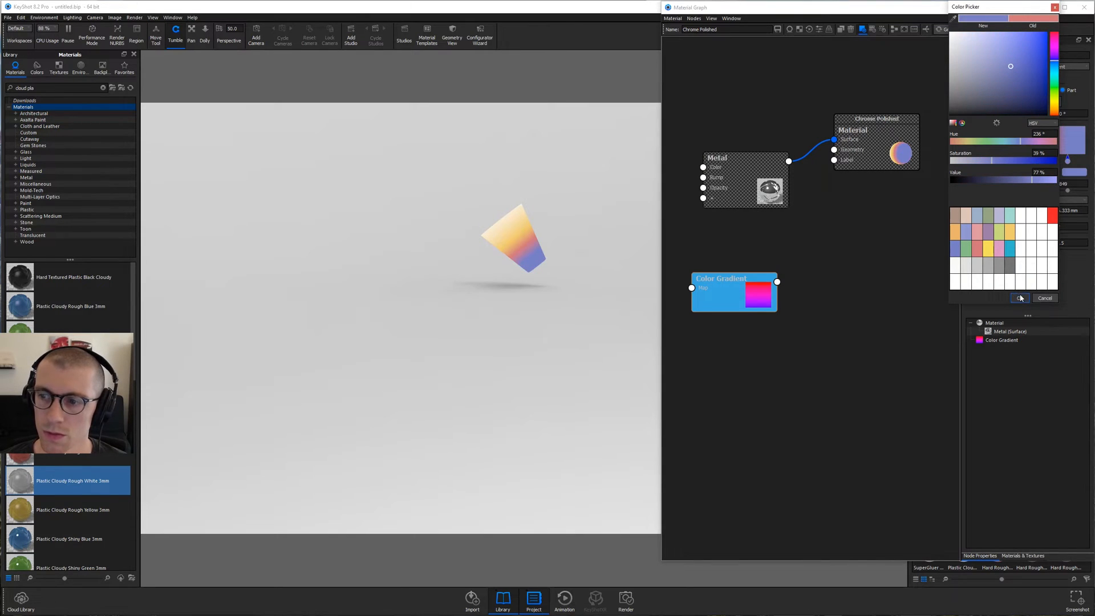
pyautogui.click(1020, 298)
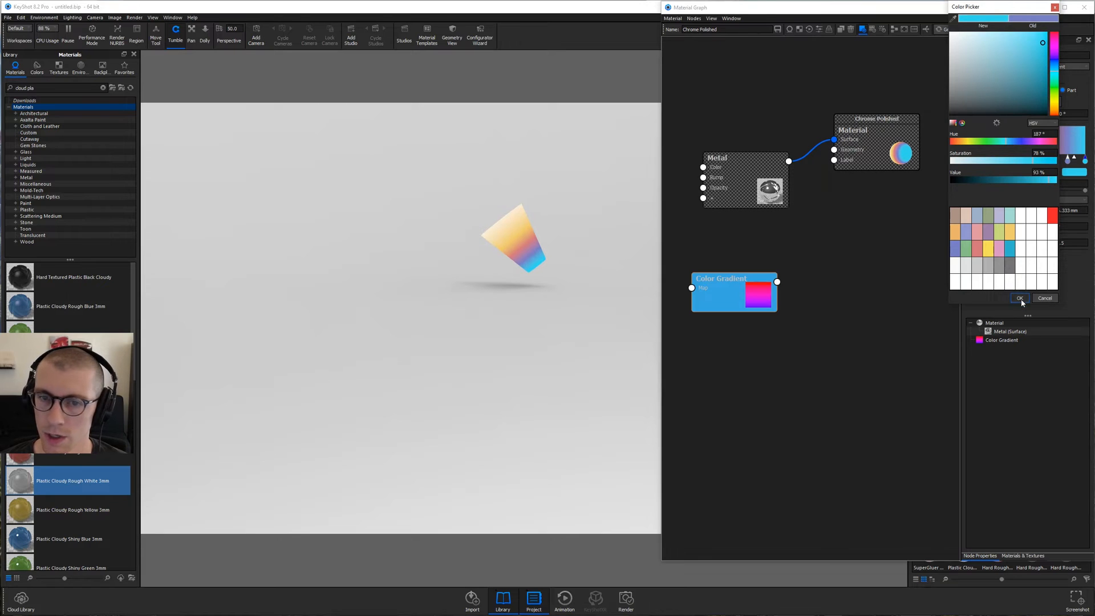
pyautogui.click(1019, 298)
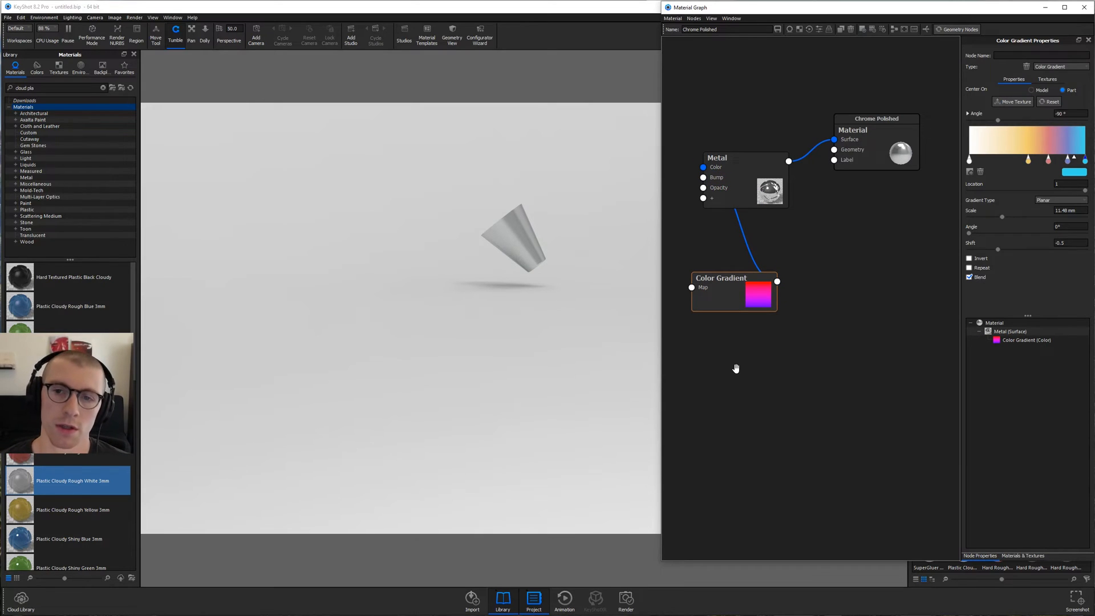
# Set Metal Type to Color and insert a Color Adjust node with saturation 0.7
pyautogui.click(716, 157)
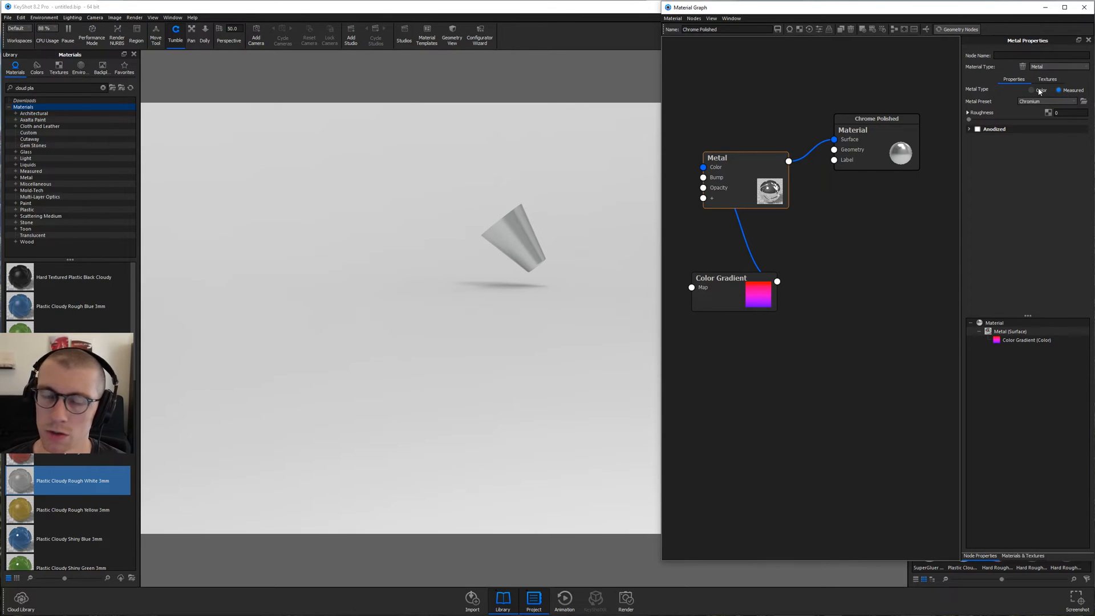
pyautogui.click(1031, 89)
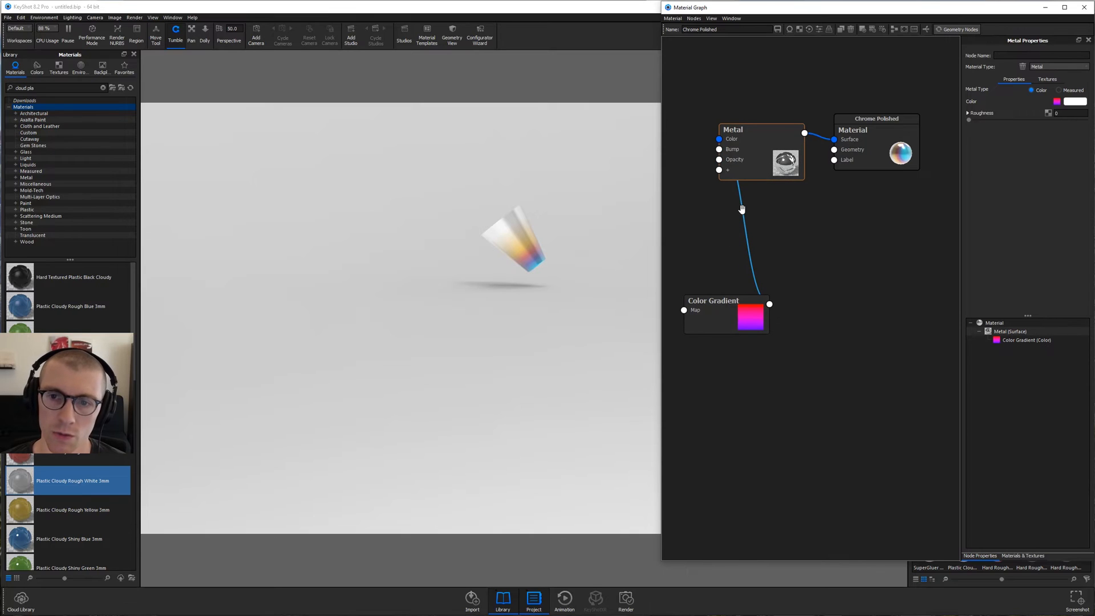
pyautogui.rightClick(741, 210)
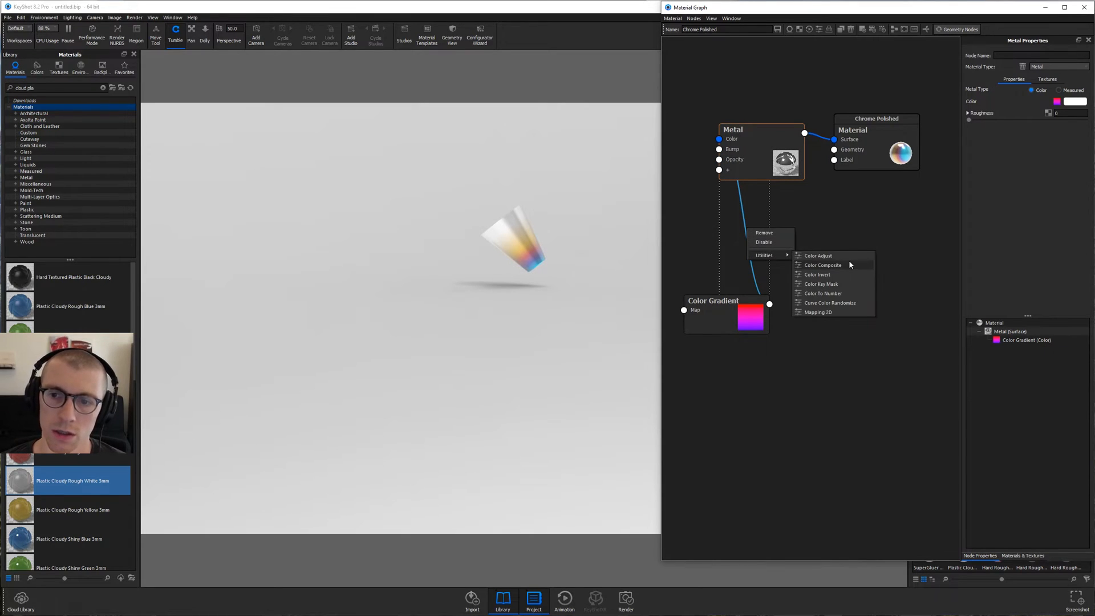
pyautogui.click(817, 255)
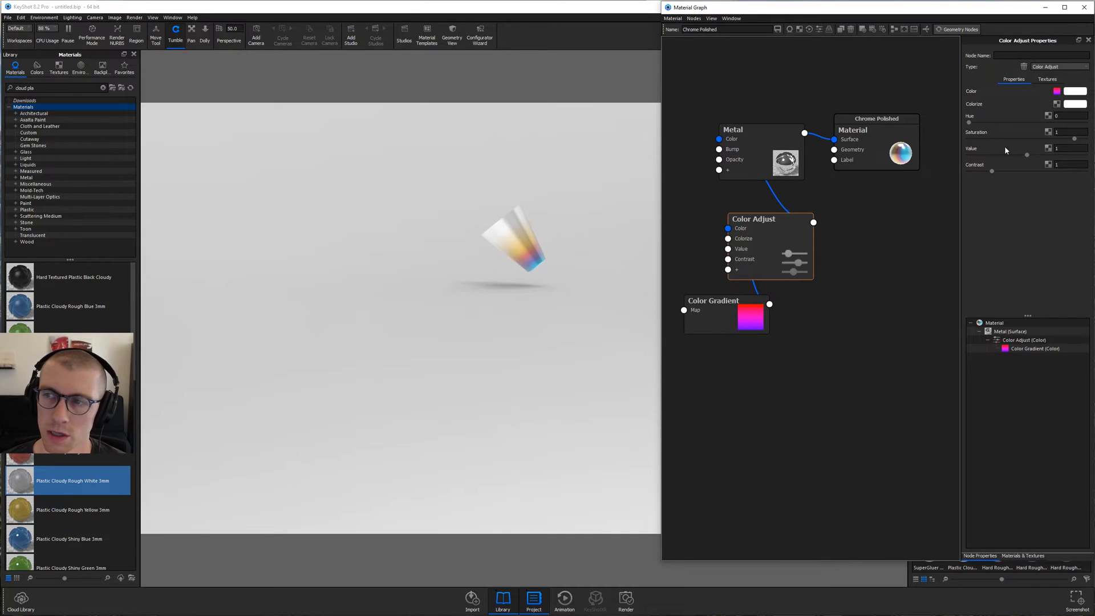
pyautogui.tripleClick(1069, 132)
pyautogui.write('0.7')
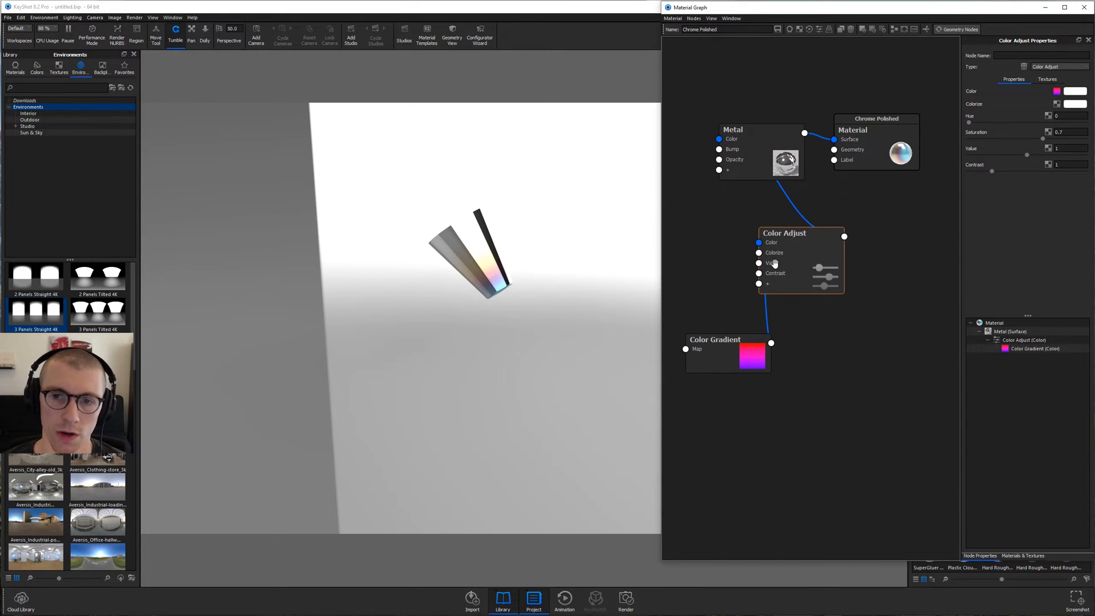
# Assign the friction.jpg bump texture as the nozzle metal's roughness map
pyautogui.click(58, 68)
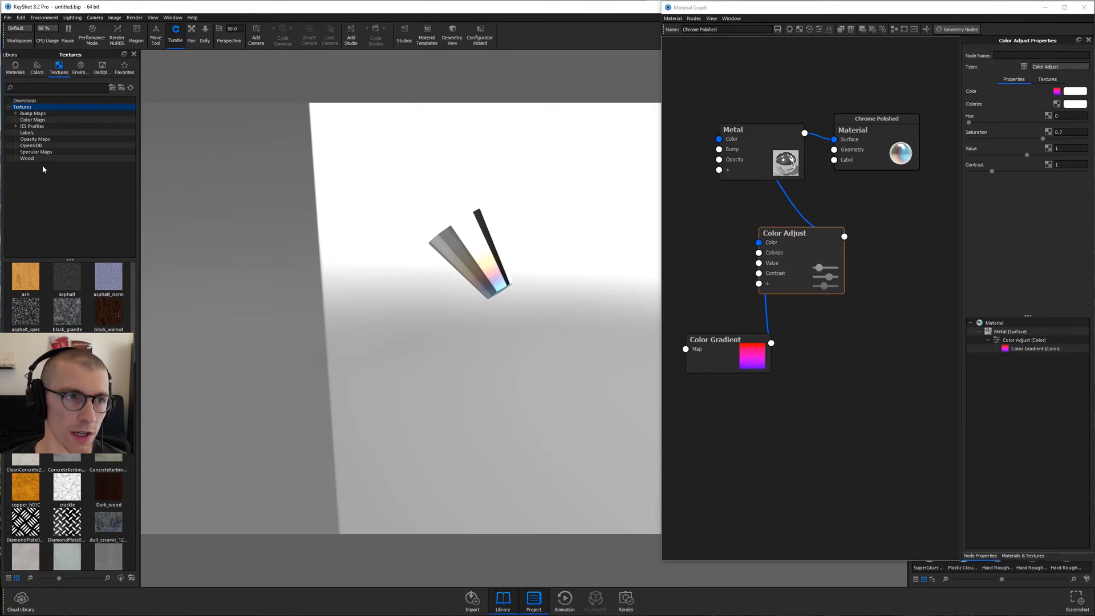
pyautogui.click(33, 113)
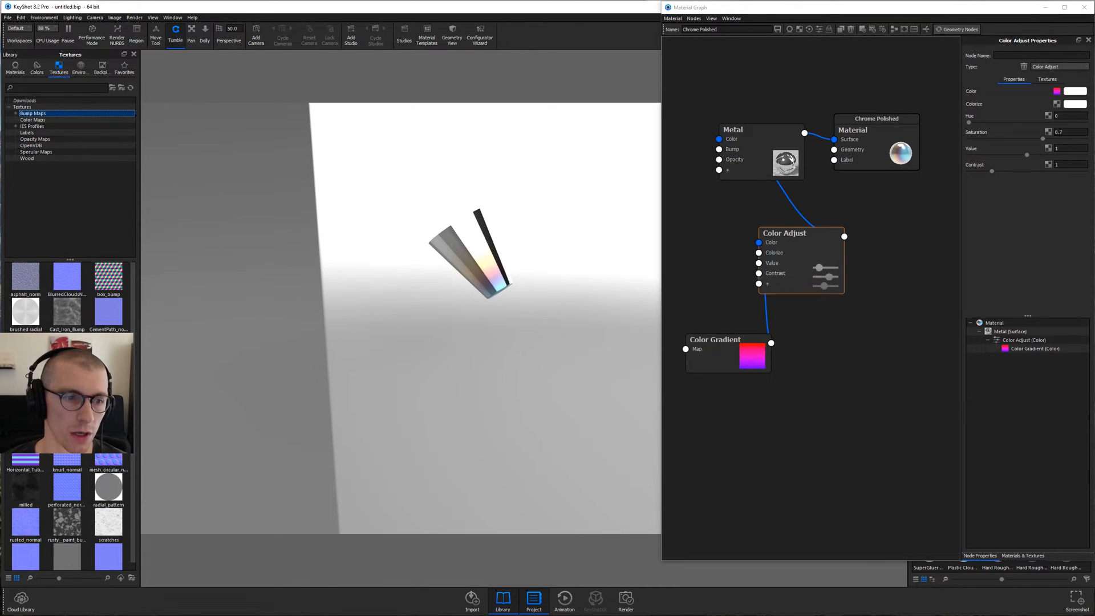
pyautogui.moveTo(109, 486)
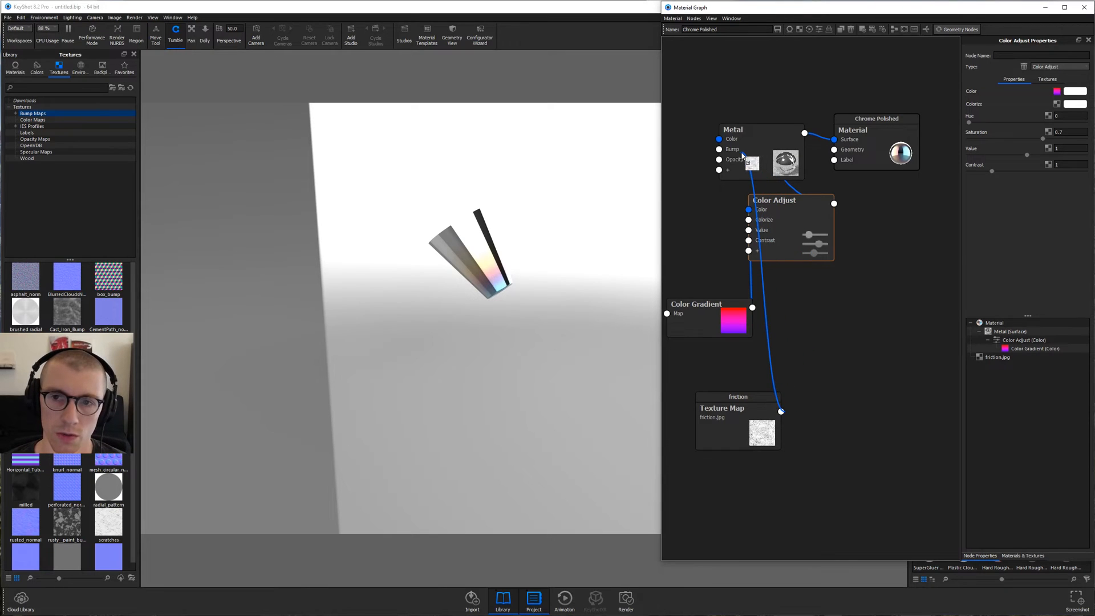
pyautogui.click(727, 170)
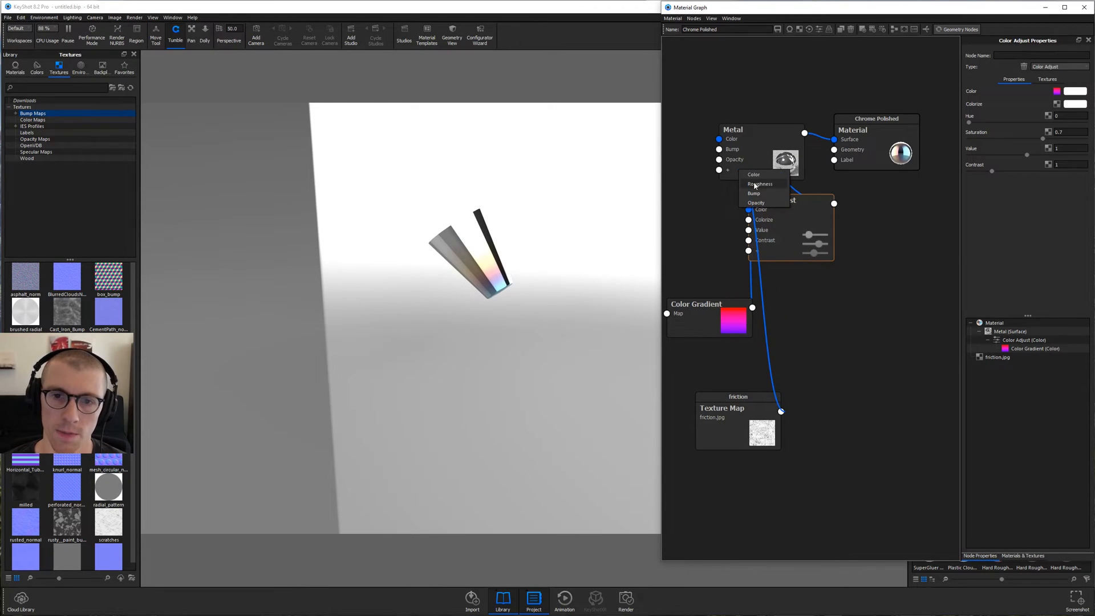
pyautogui.click(759, 183)
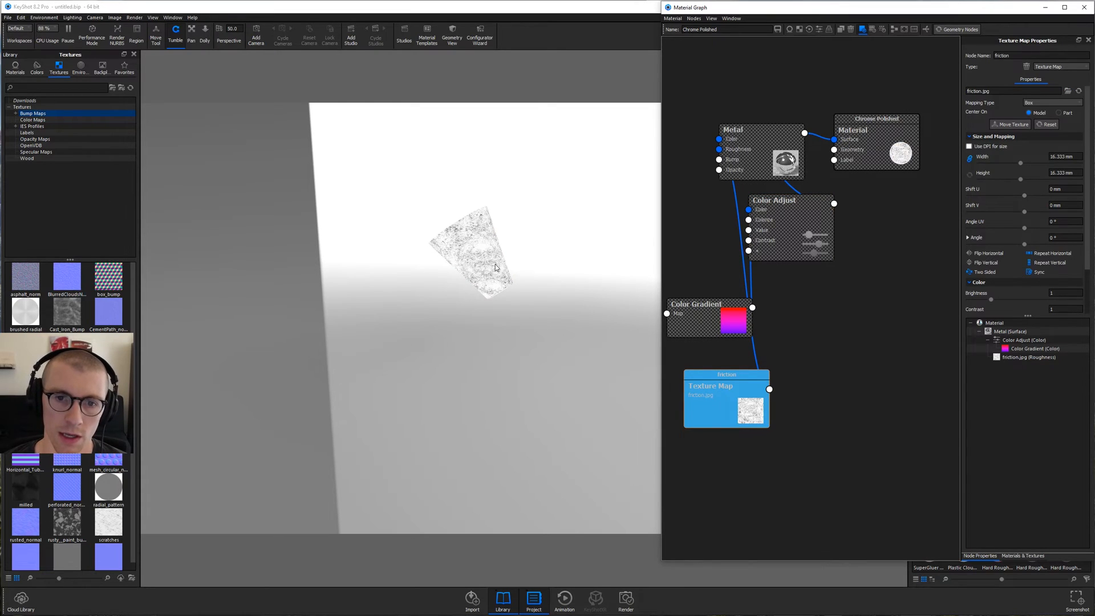
pyautogui.moveTo(481, 250)
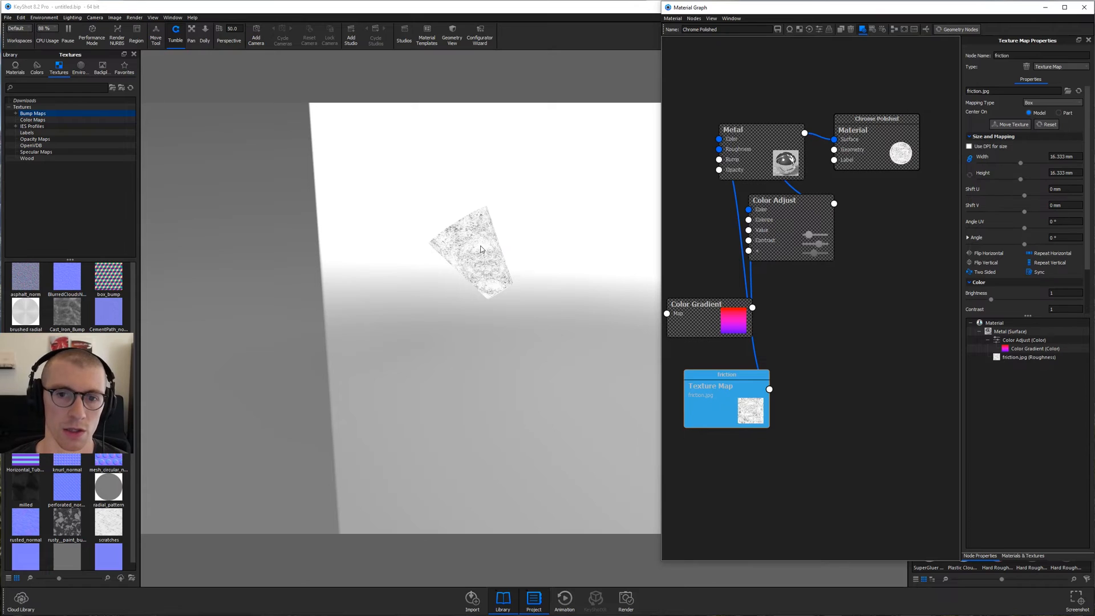
pyautogui.moveTo(480, 276)
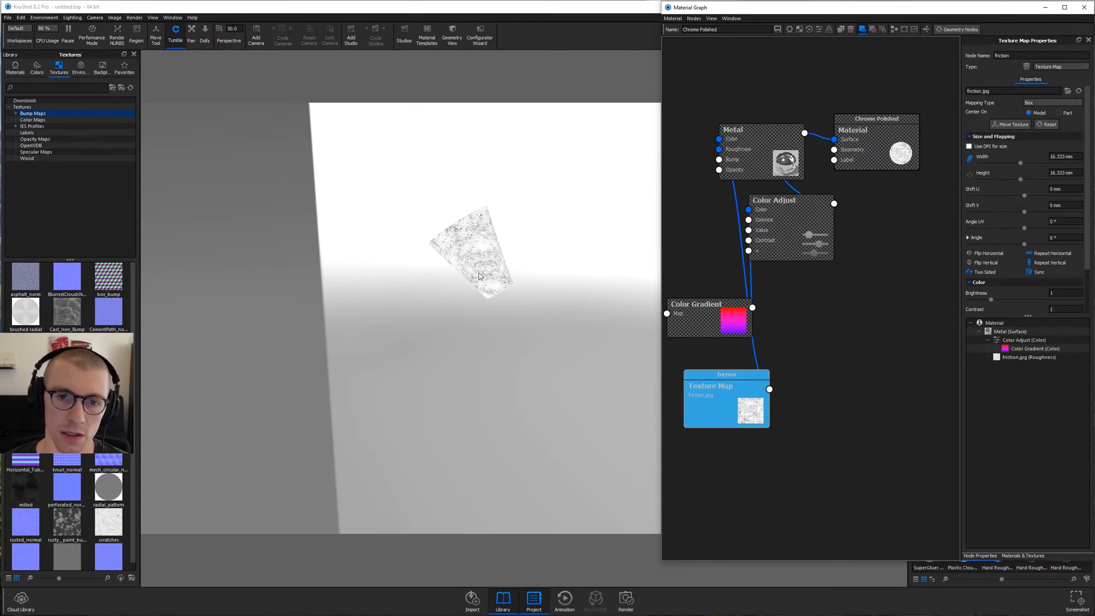
pyautogui.moveTo(966, 348)
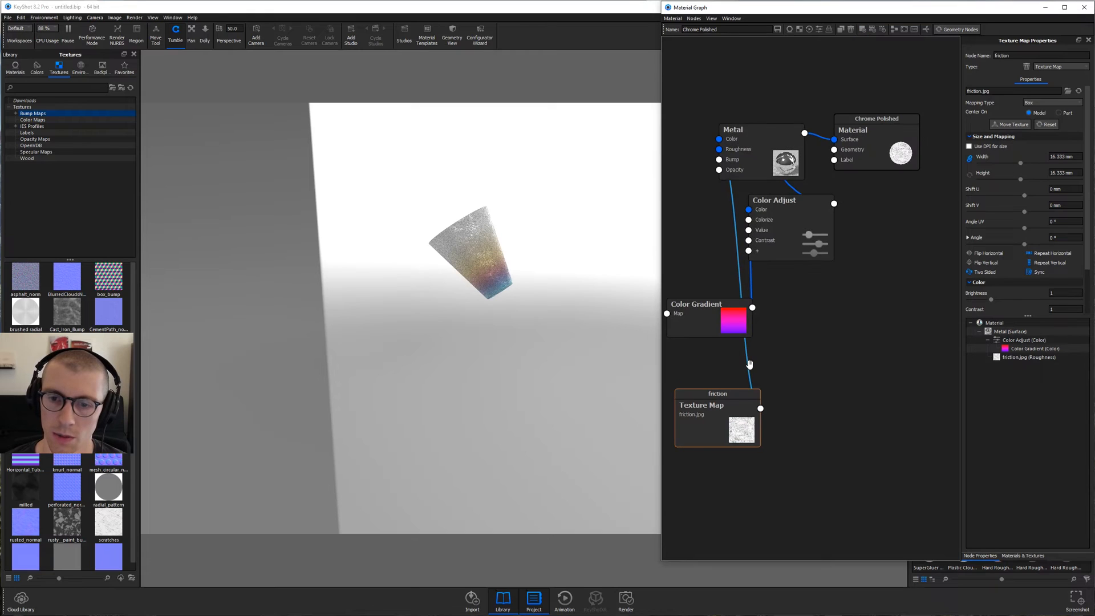
# Insert a Color To Number remap on the roughness link, output 0.2 to 0.03
pyautogui.rightClick(748, 361)
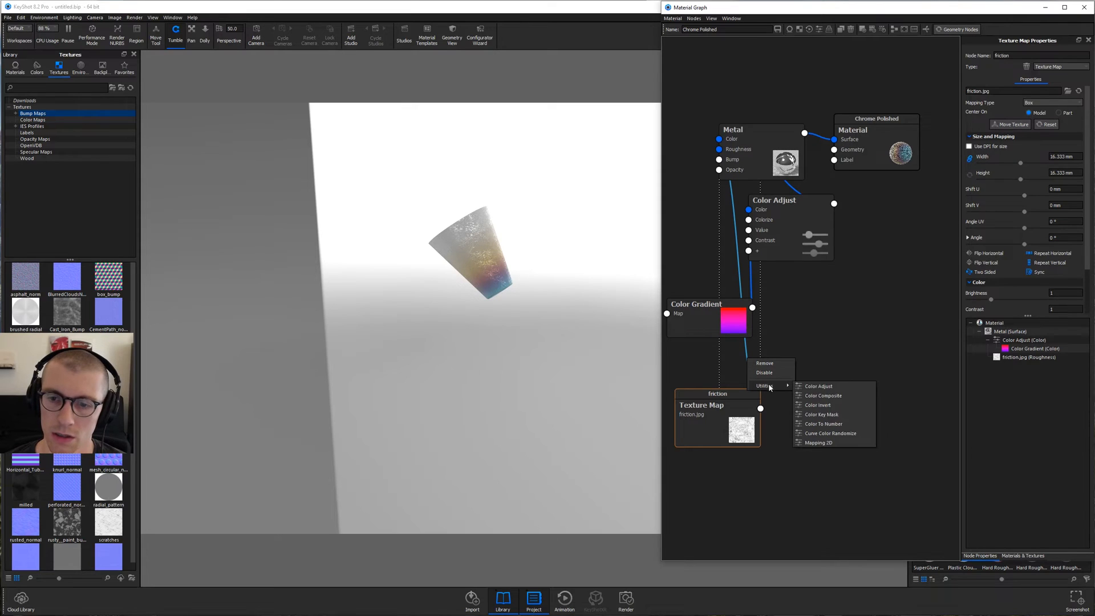
pyautogui.moveTo(822, 424)
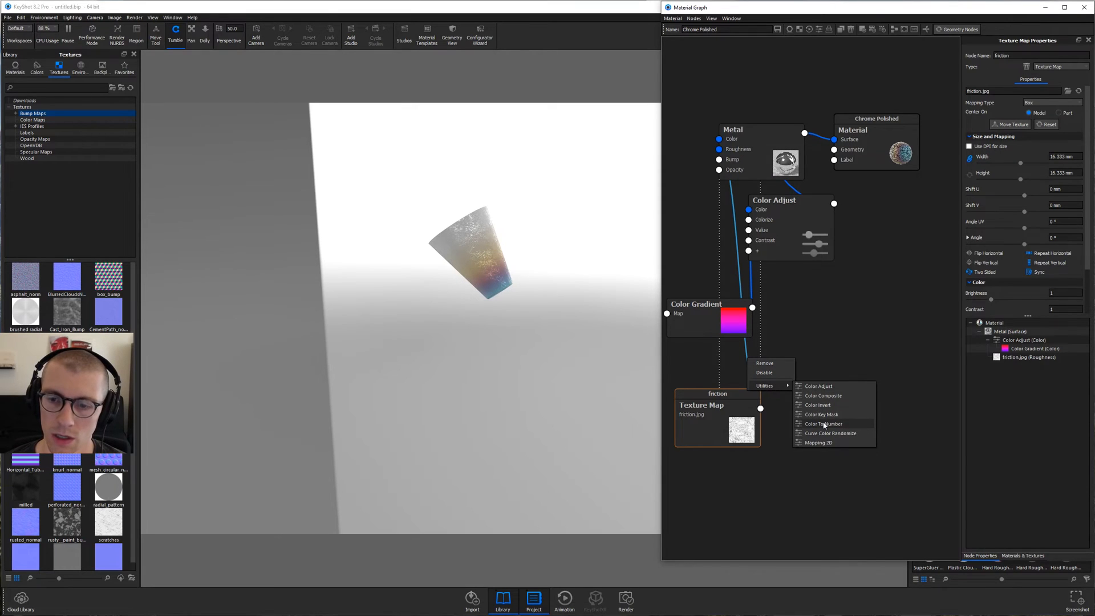
pyautogui.click(822, 424)
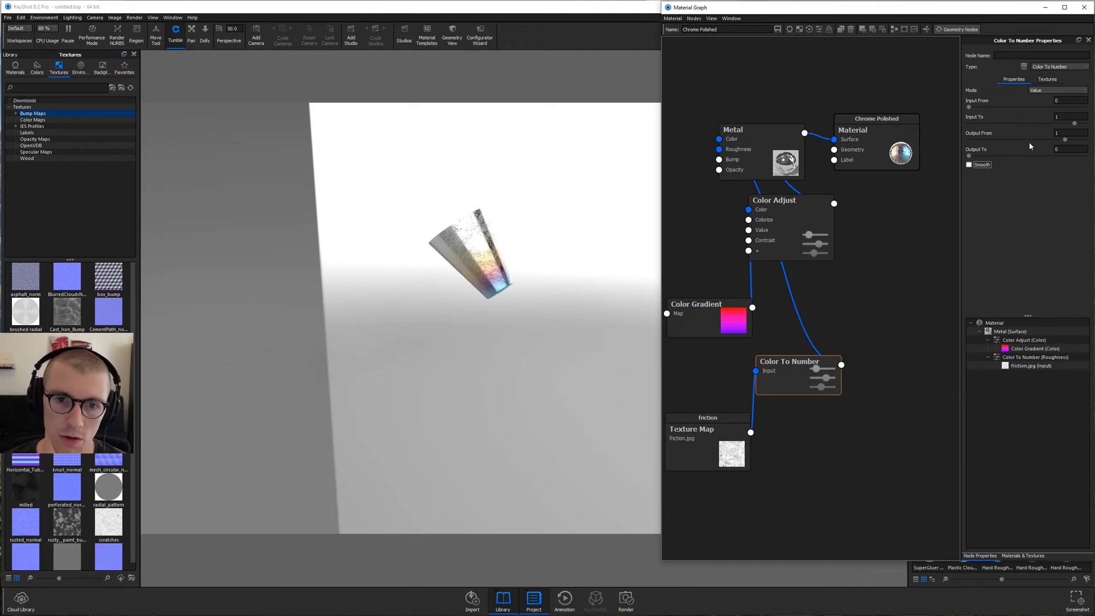
pyautogui.moveTo(1002, 173)
pyautogui.write('.03')
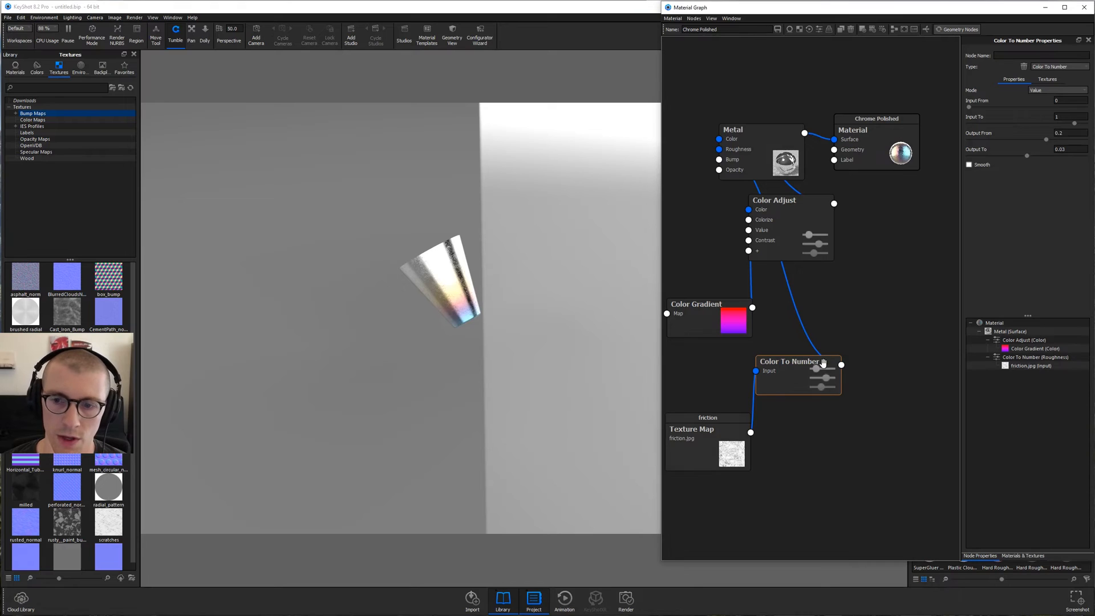
# Map the SuperGluer label onto the black plastic as a cylinder and start moving it by hand
pyautogui.click(1087, 7)
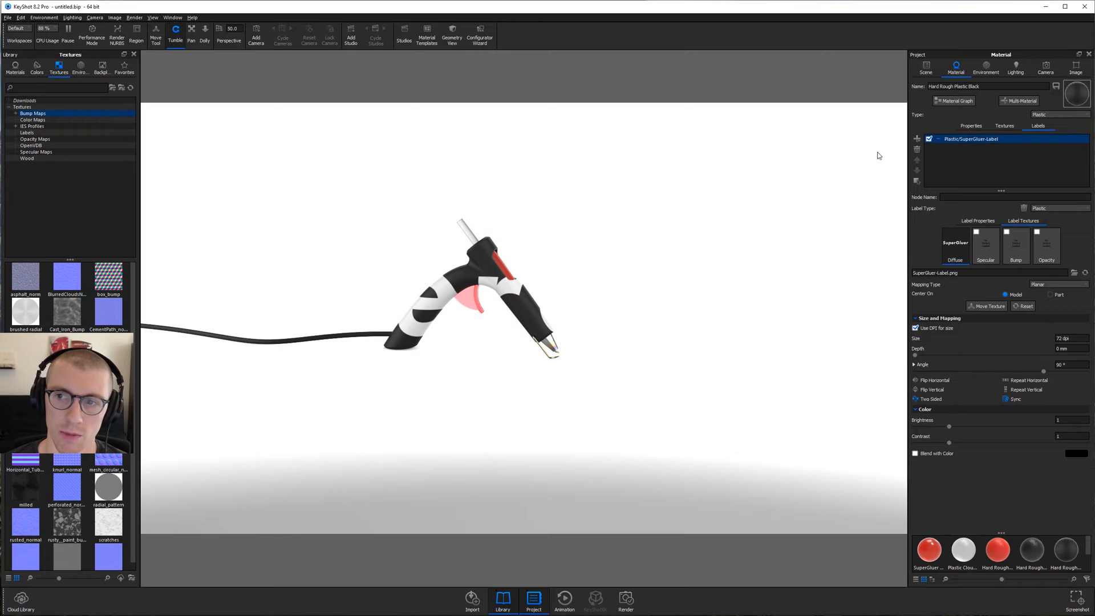
pyautogui.click(1056, 283)
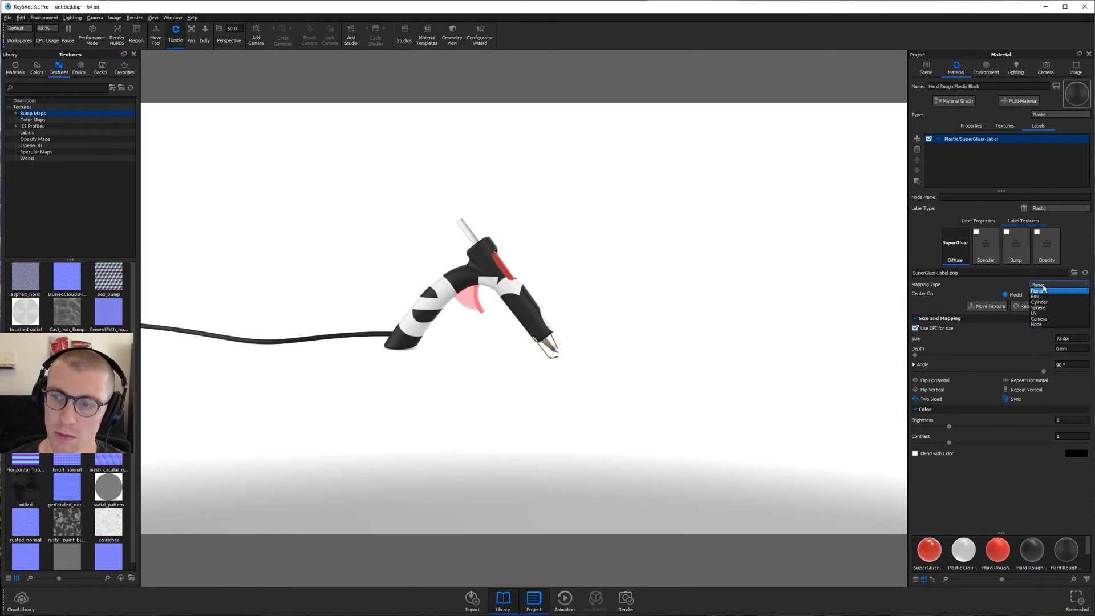
pyautogui.click(1038, 301)
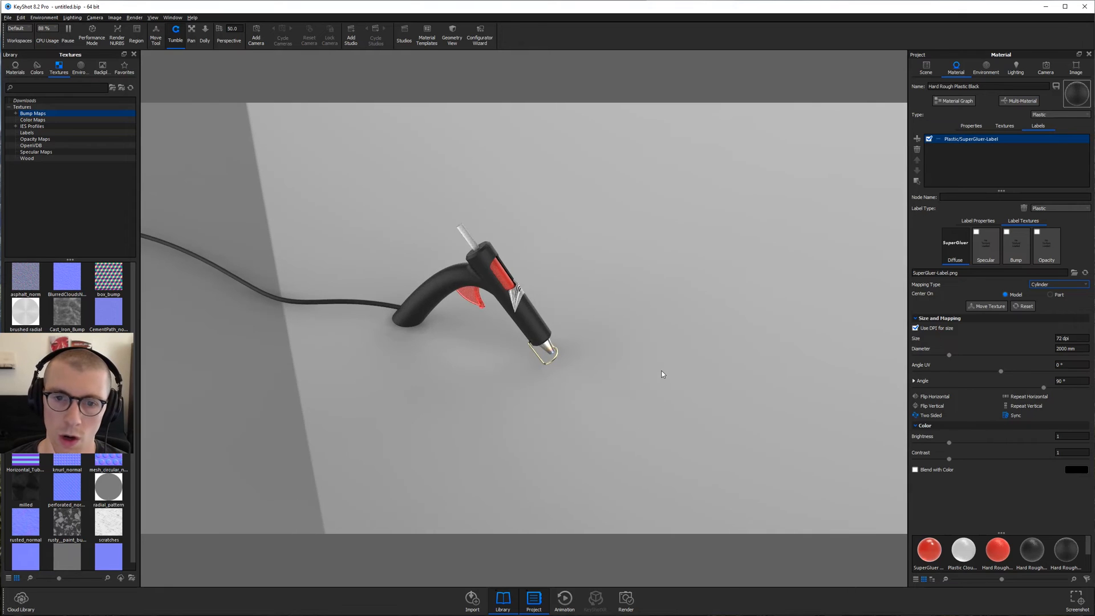
pyautogui.click(986, 306)
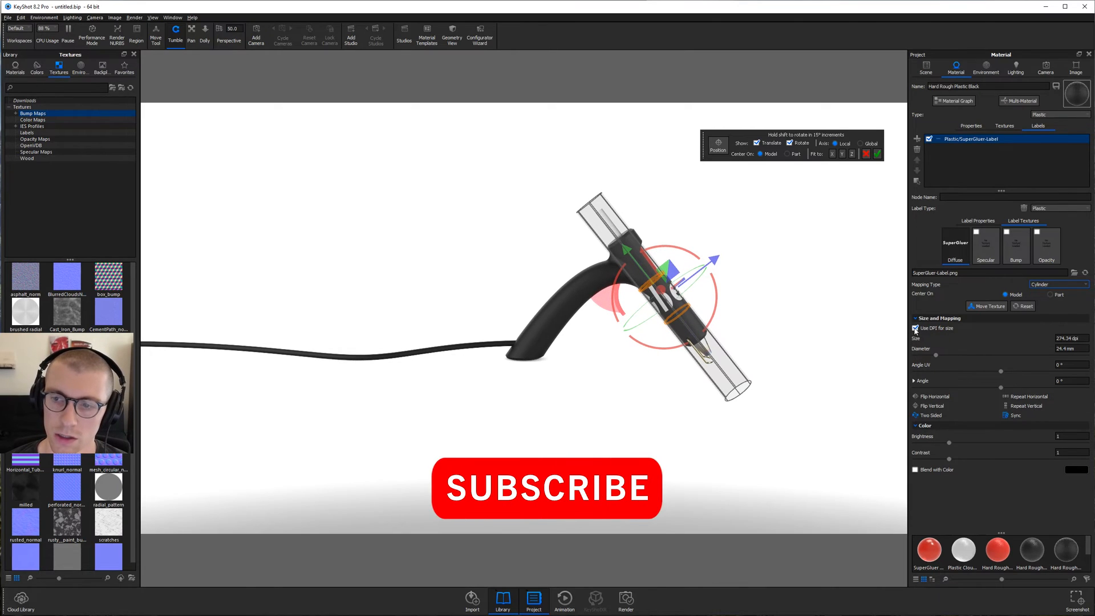
# Stop sizing the label by DPI and blend it with a red colour
pyautogui.click(915, 328)
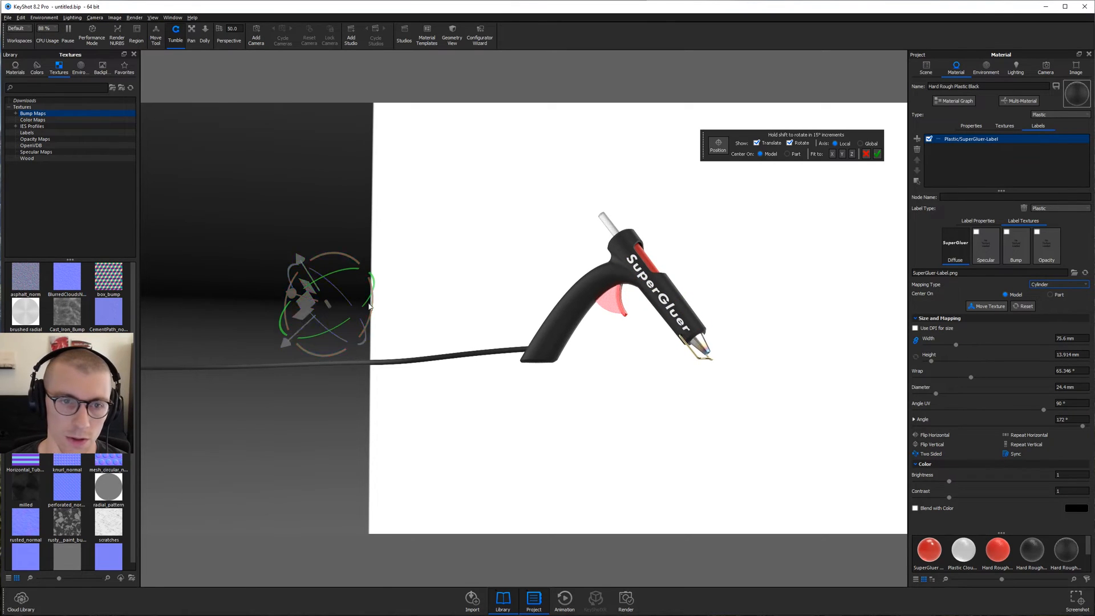
pyautogui.click(865, 154)
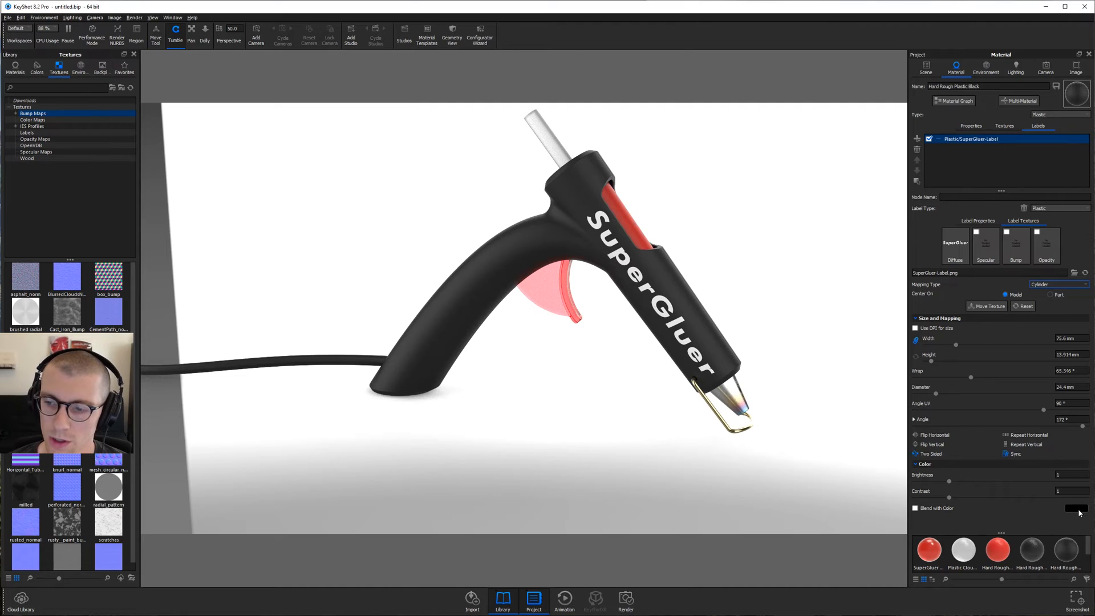
pyautogui.moveTo(1045, 503)
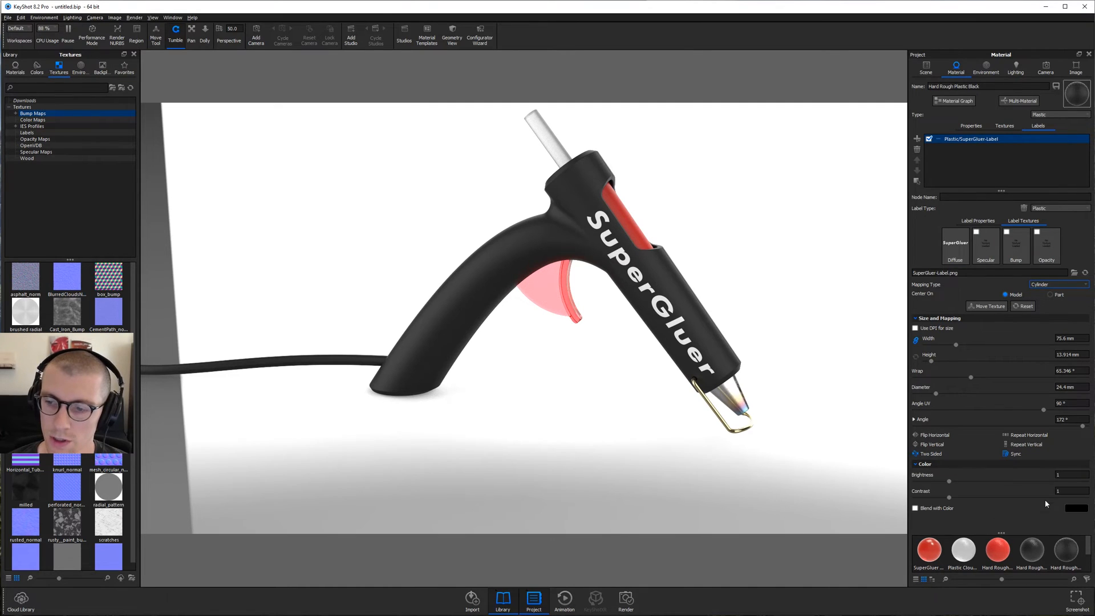
pyautogui.click(1085, 507)
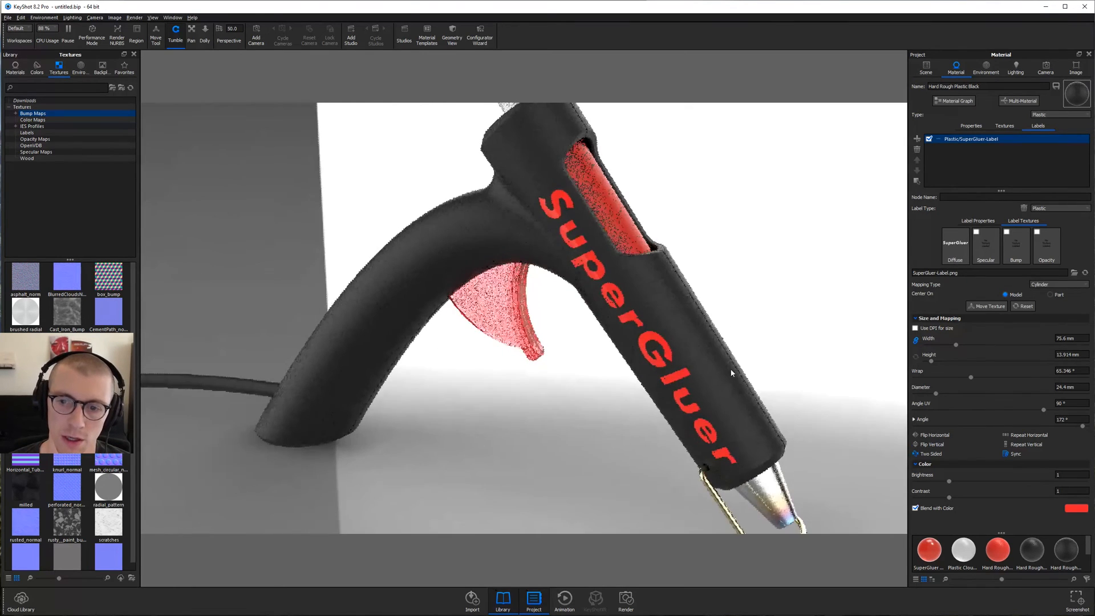
# Use the label image as the SuperGluer label's own bump map
pyautogui.scroll(-3)
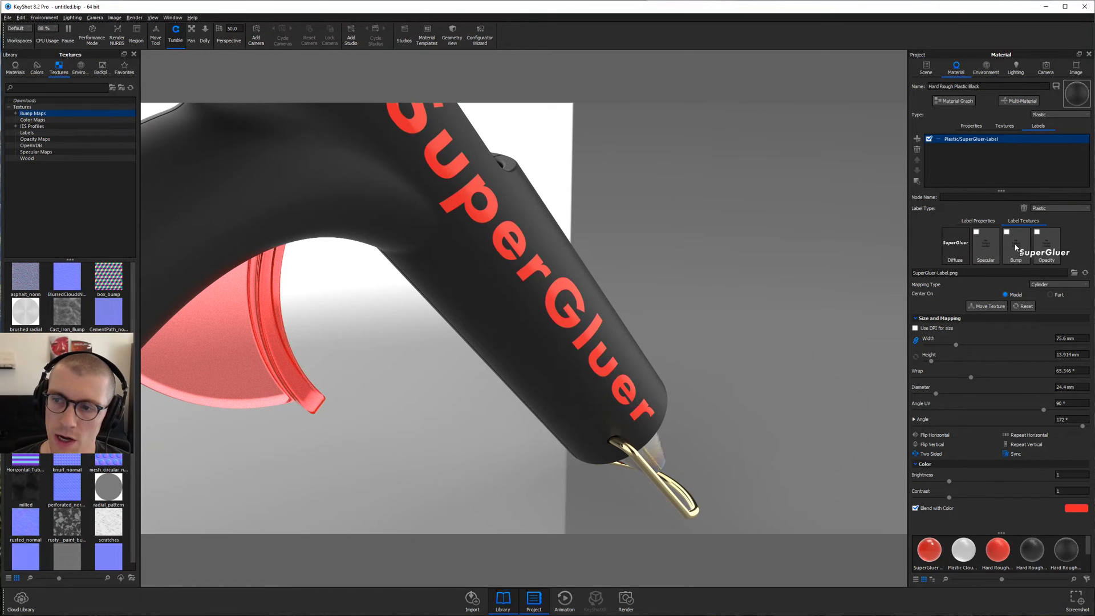
pyautogui.click(1008, 231)
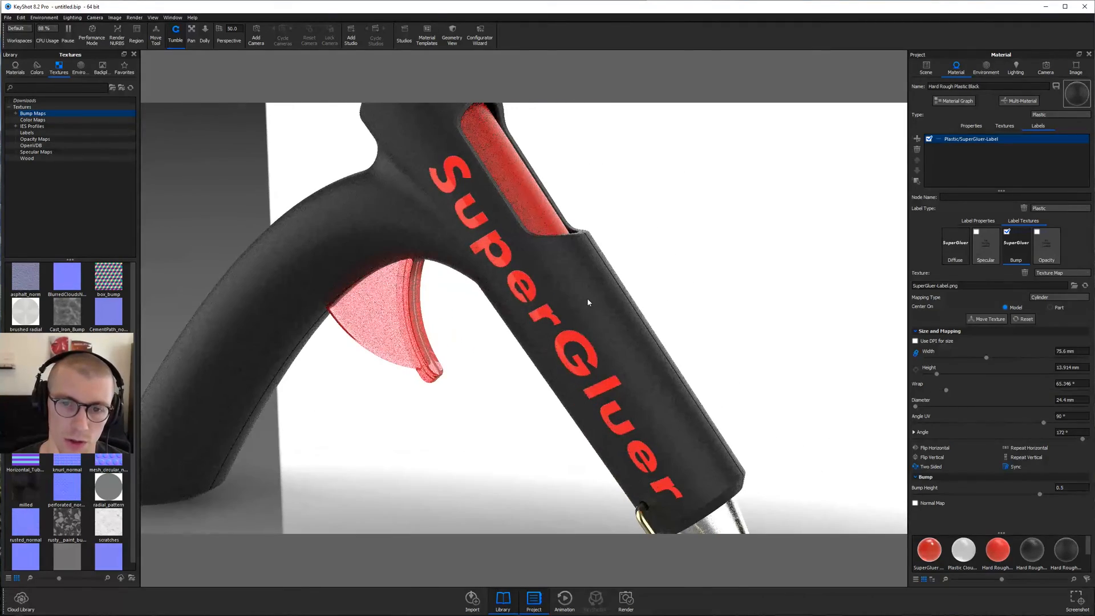
# Load a Noise (Fractal) texture into the black plastic body's bump slot
pyautogui.click(1004, 125)
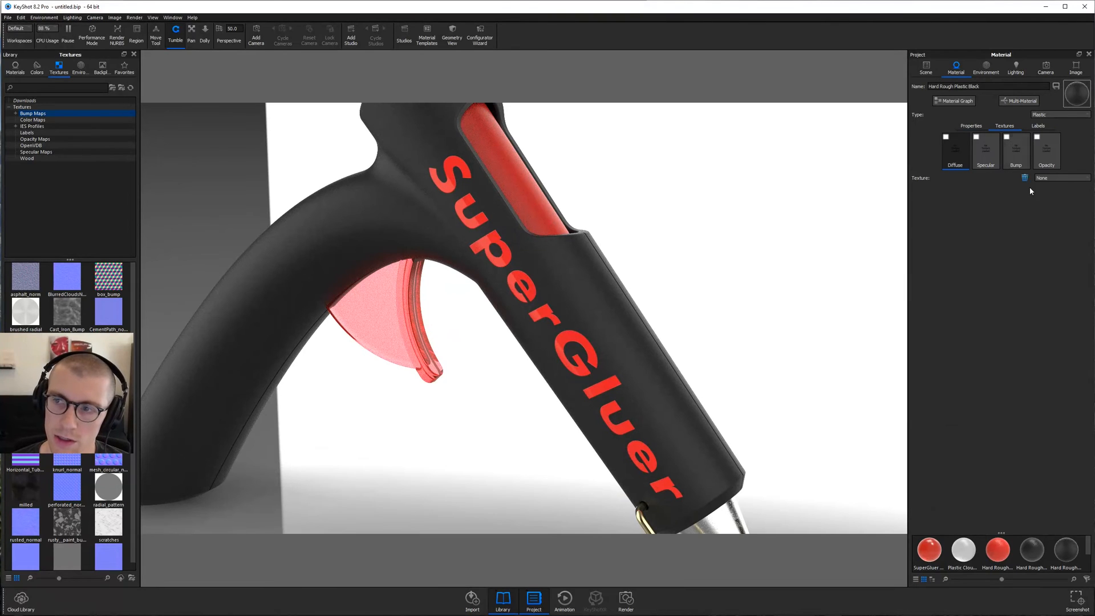
pyautogui.click(1016, 137)
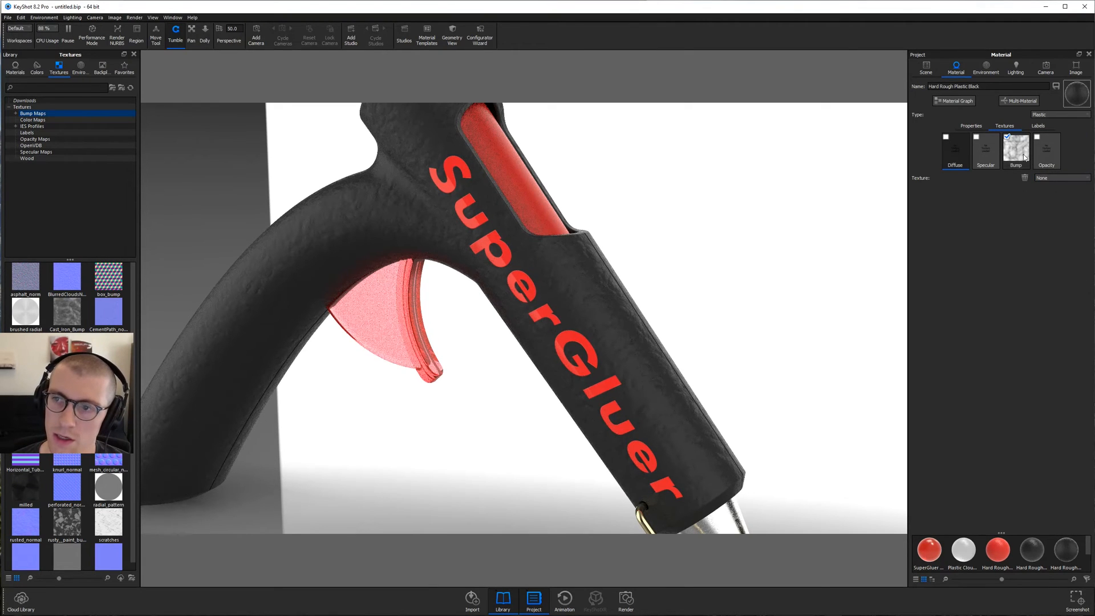
pyautogui.click(1015, 148)
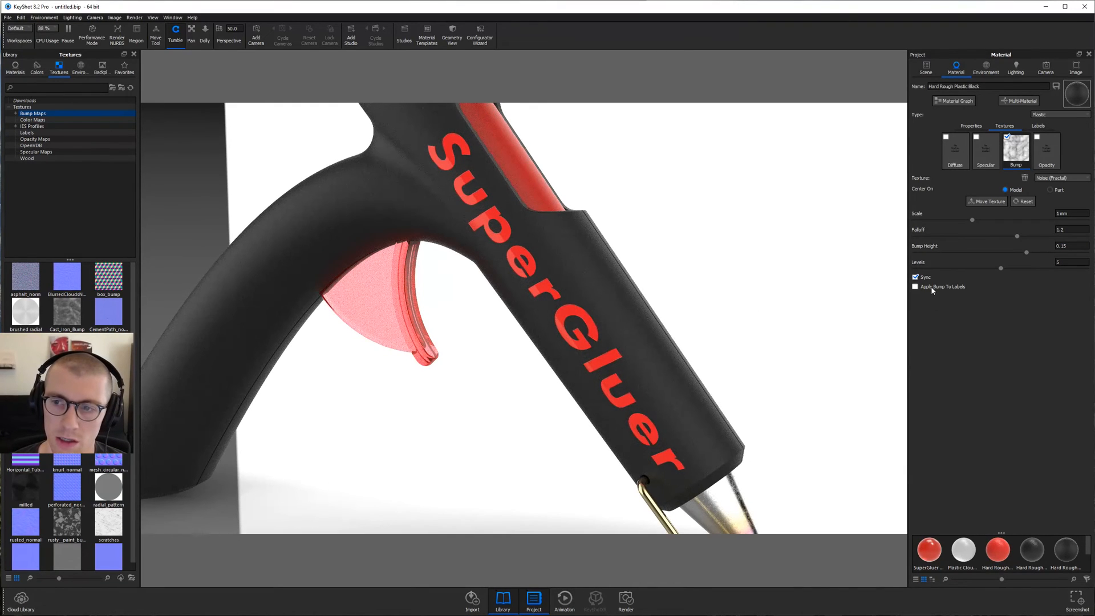
# Toggle Apply Bump To Labels on the body's noise bump
pyautogui.click(916, 286)
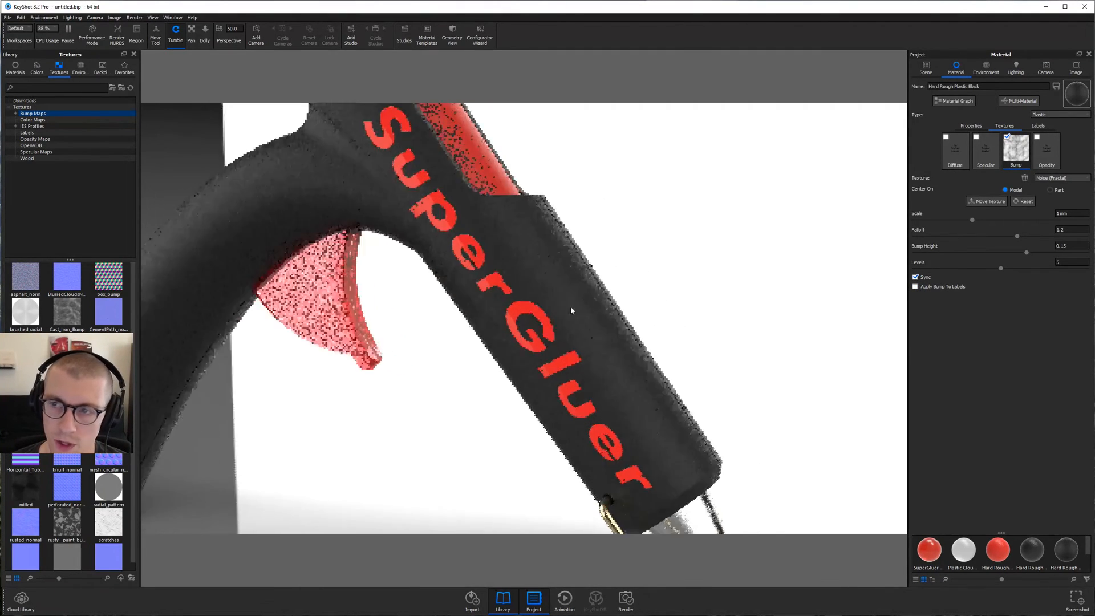
pyautogui.click(955, 100)
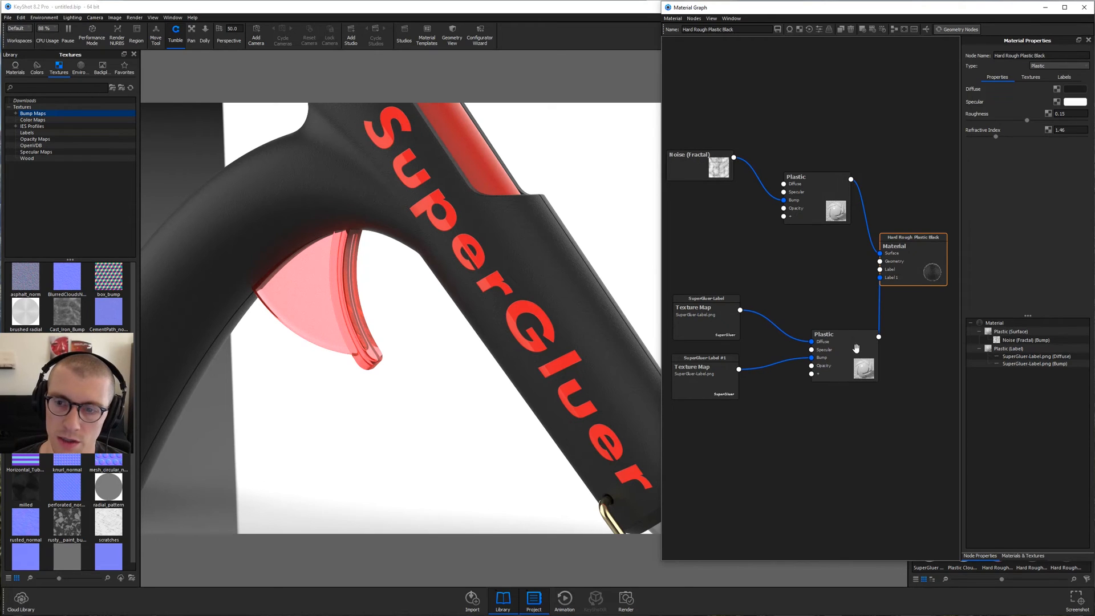
pyautogui.moveTo(710, 381)
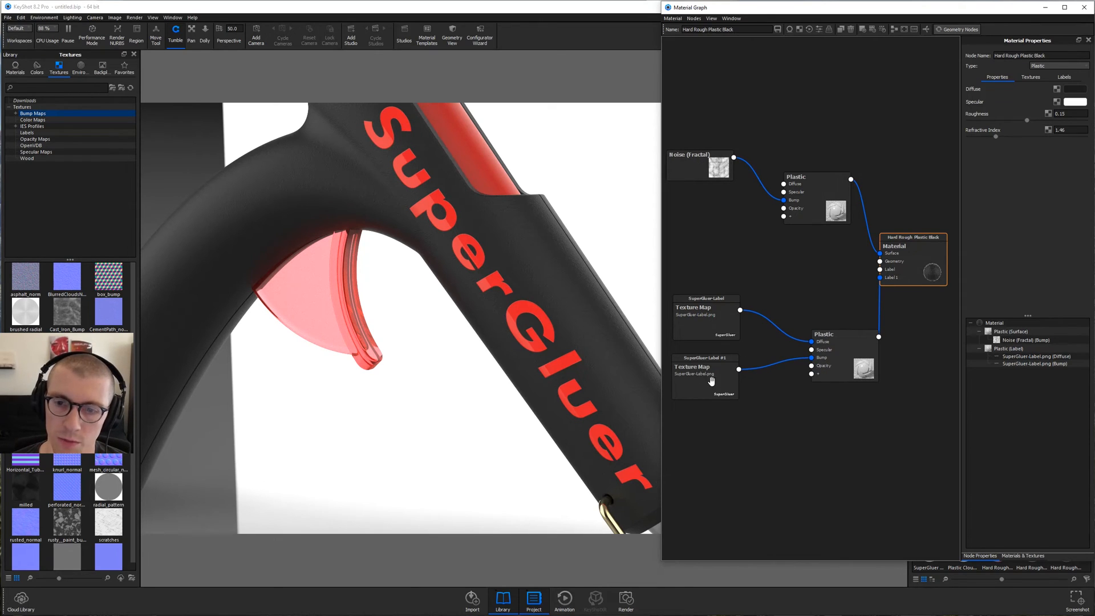
pyautogui.moveTo(635, 370)
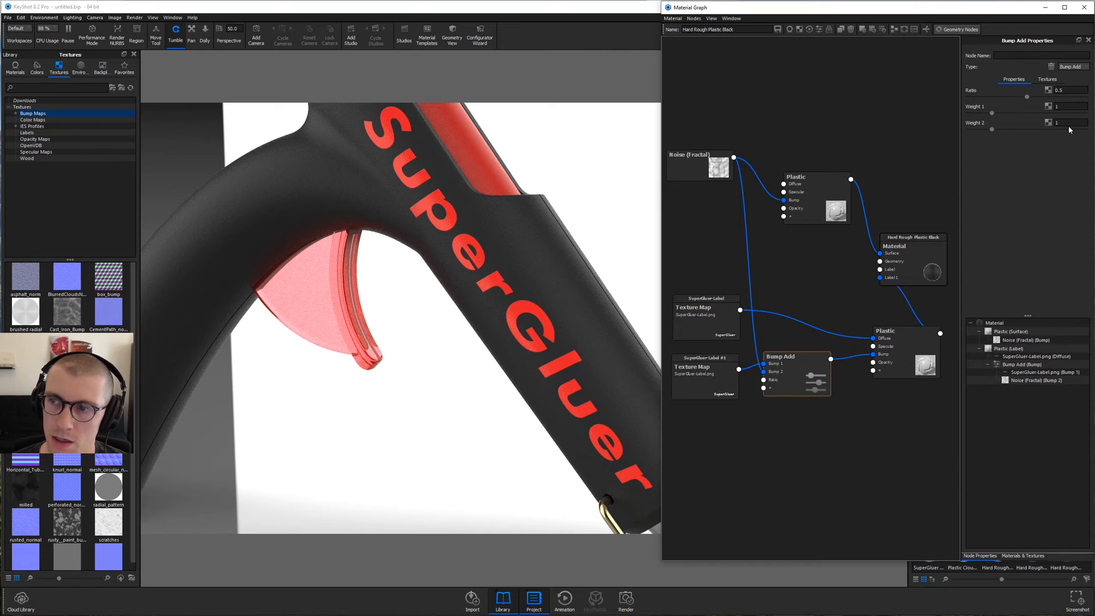
pyautogui.moveTo(1017, 157)
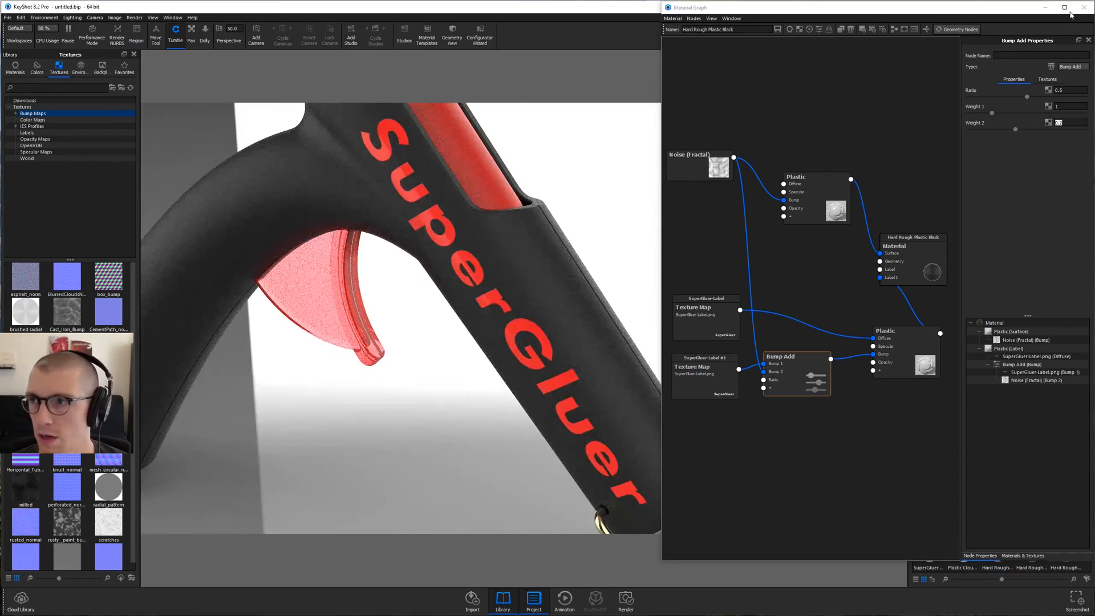
# Close the material graph after wiring the Bump Add node into the label's bump
pyautogui.click(1087, 8)
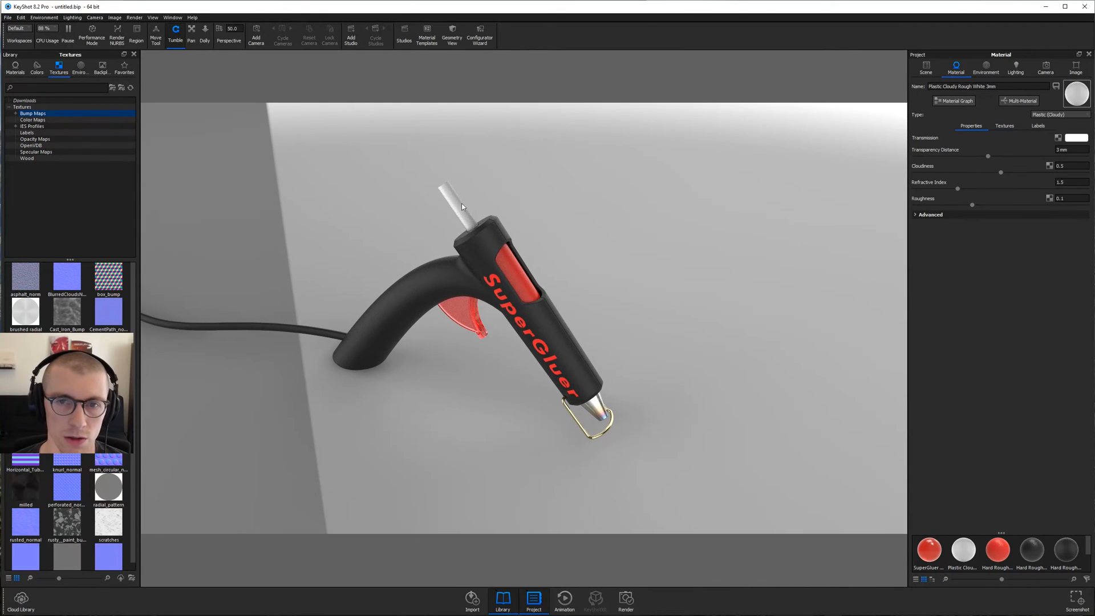
# Warm the glue stick's transmission colour to off-white and make the brass nozzle a silvery metal
pyautogui.click(1077, 138)
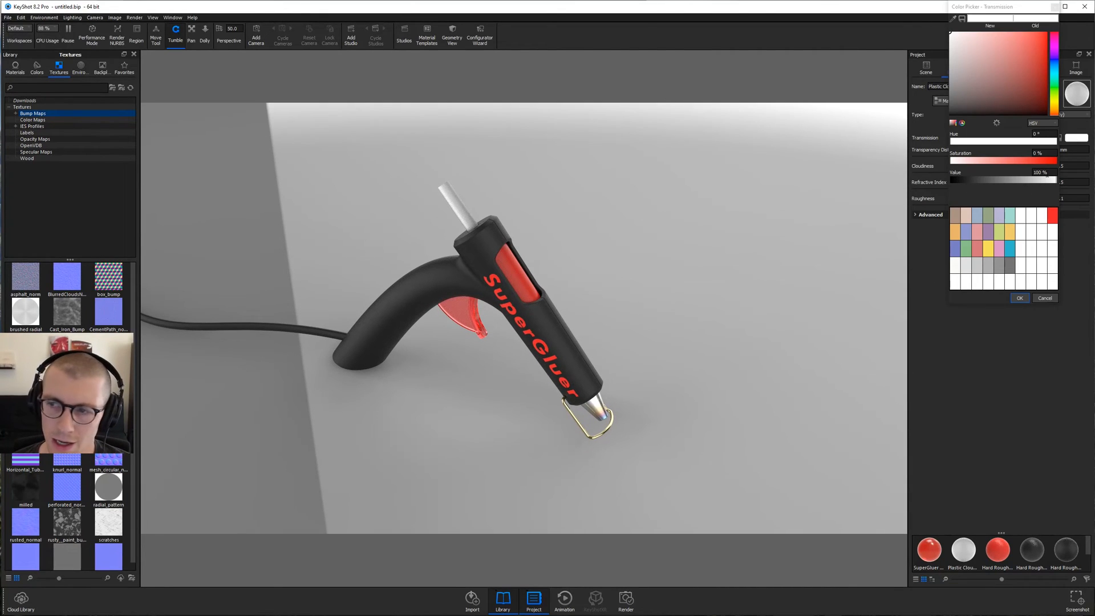
pyautogui.click(1034, 39)
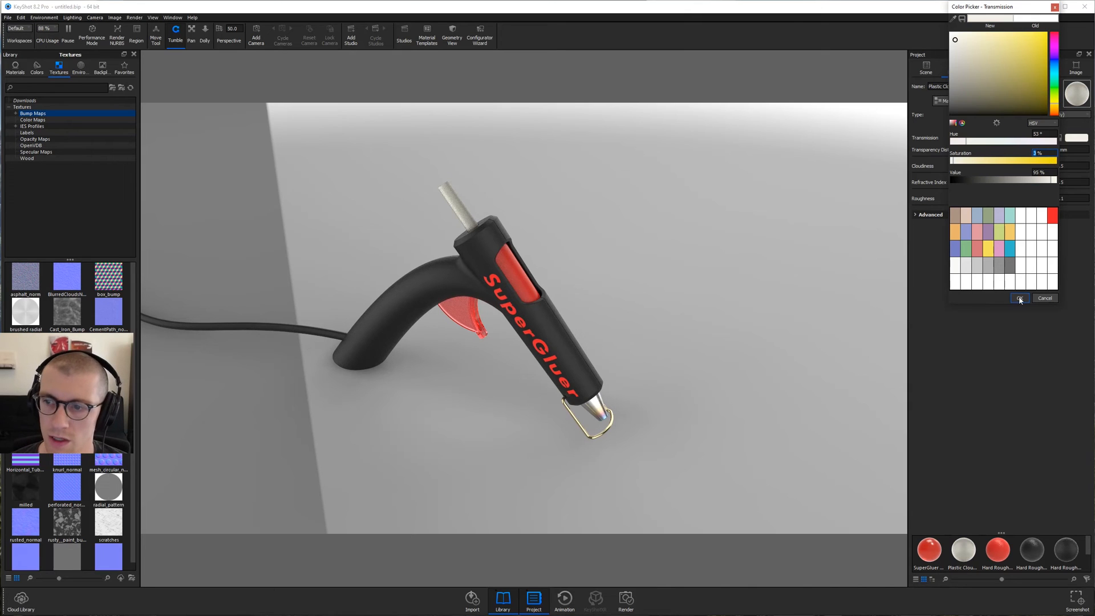
pyautogui.click(1019, 298)
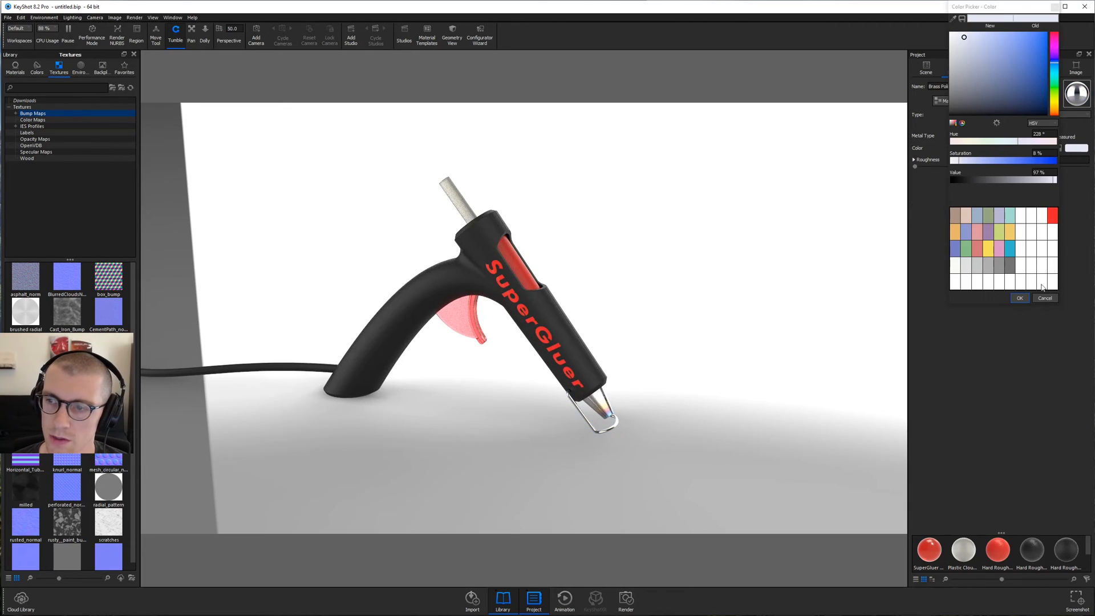
pyautogui.click(1018, 298)
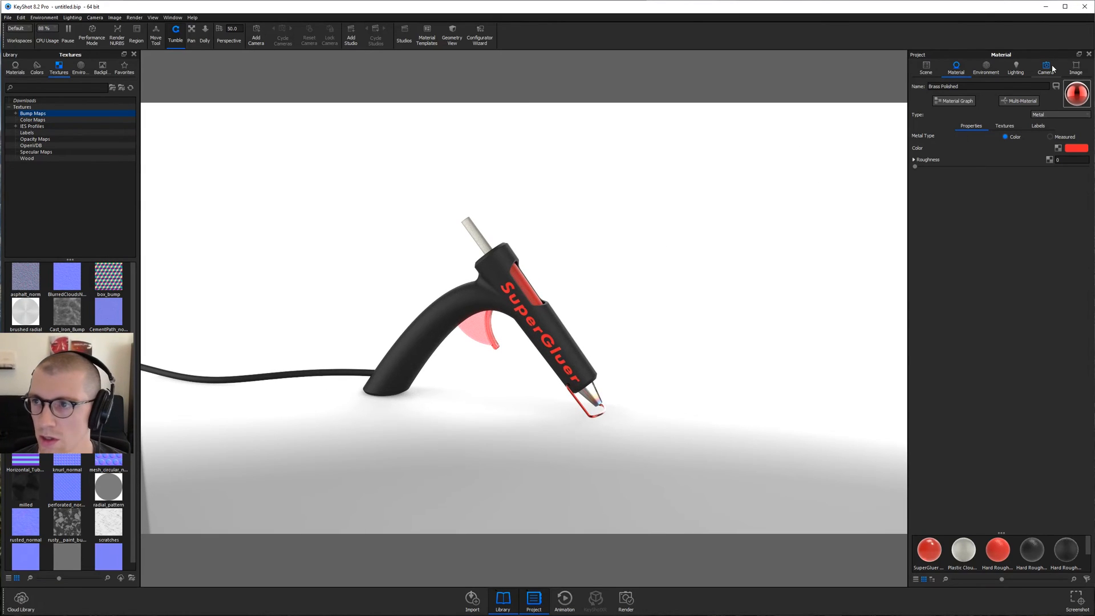
# Set the environment background to a flat colour and apply the Product lighting preset
pyautogui.click(985, 67)
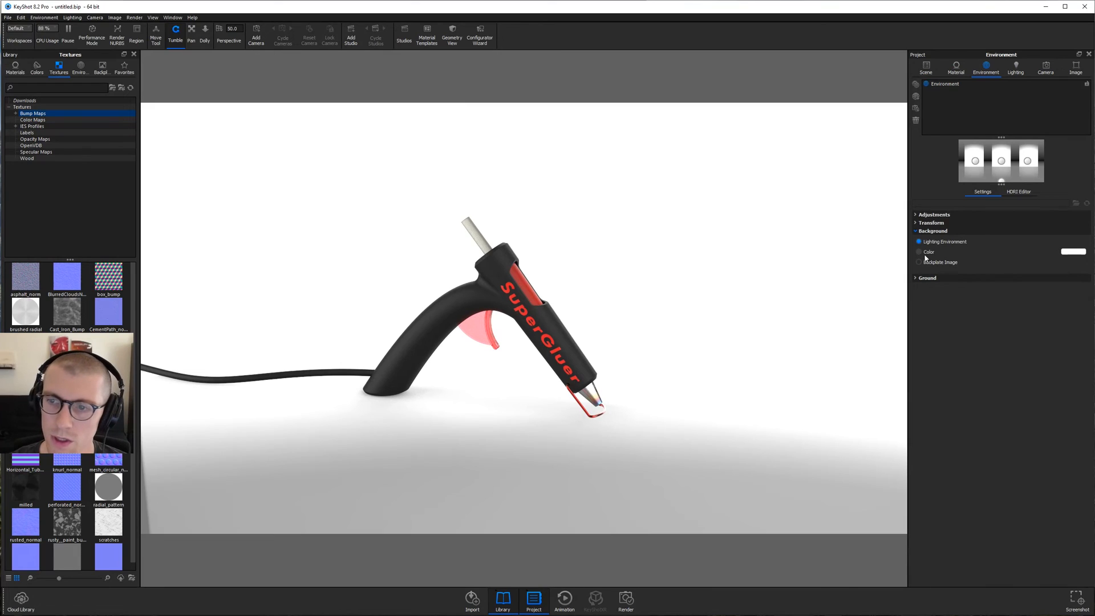
pyautogui.moveTo(900, 269)
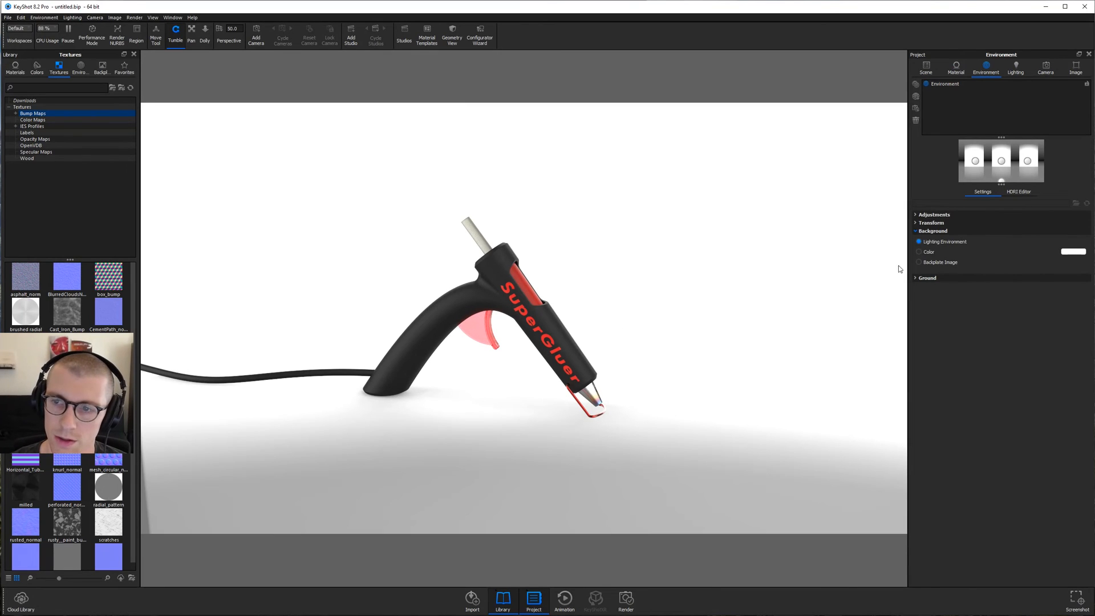
pyautogui.click(1073, 251)
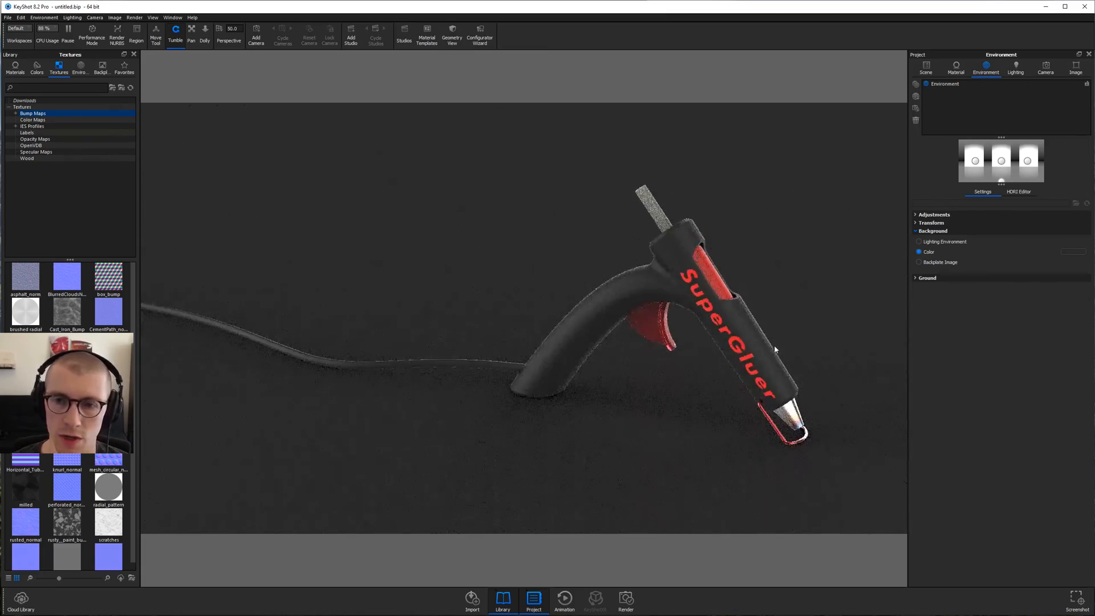
pyautogui.click(1016, 66)
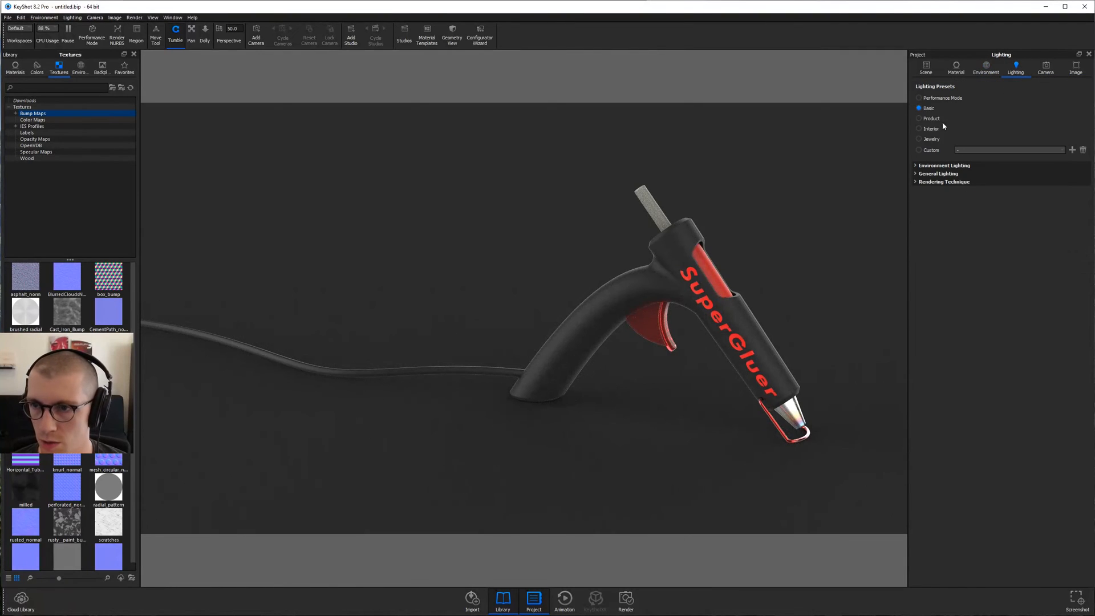
pyautogui.click(919, 118)
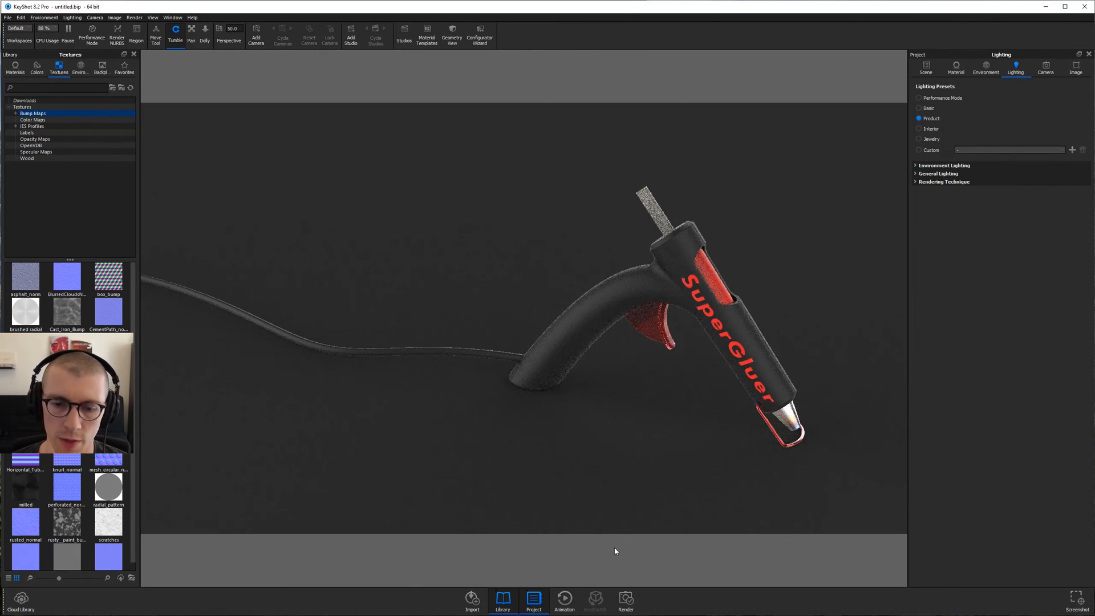
# Set the render output to a 1920 x 1080 PNG and dismiss the render settings
pyautogui.click(625, 599)
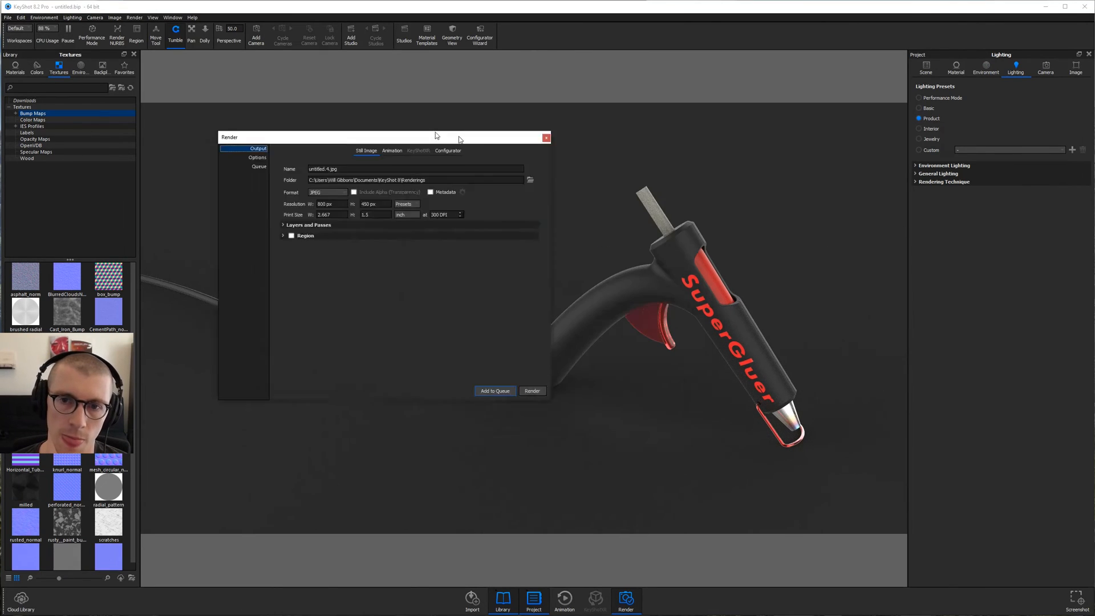
pyautogui.click(266, 181)
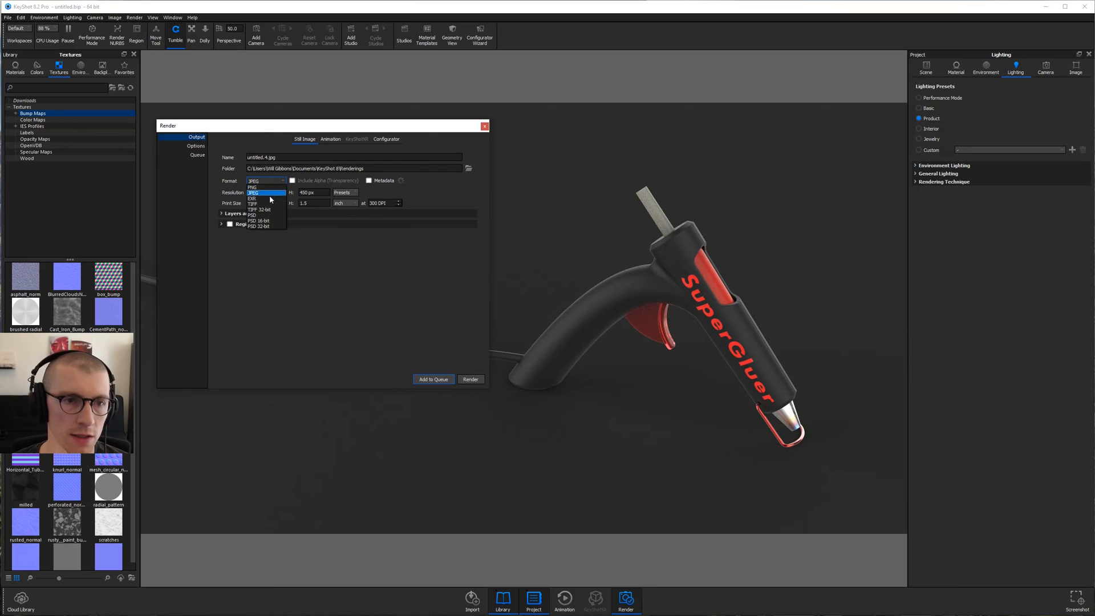
pyautogui.click(252, 186)
pyautogui.write('1920')
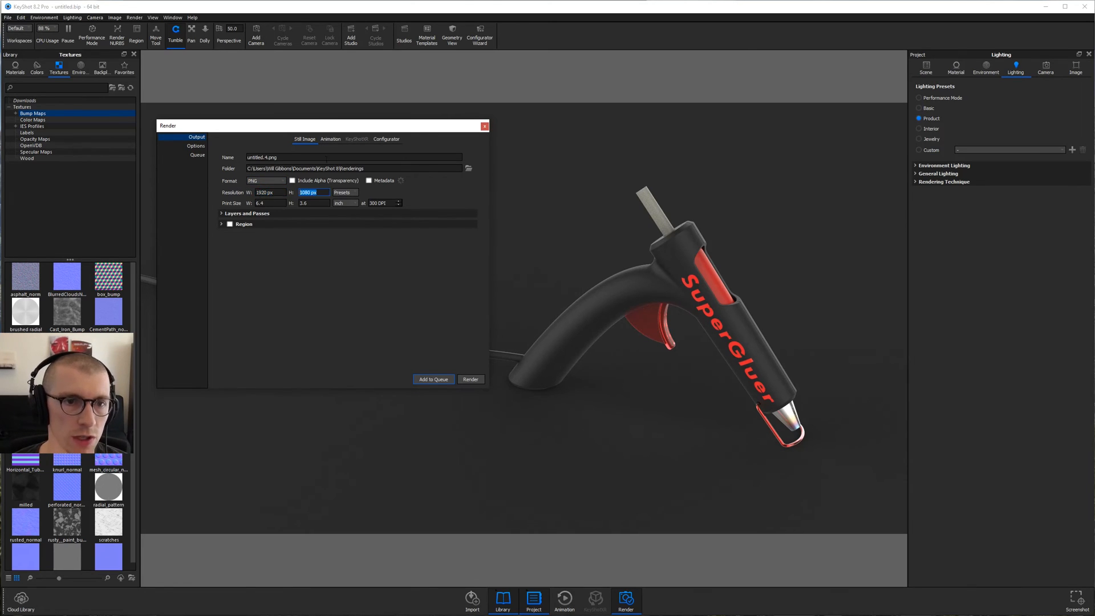
pyautogui.moveTo(318, 125); pyautogui.dragTo(387, 151)
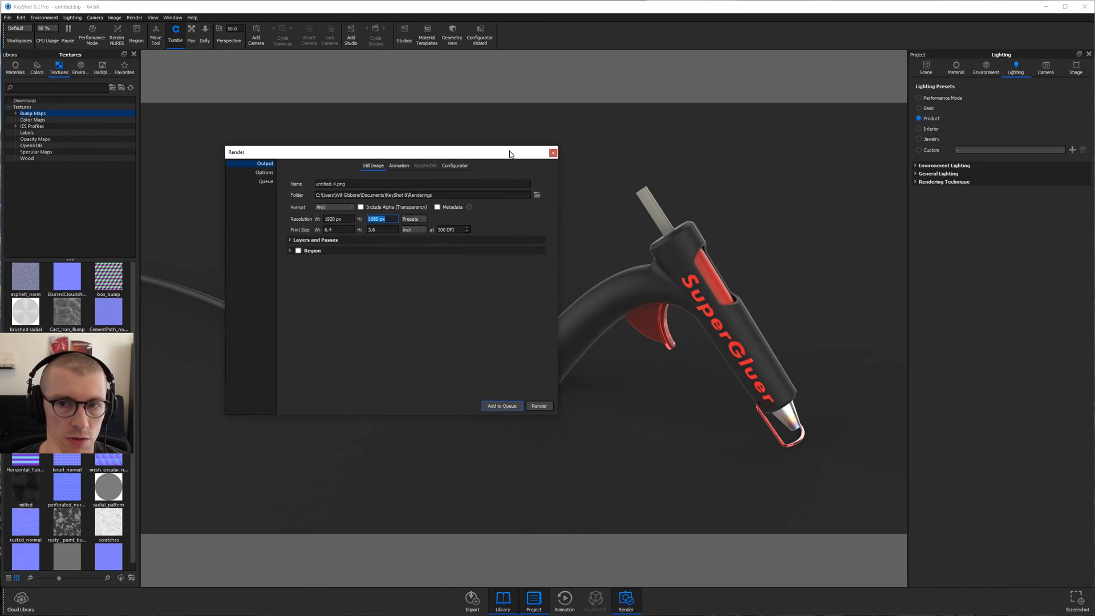
pyautogui.moveTo(377, 151); pyautogui.dragTo(398, 178)
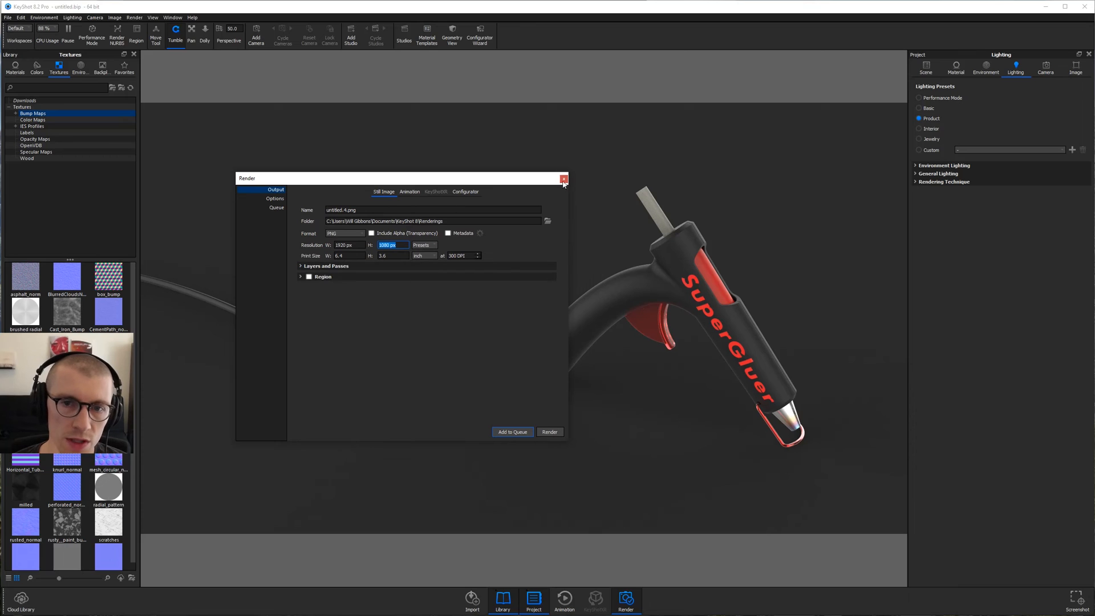
pyautogui.click(562, 179)
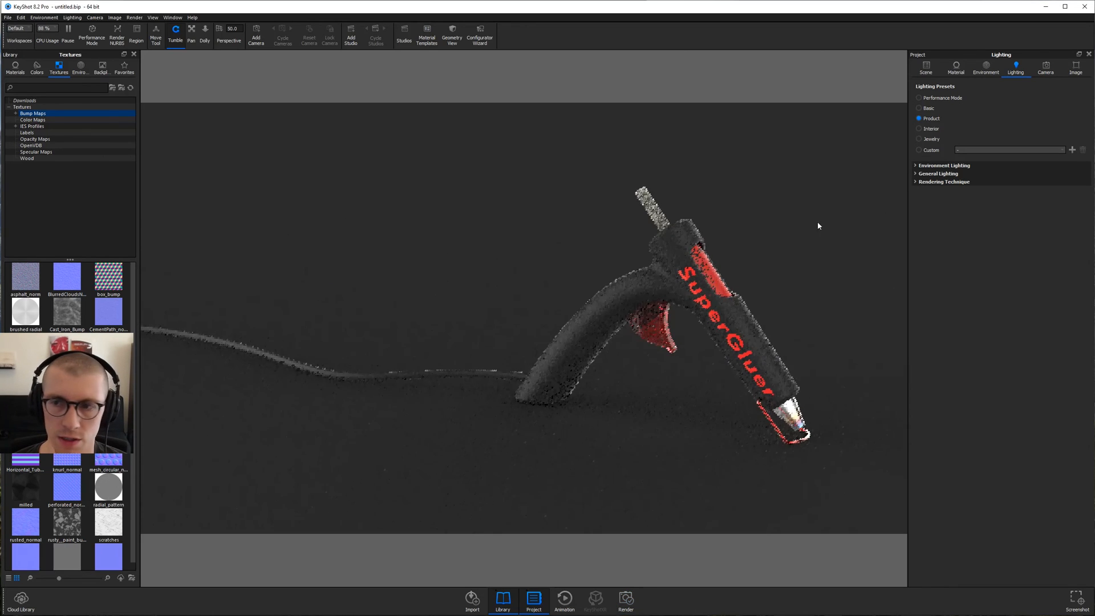
# Enable depth of field focused on the glue gun body with F-stop 10
pyautogui.click(1046, 68)
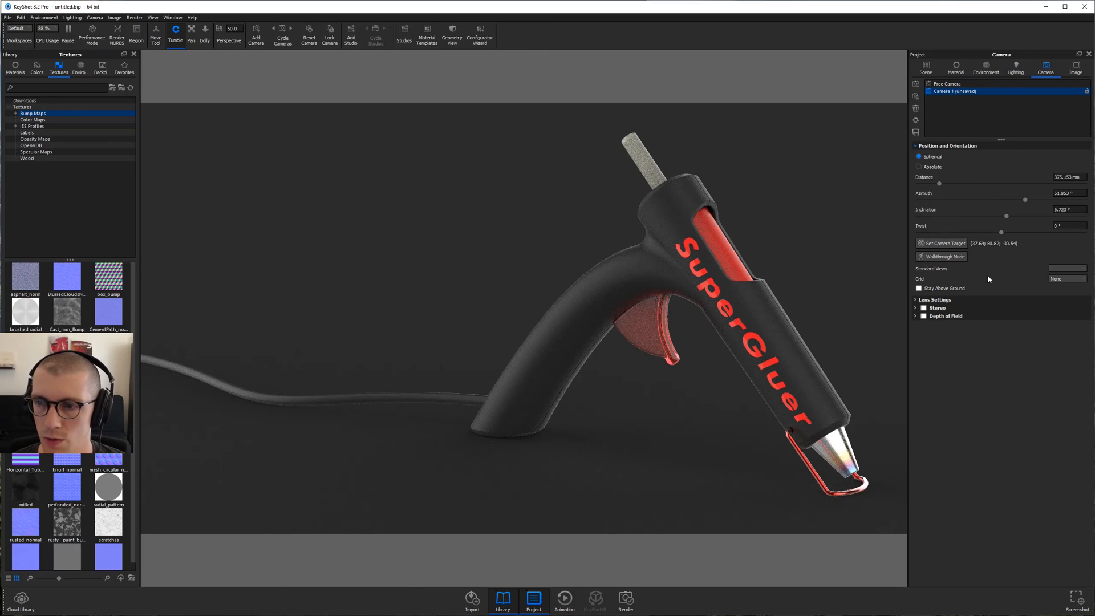
pyautogui.moveTo(1004, 289)
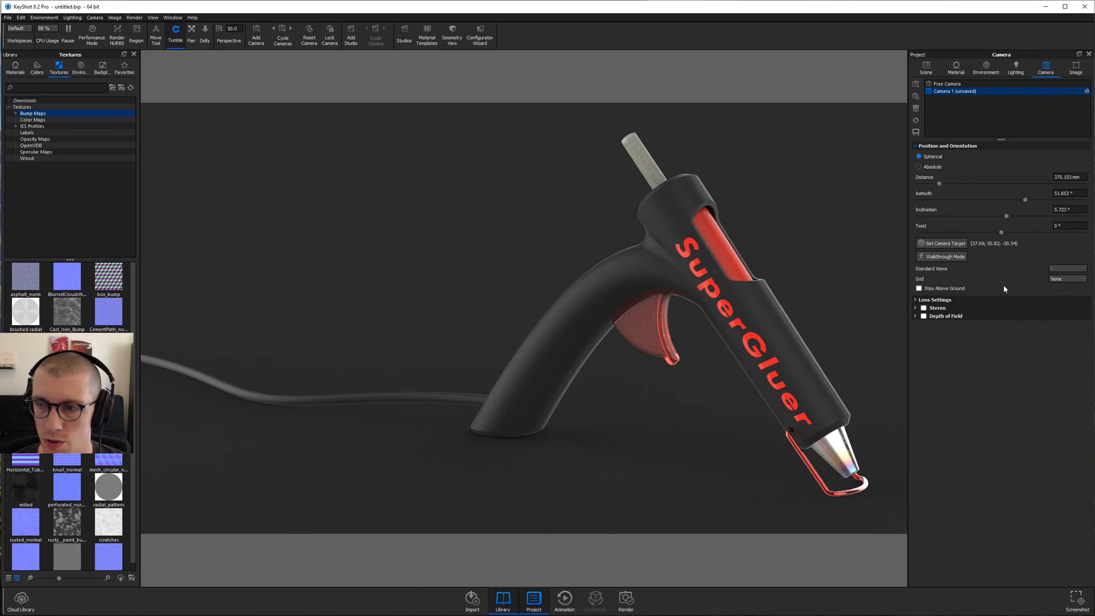
pyautogui.click(934, 300)
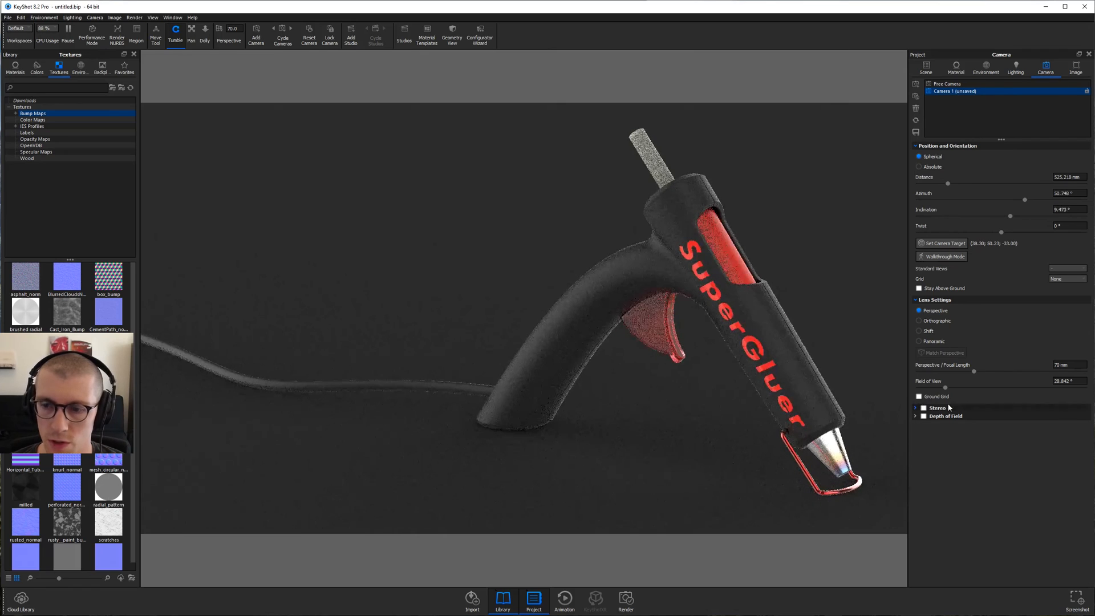
pyautogui.click(923, 416)
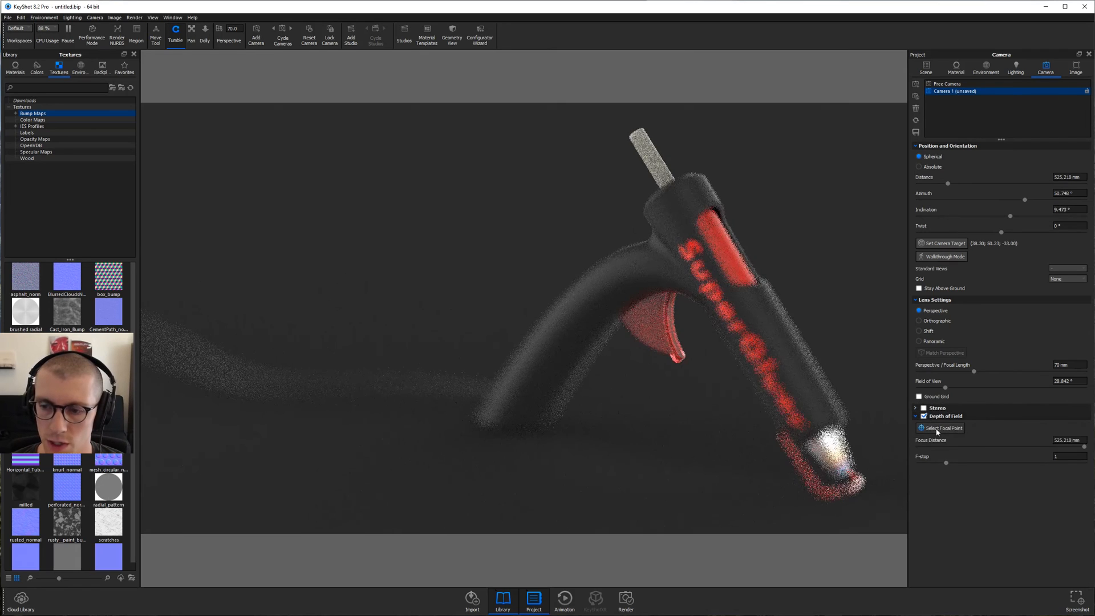
pyautogui.click(941, 427)
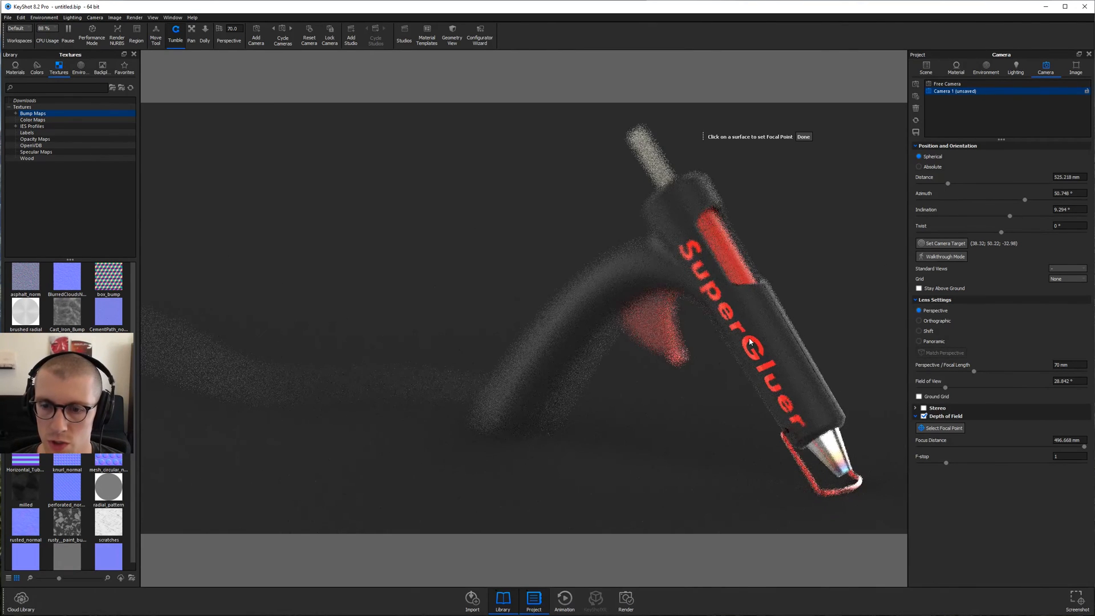
pyautogui.tripleClick(1065, 456)
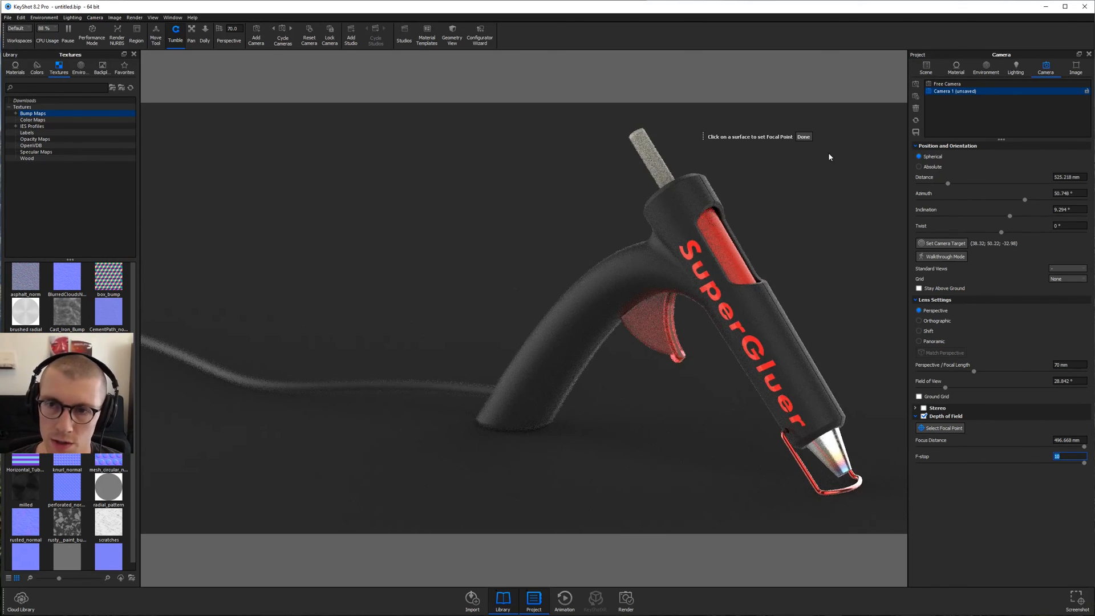
pyautogui.click(802, 136)
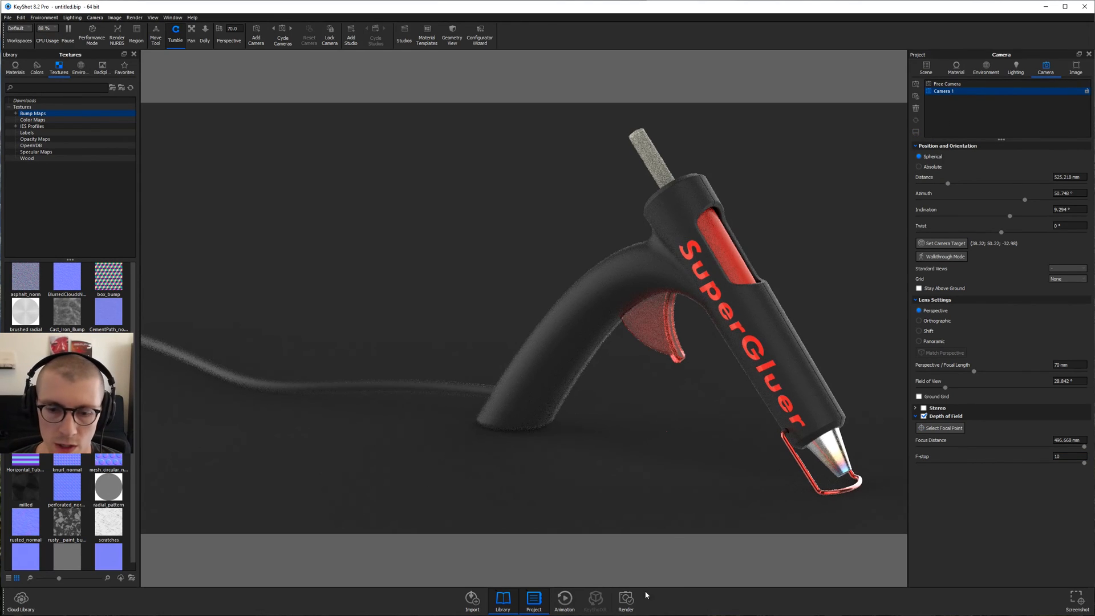
pyautogui.click(624, 598)
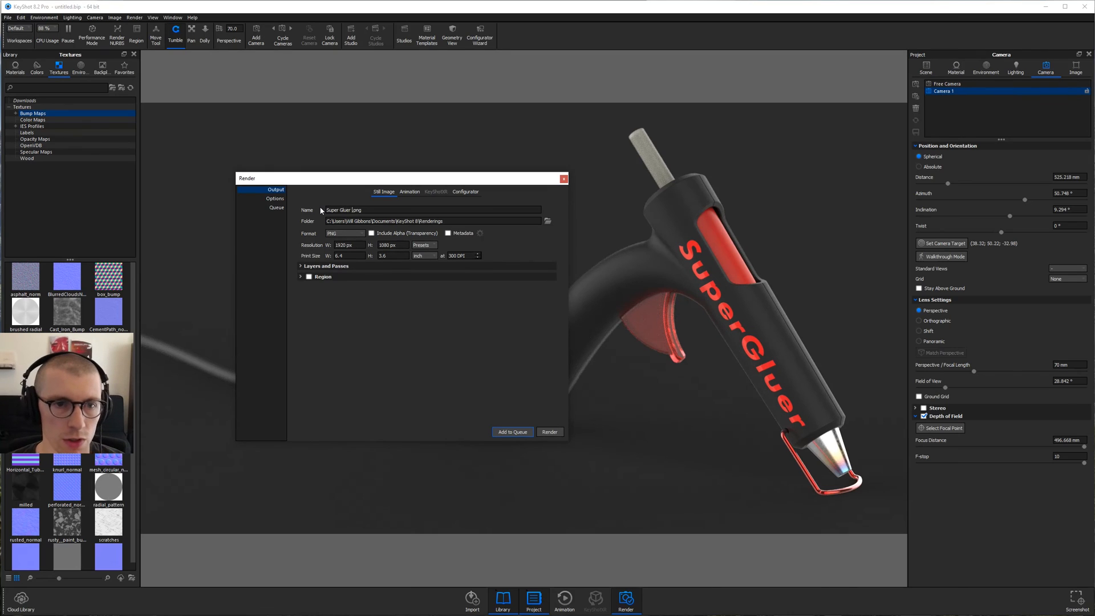
# Name the render Super Gluer Tutorial.png and show the Options page with 64 samples
pyautogui.write('Tutorial')
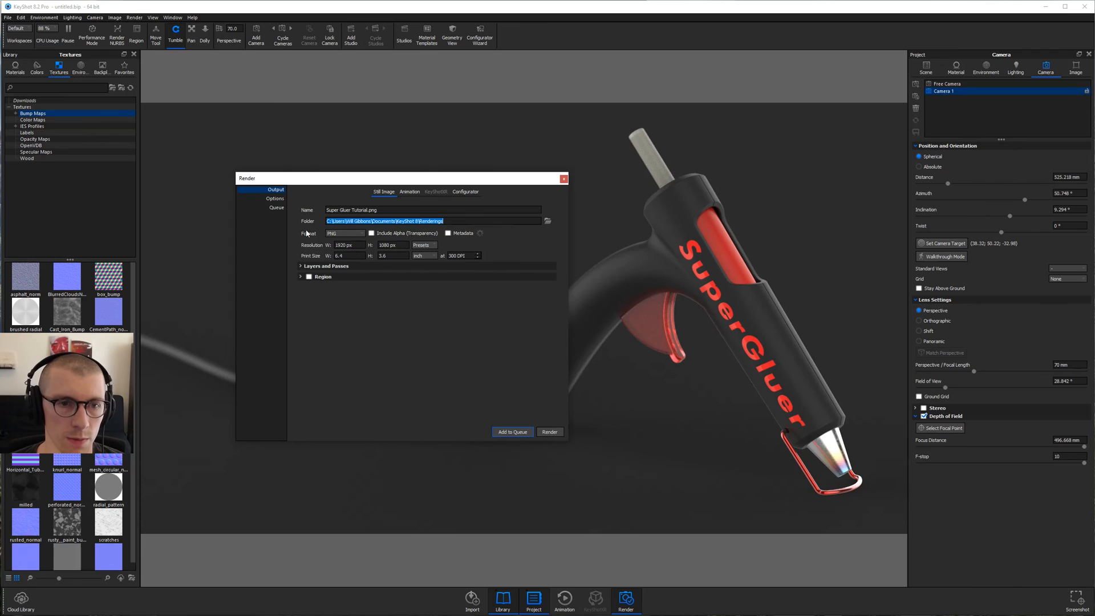
pyautogui.click(275, 198)
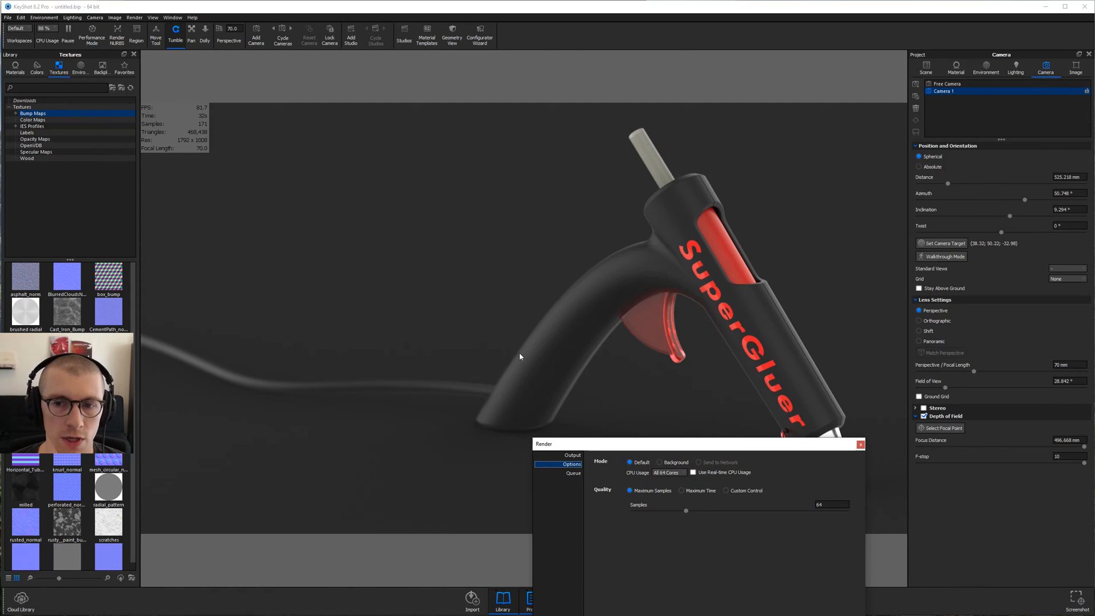
pyautogui.moveTo(667, 183)
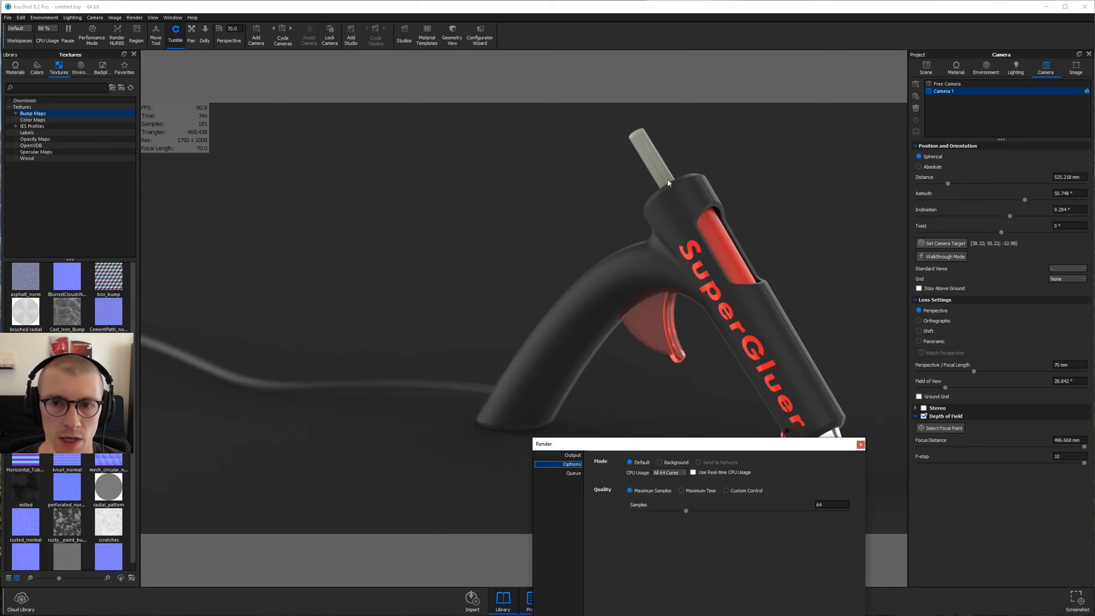
pyautogui.moveTo(679, 362)
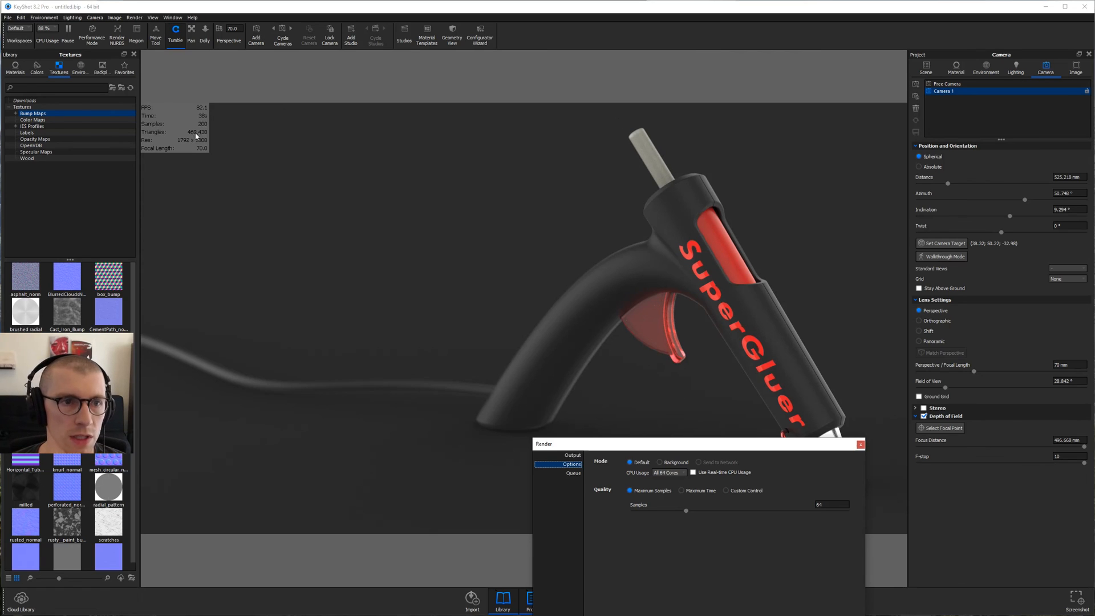
pyautogui.moveTo(536, 315)
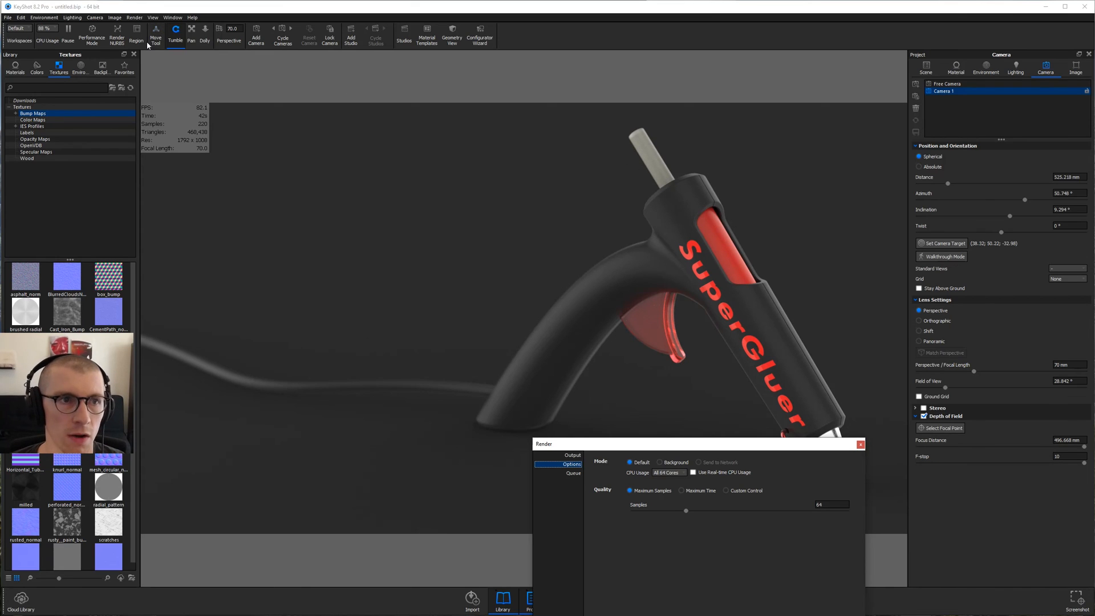
# With samples at 500, queue the Super Gluer Tutorial 1920×1080 job and inspect it
pyautogui.click(136, 31)
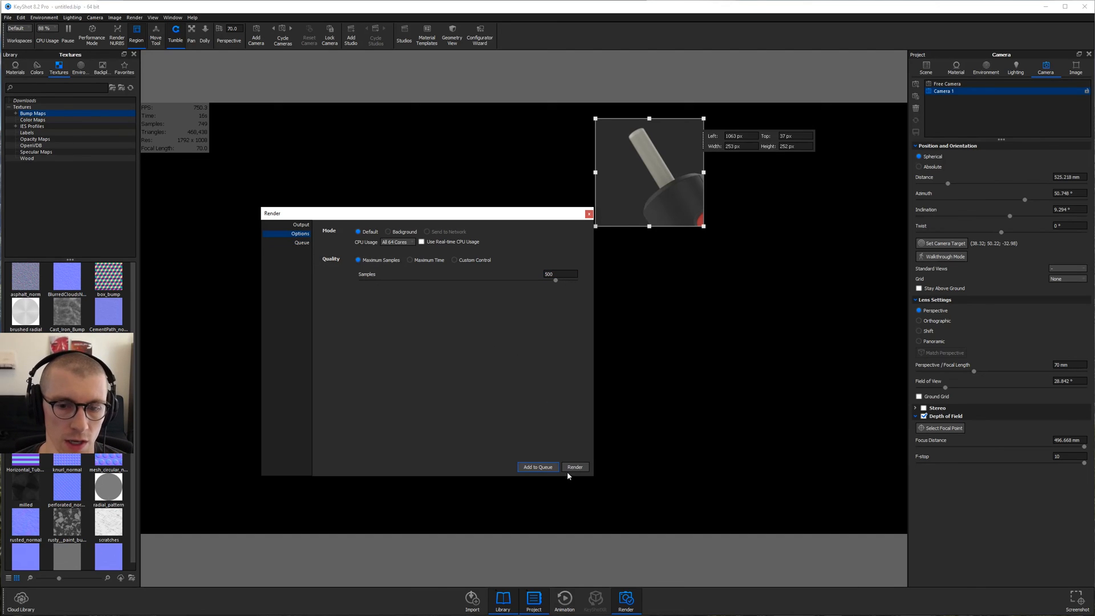
pyautogui.click(301, 241)
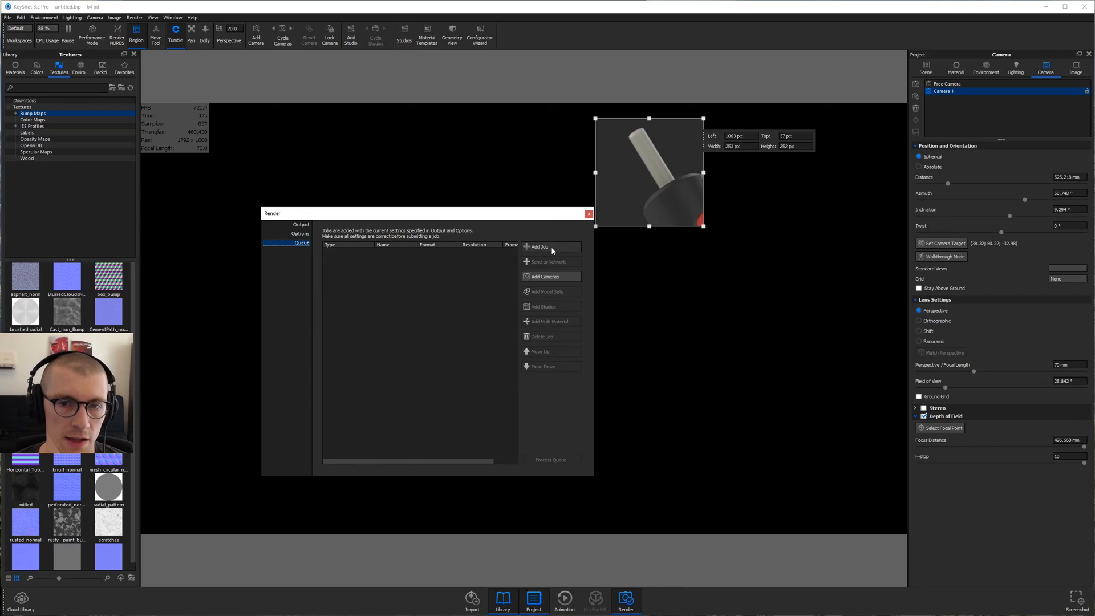
pyautogui.click(538, 246)
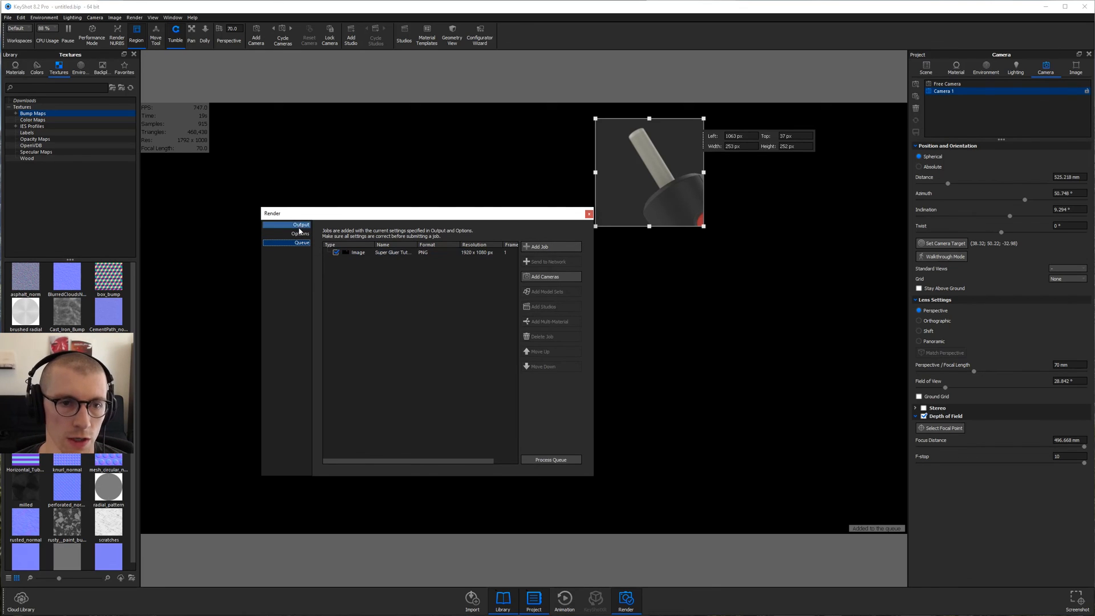
pyautogui.click(299, 232)
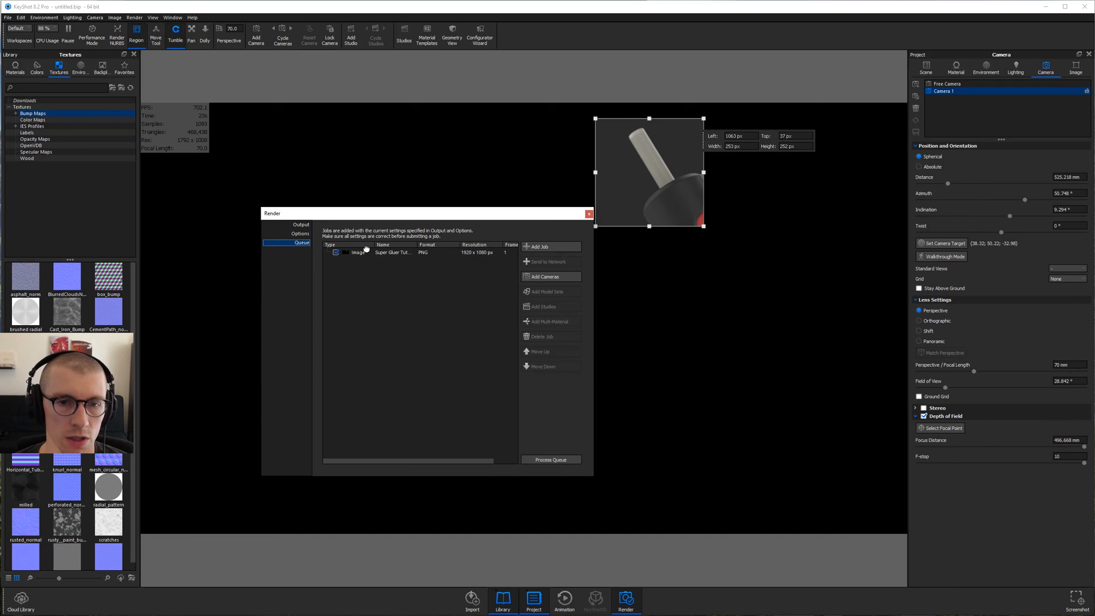
pyautogui.click(391, 252)
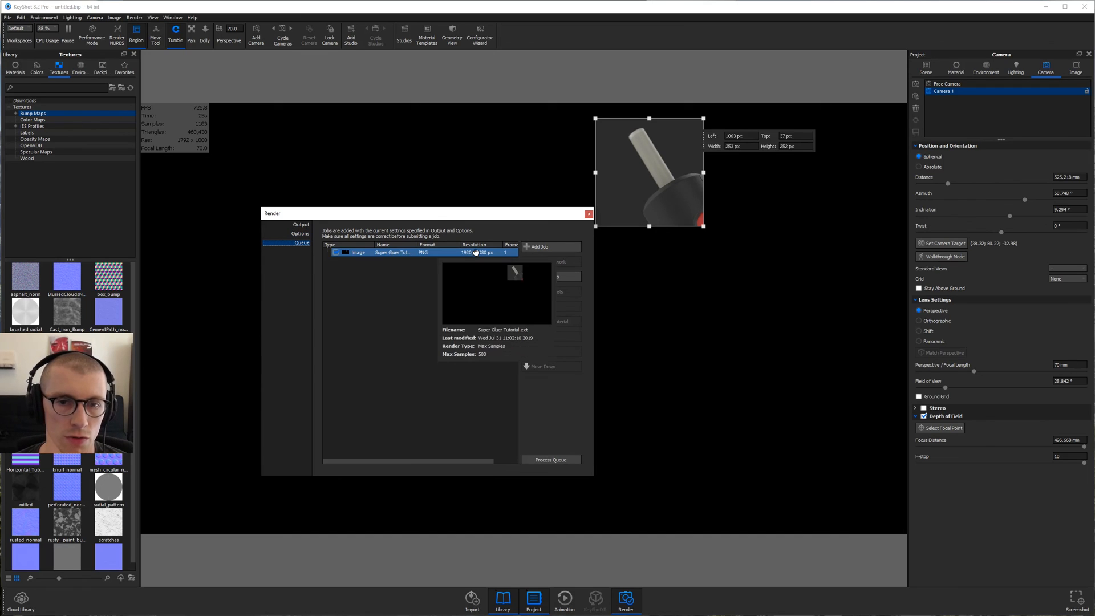
# Return to the Output settings and untick Region so the full frame renders
pyautogui.click(300, 233)
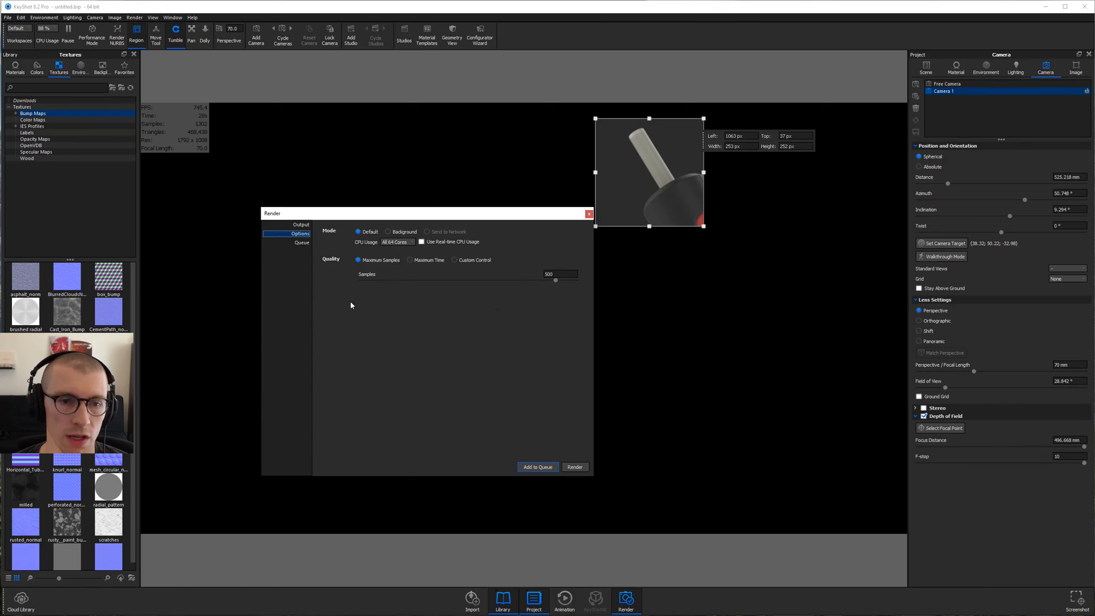
pyautogui.click(299, 225)
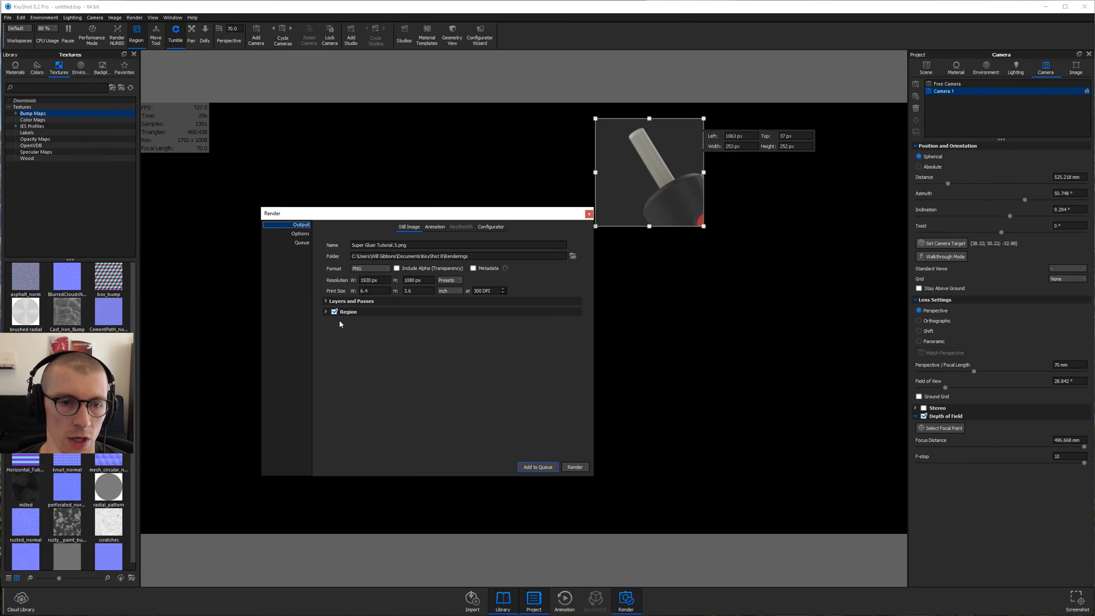
pyautogui.click(334, 312)
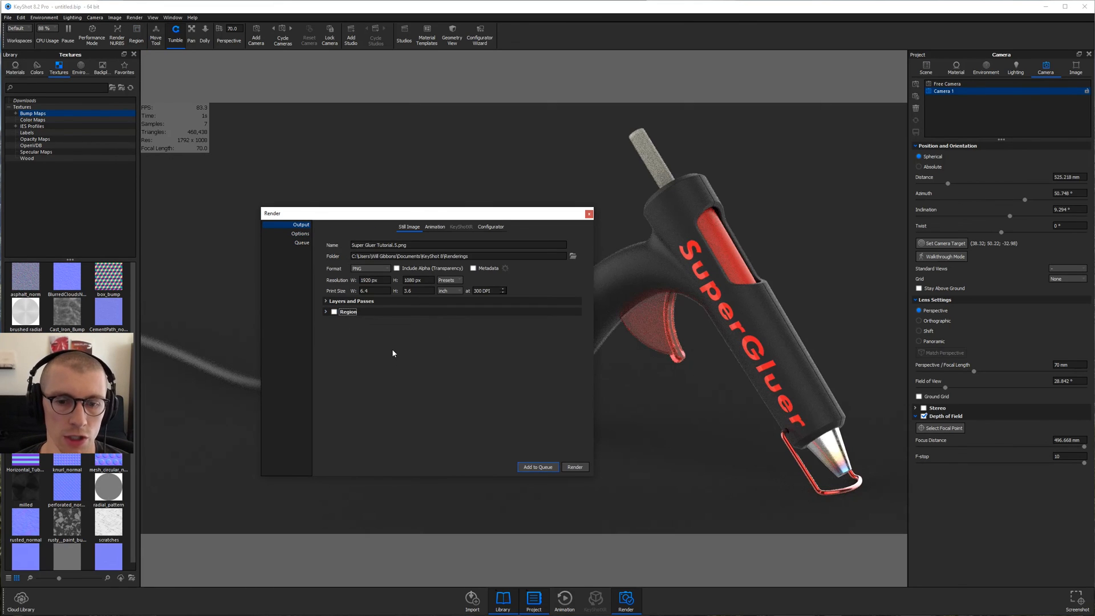
# Start the final 500-sample render saving Super Gluer Tutorial.png to the renderings folder
pyautogui.moveTo(427, 213); pyautogui.dragTo(471, 231)
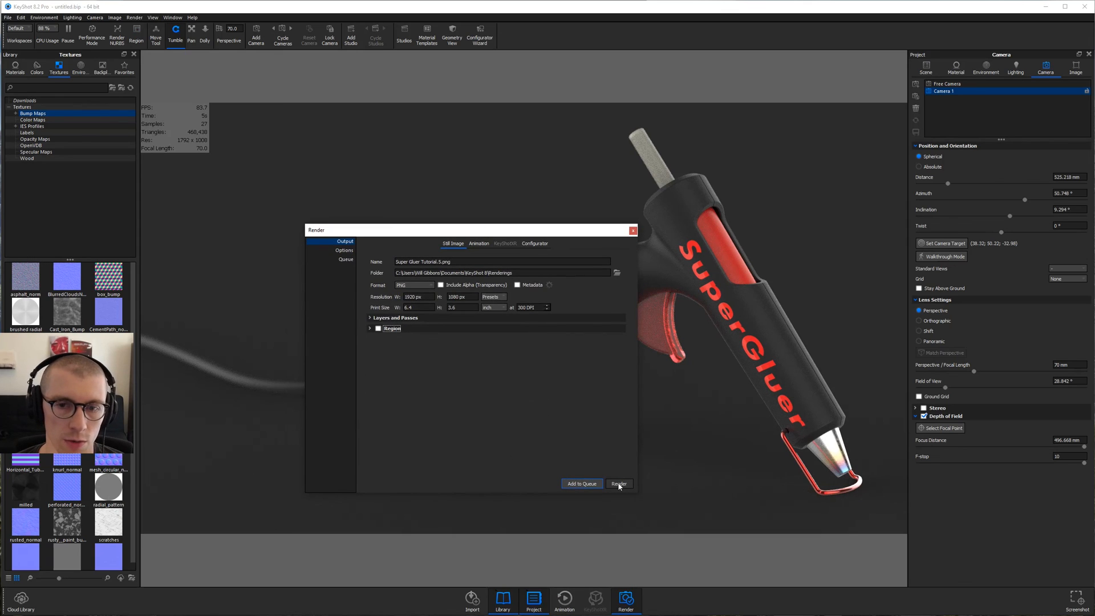
pyautogui.click(618, 484)
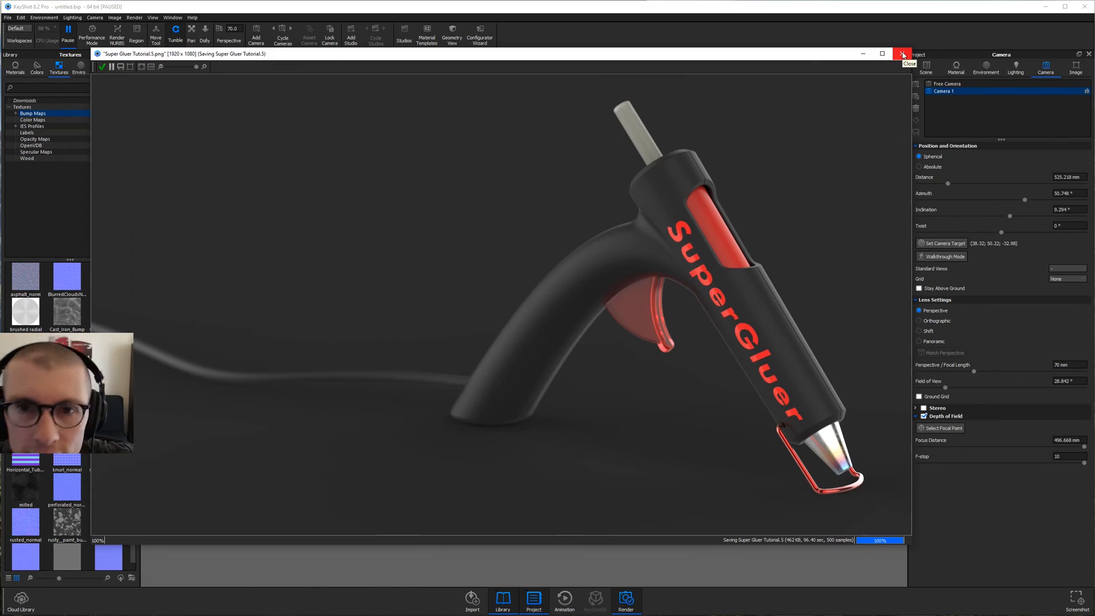